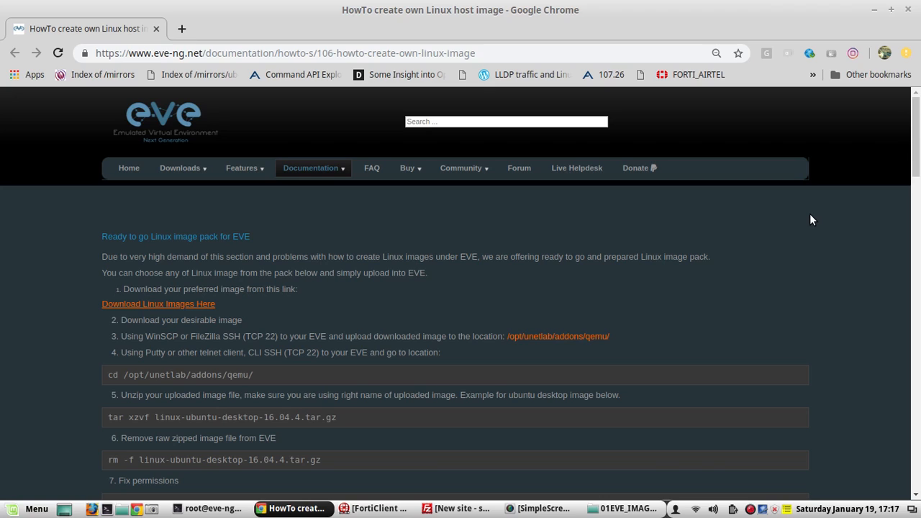
Browse the site's download and features sections, then open a new tab at 192.168.67.250.
{"action": "left_click", "coordinate": [180, 167]}
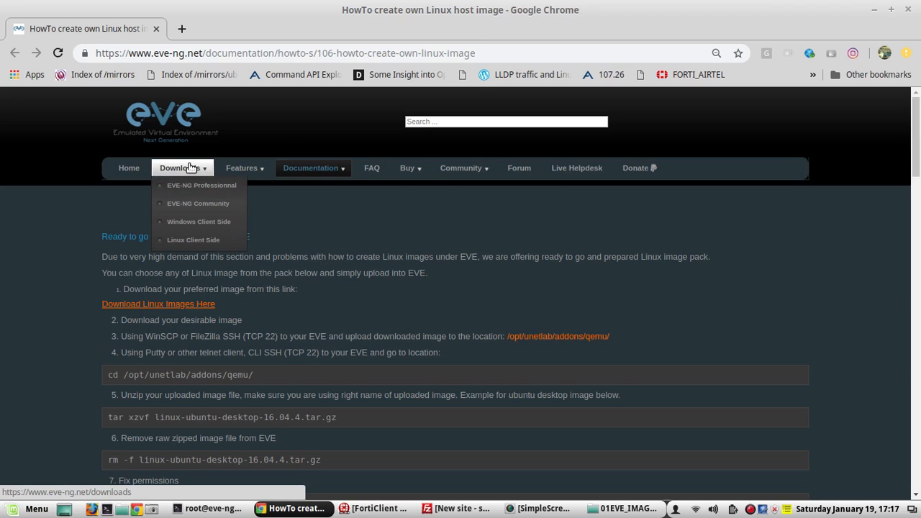
{"action": "mouse_move", "coordinate": [200, 170]}
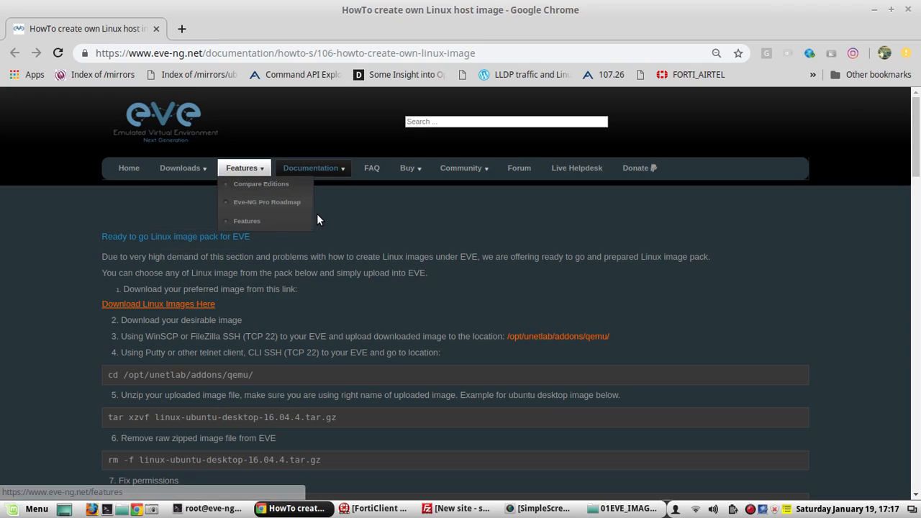
{"action": "left_click", "coordinate": [180, 167]}
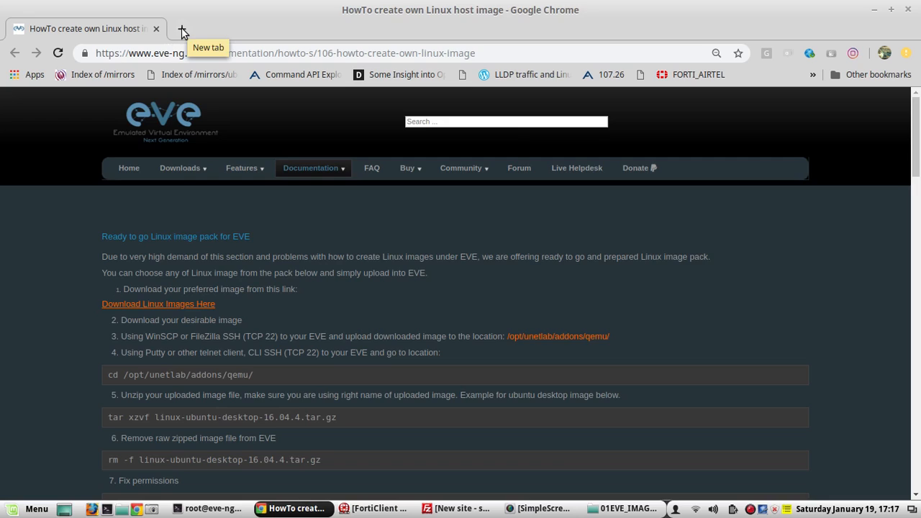
{"action": "left_click", "coordinate": [182, 29]}
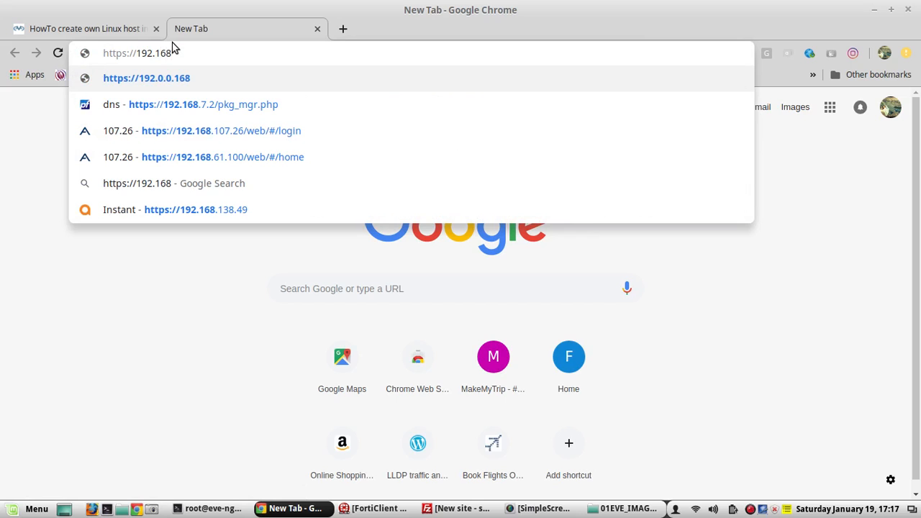
{"action": "type", "text": "."}
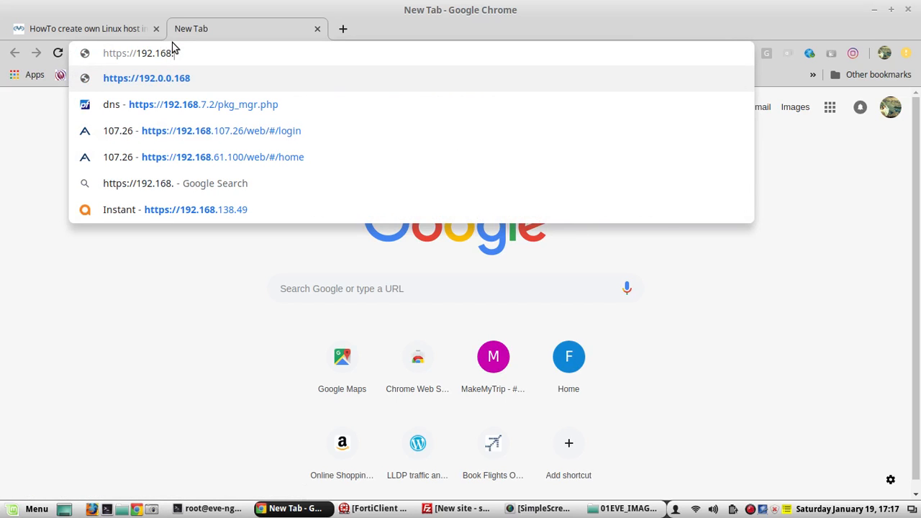
{"action": "type", "text": ".67"}
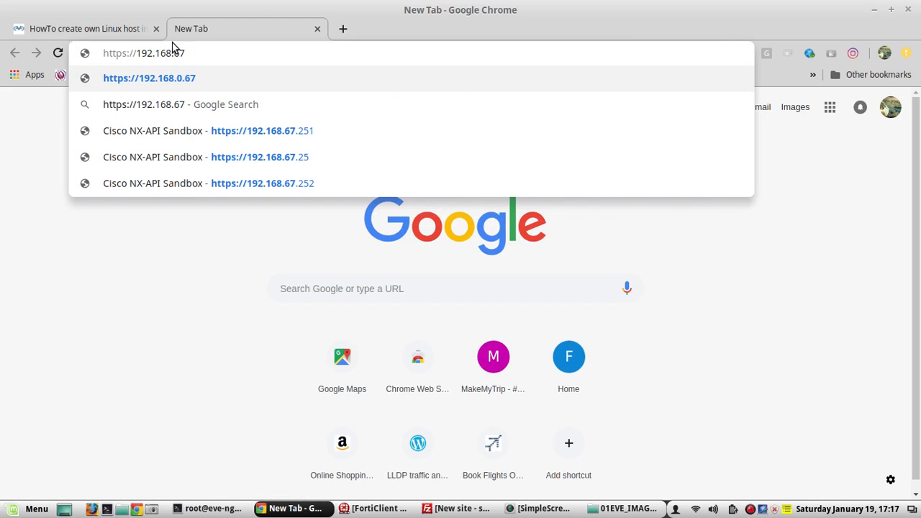
{"action": "type", "text": "."}
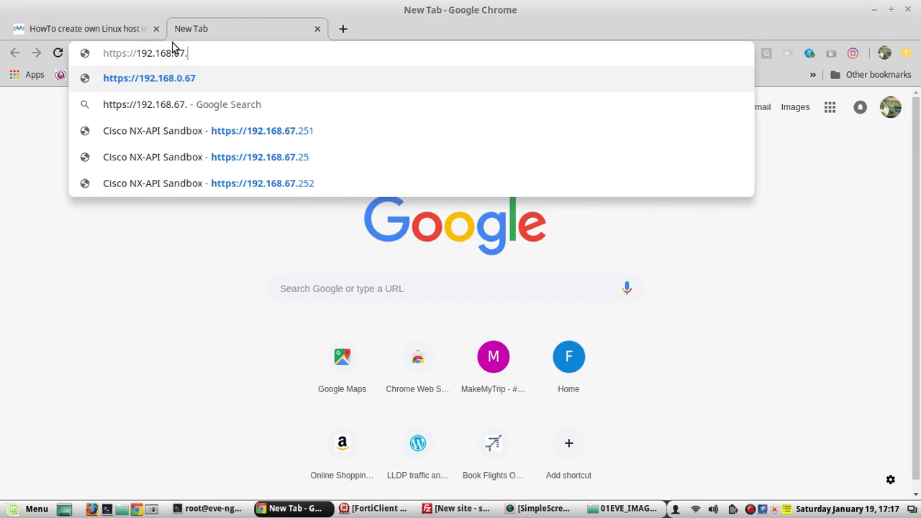
{"action": "type", "text": "250"}
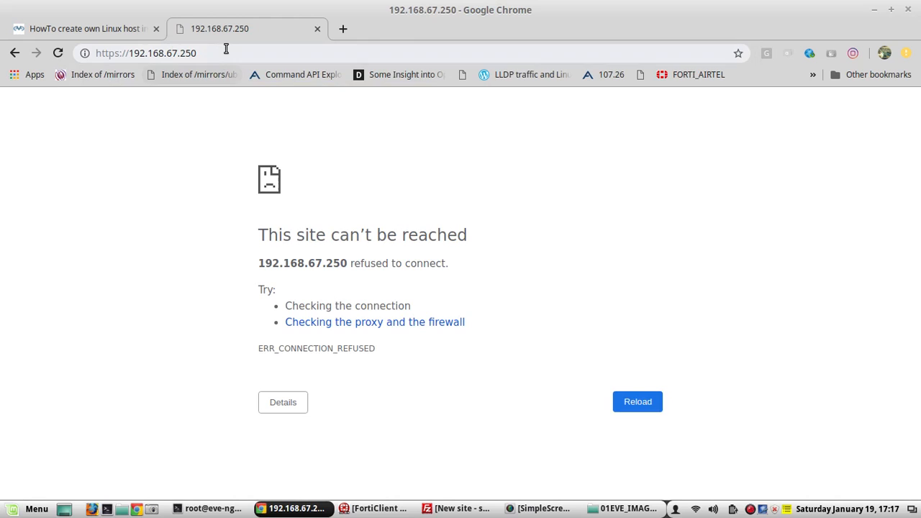
Reload 192.168.67.250 so the EVE-NG file manager lists its four lab files.
{"action": "left_click", "coordinate": [144, 52]}
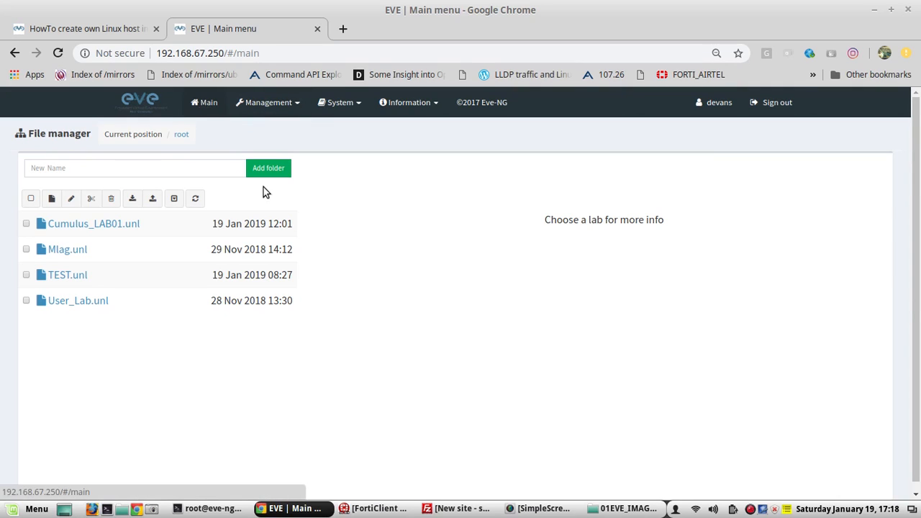
{"action": "mouse_move", "coordinate": [342, 282]}
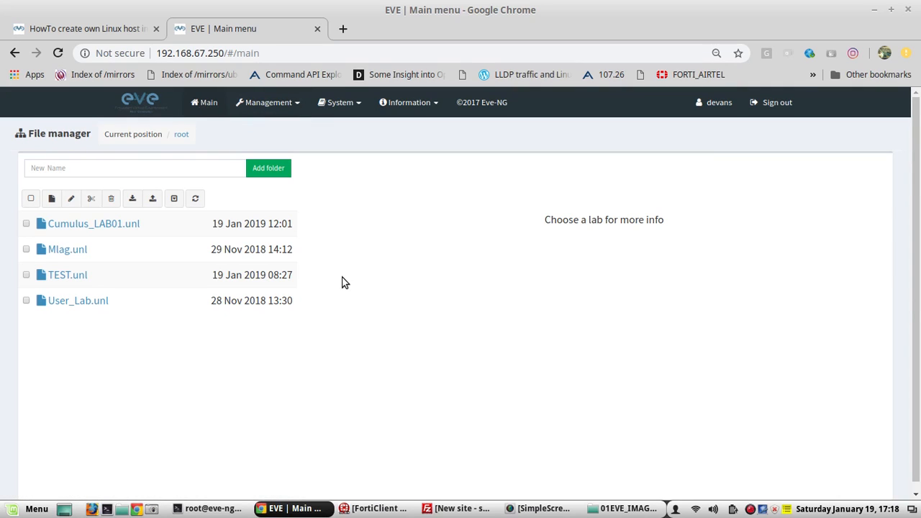
{"action": "mouse_move", "coordinate": [121, 425]}
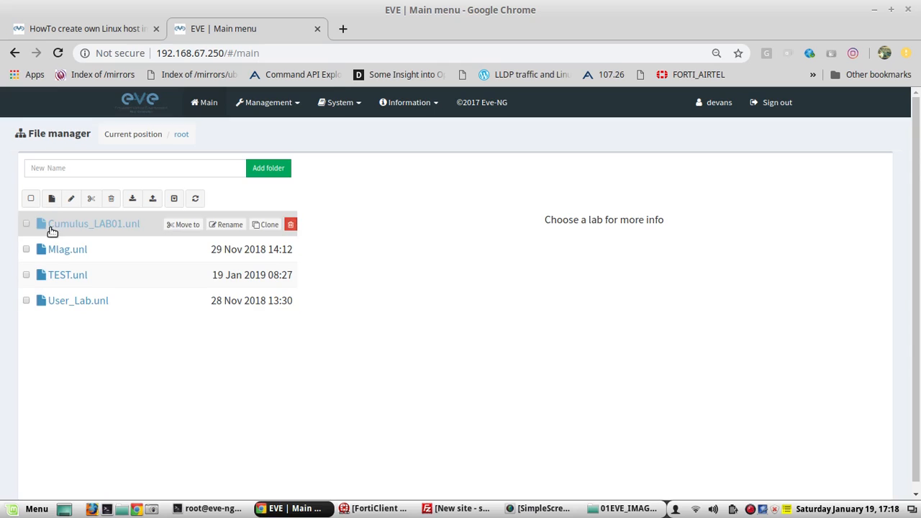
{"action": "mouse_move", "coordinate": [52, 199]}
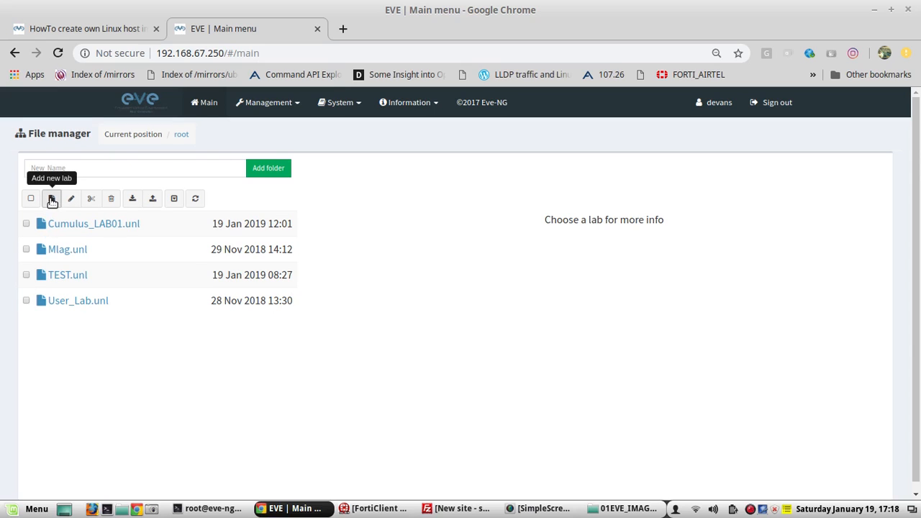
Add a new lab named TinyCore and save it, opening its empty topology.
{"action": "left_click", "coordinate": [52, 198]}
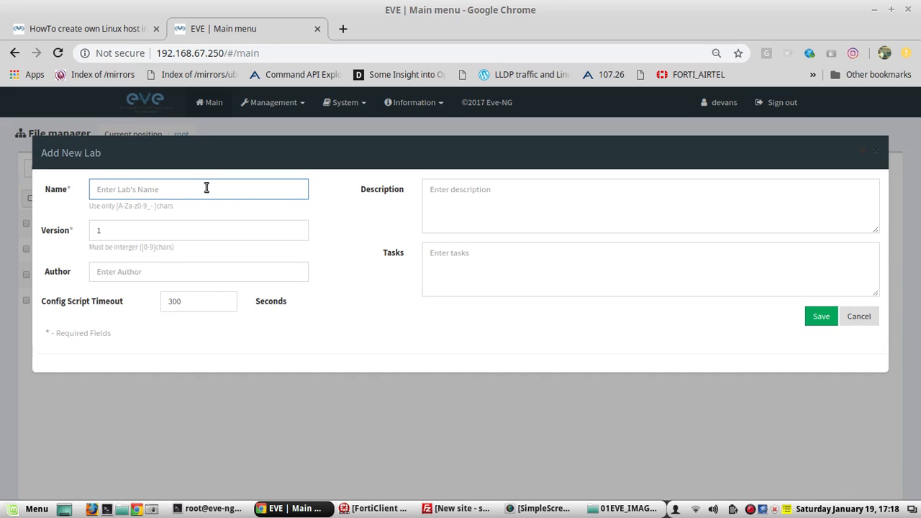
{"action": "type", "text": "TinyC"}
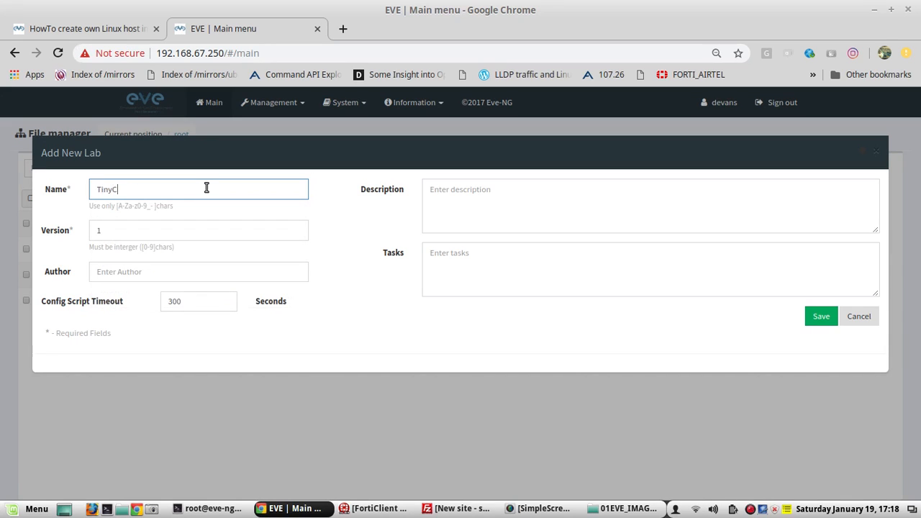
{"action": "type", "text": "ore"}
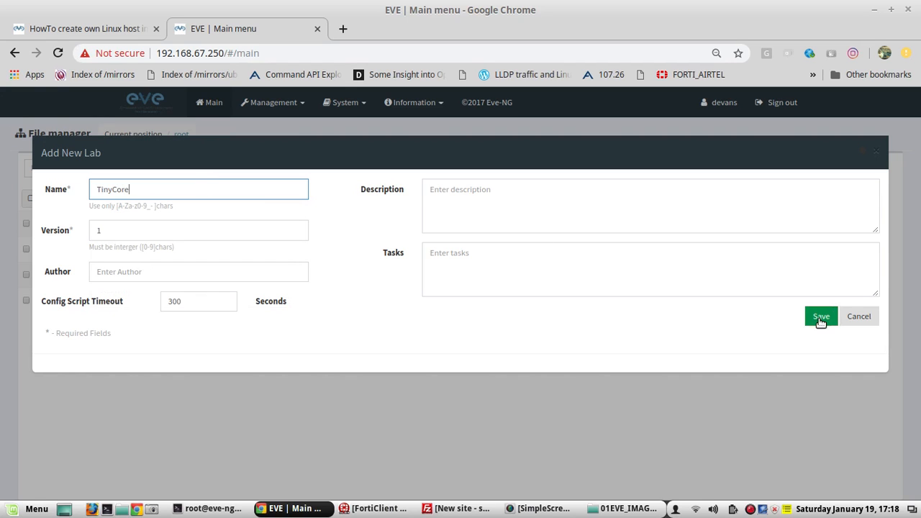
{"action": "left_click", "coordinate": [821, 317]}
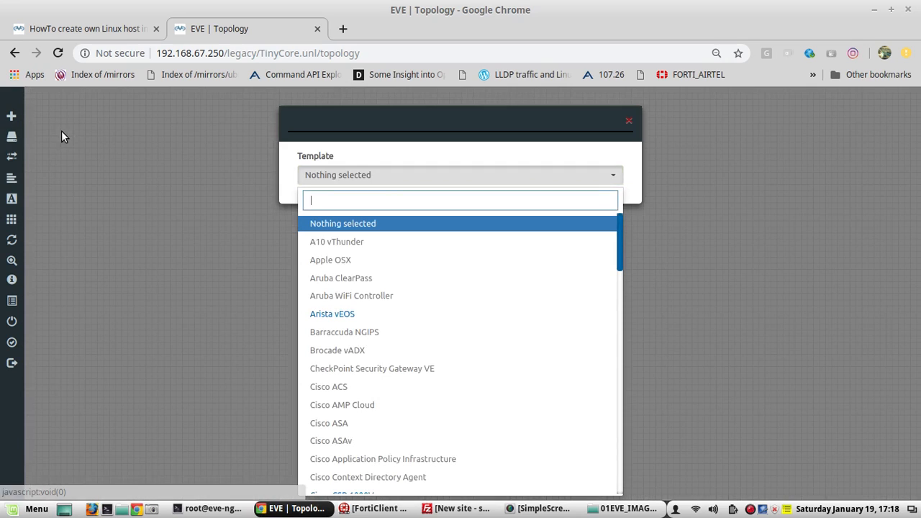
Scroll the node Template list down to the Linux entry, then close the add-node dialog without adding.
{"action": "scroll", "scroll_direction": "down", "scroll_amount": 3}
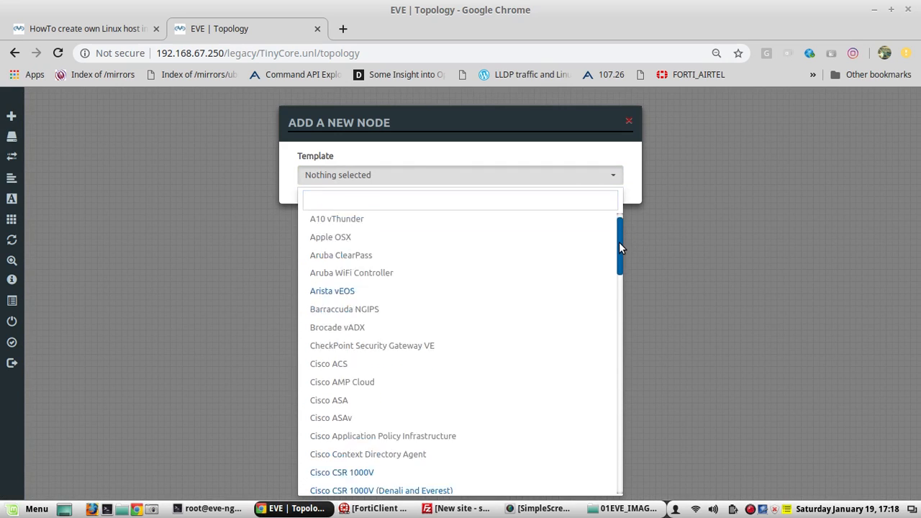
{"action": "scroll", "scroll_direction": "down", "scroll_amount": 3}
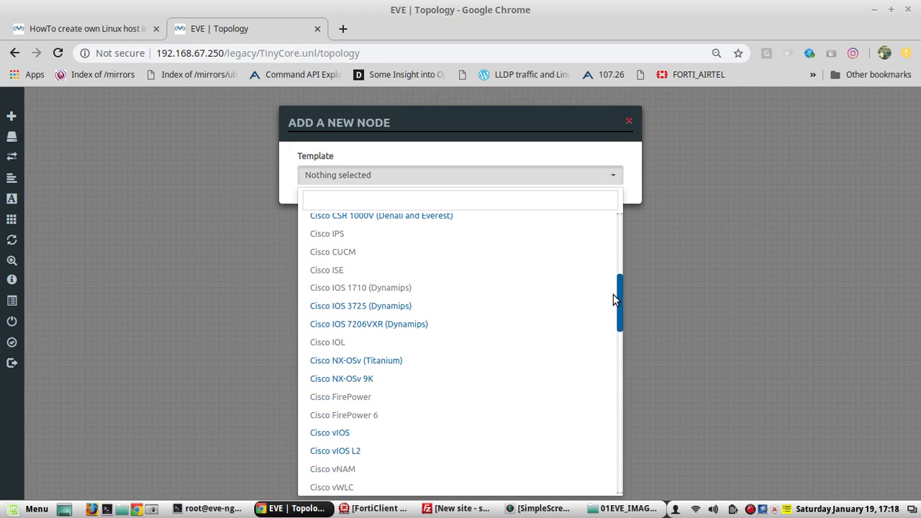
{"action": "scroll", "scroll_direction": "down", "scroll_amount": 3}
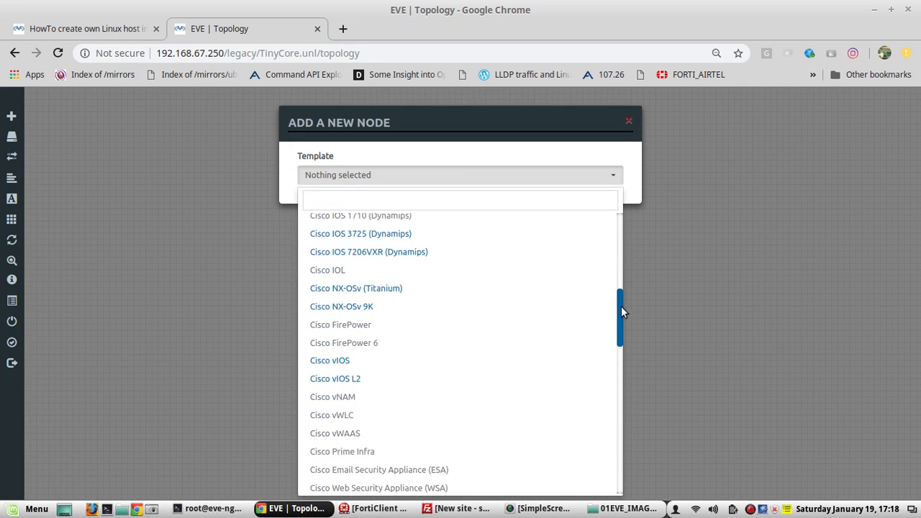
{"action": "scroll", "scroll_direction": "down", "scroll_amount": 3}
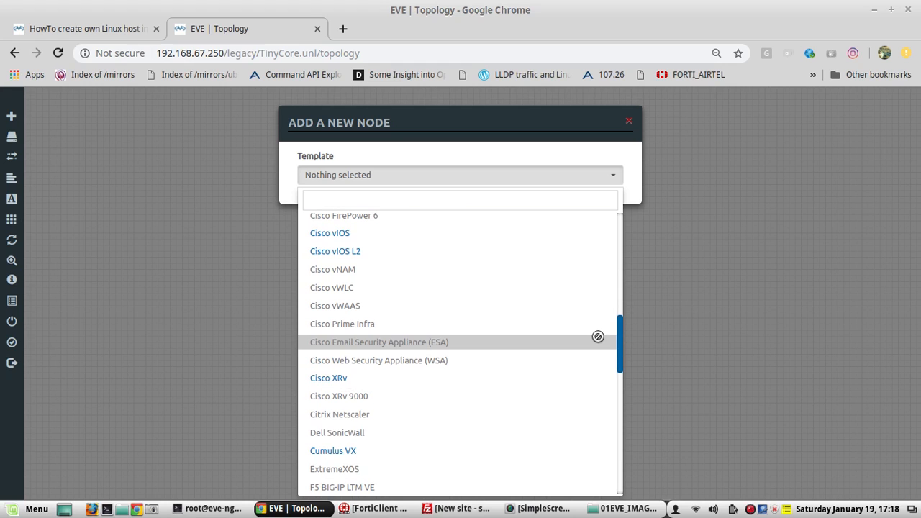
{"action": "scroll", "scroll_direction": "down", "scroll_amount": 3}
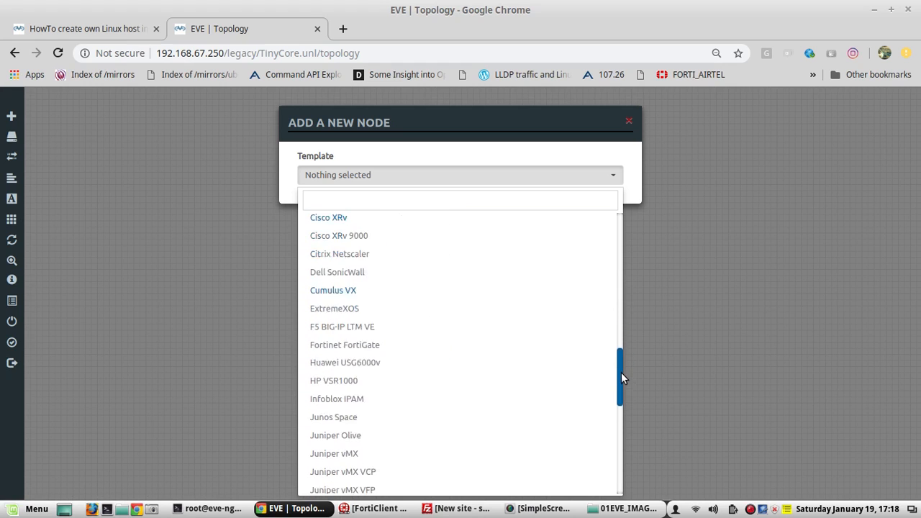
{"action": "scroll", "scroll_direction": "down", "scroll_amount": 3}
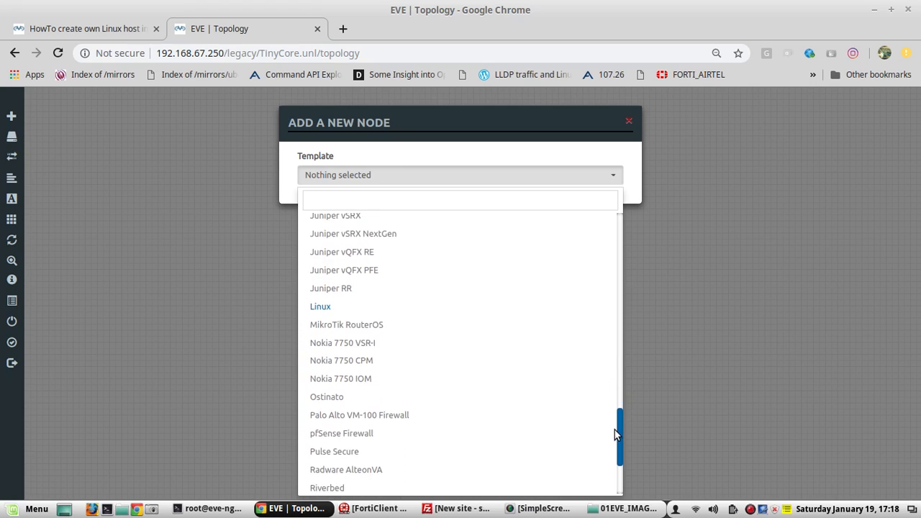
{"action": "scroll", "scroll_direction": "down", "scroll_amount": 3}
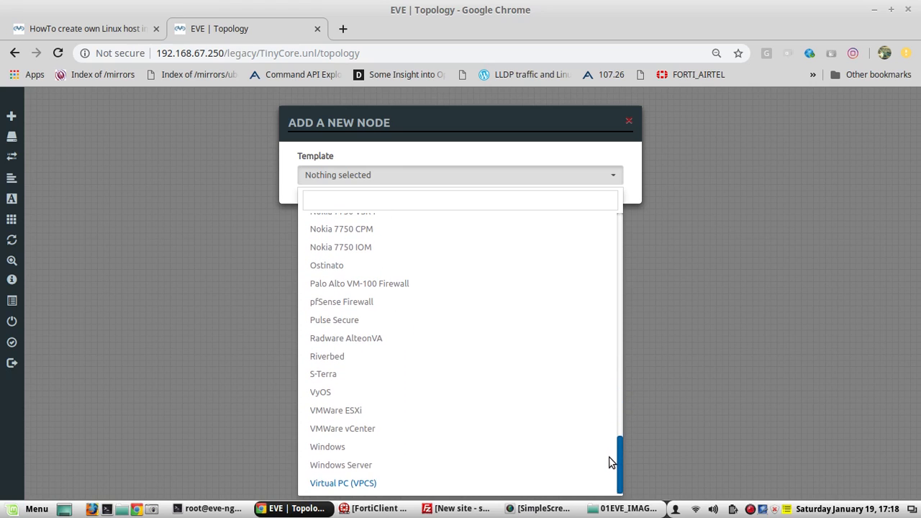
{"action": "scroll", "scroll_direction": "up", "scroll_amount": 3}
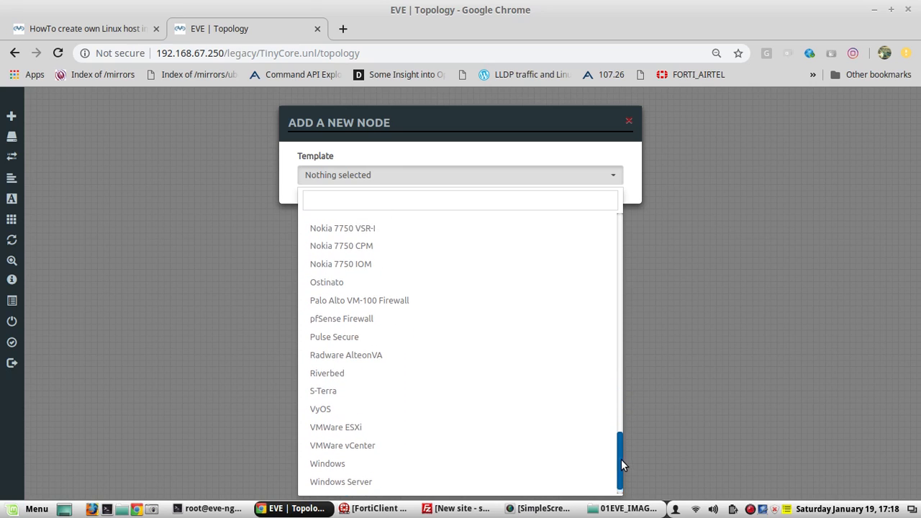
{"action": "scroll", "scroll_direction": "up", "scroll_amount": 3}
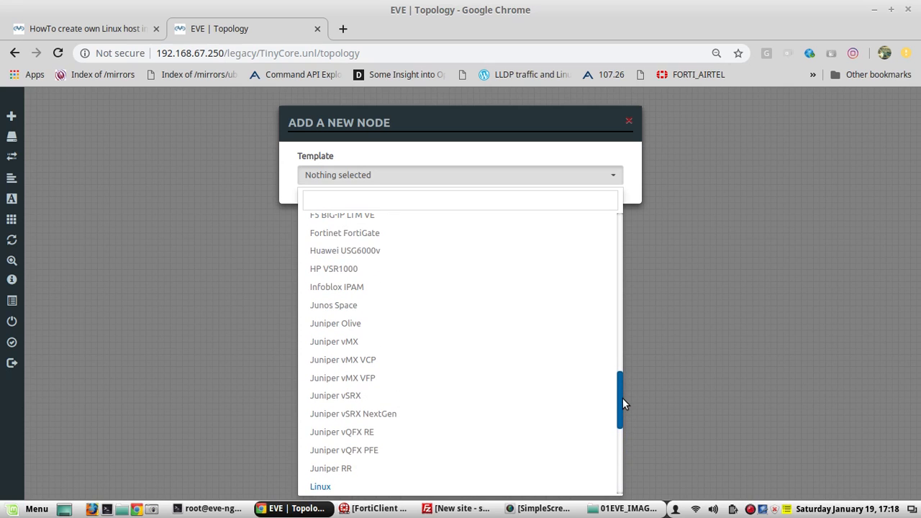
{"action": "scroll", "scroll_direction": "up", "scroll_amount": 3}
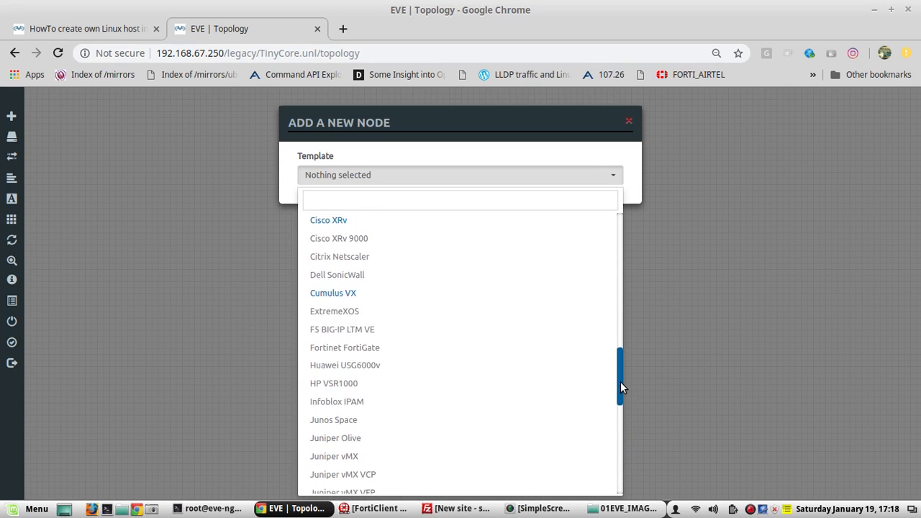
{"action": "scroll", "scroll_direction": "up", "scroll_amount": 3}
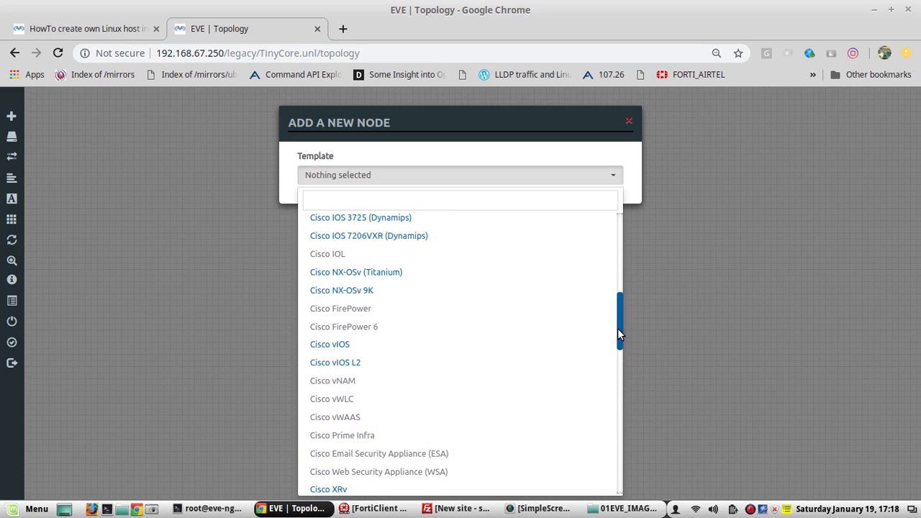
{"action": "scroll", "scroll_direction": "up", "scroll_amount": 3}
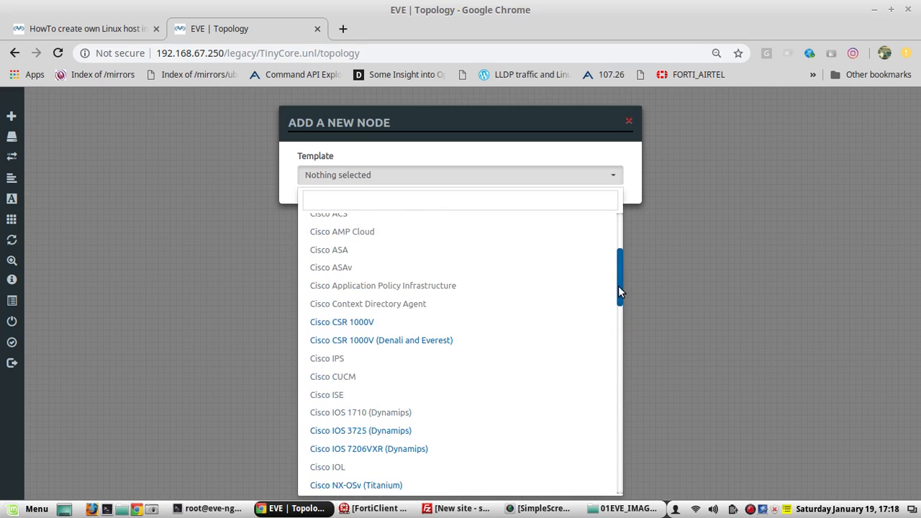
{"action": "scroll", "scroll_direction": "up", "scroll_amount": 3}
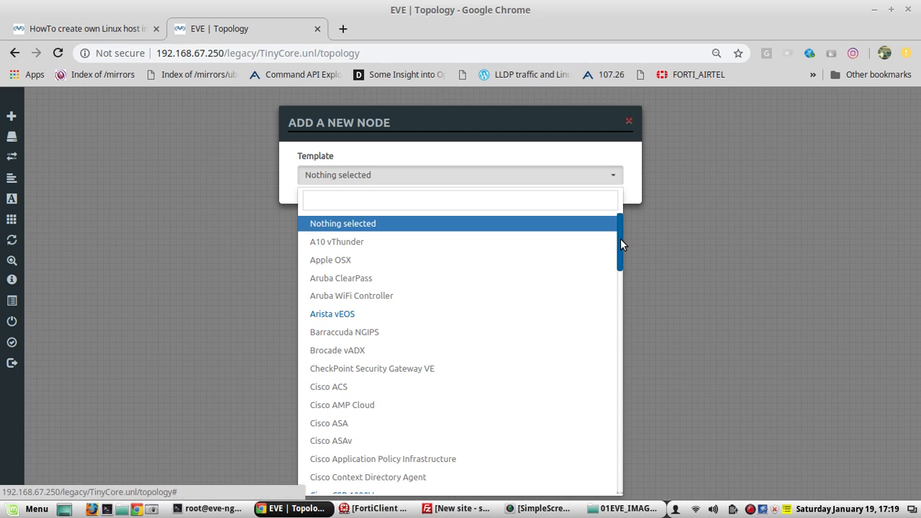
{"action": "scroll", "scroll_direction": "down", "scroll_amount": 3}
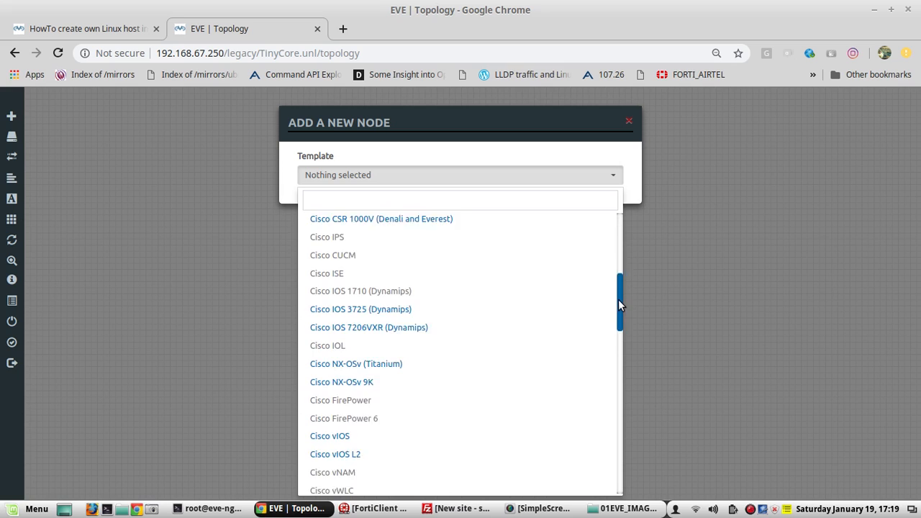
{"action": "scroll", "scroll_direction": "down", "scroll_amount": 3}
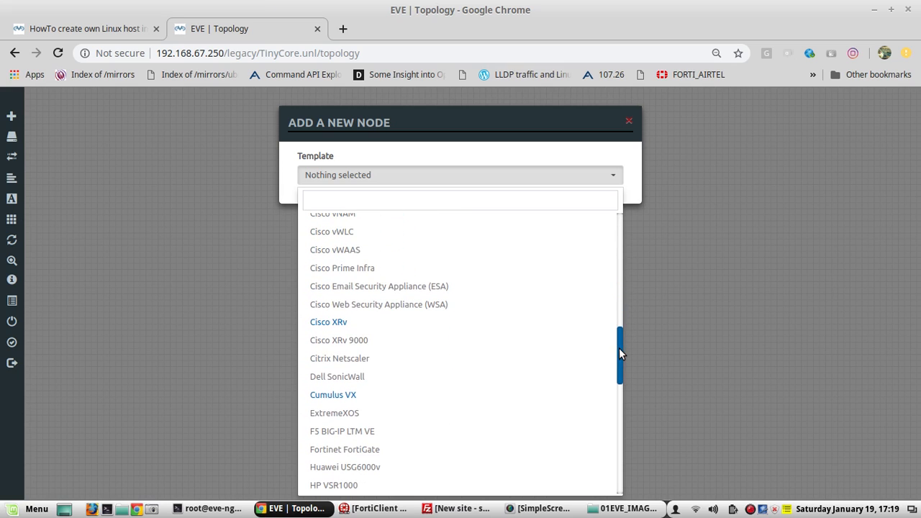
{"action": "scroll", "scroll_direction": "down", "scroll_amount": 3}
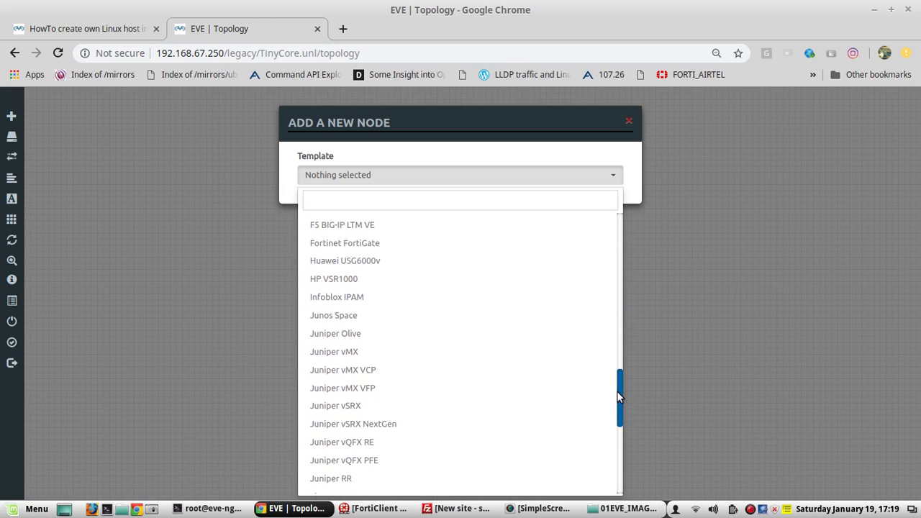
{"action": "scroll", "scroll_direction": "down", "scroll_amount": 3}
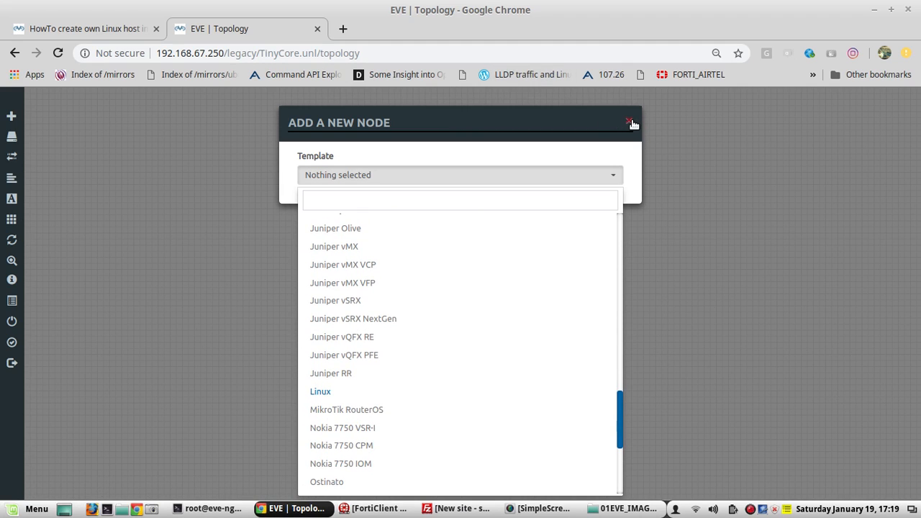
{"action": "mouse_move", "coordinate": [630, 123]}
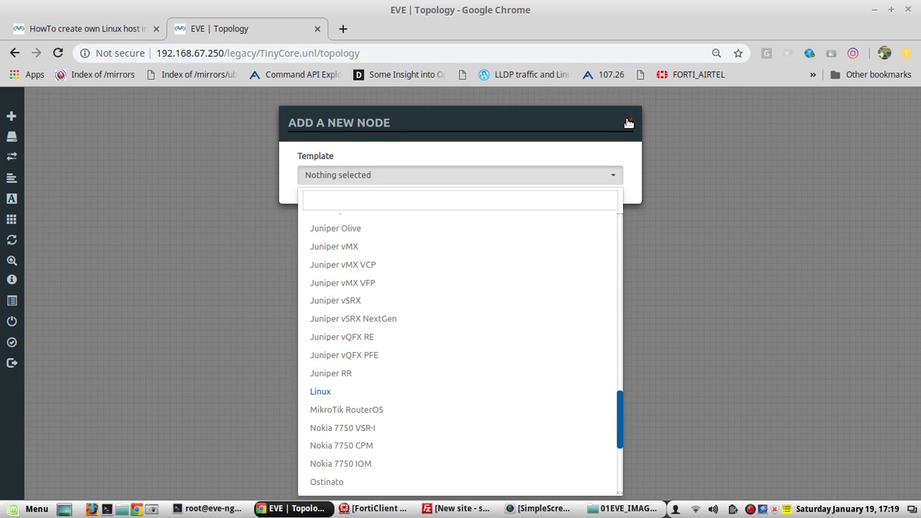
{"action": "left_click", "coordinate": [628, 123]}
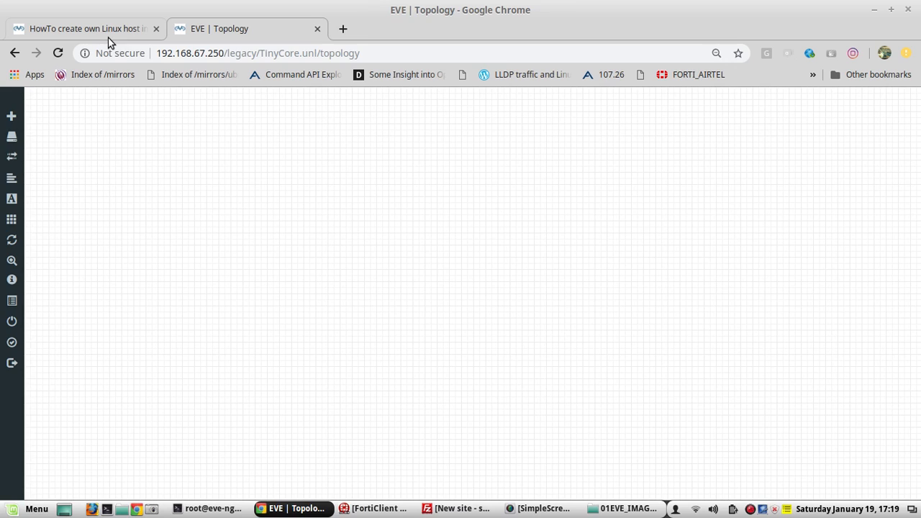
Return to the Linux host image how-to and bring up options for its 'Download Linux Images Here' link.
{"action": "left_click", "coordinate": [84, 29]}
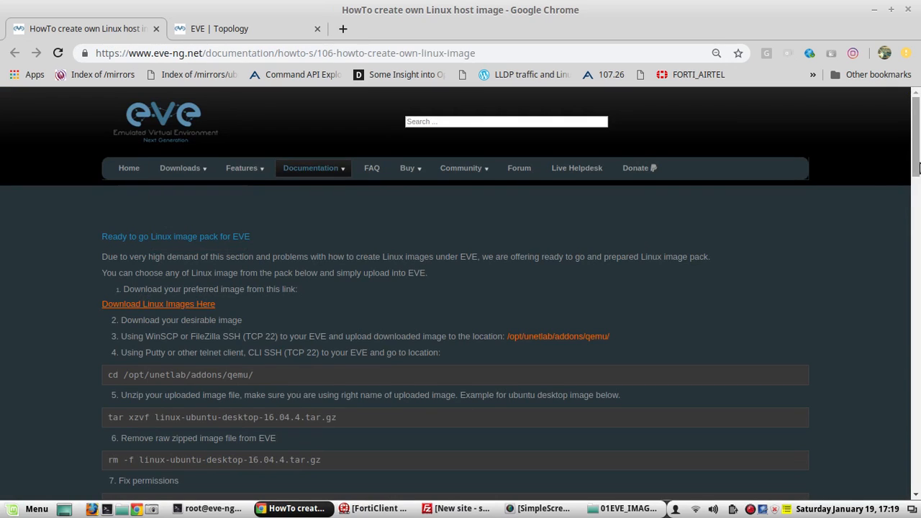
{"action": "mouse_move", "coordinate": [478, 248]}
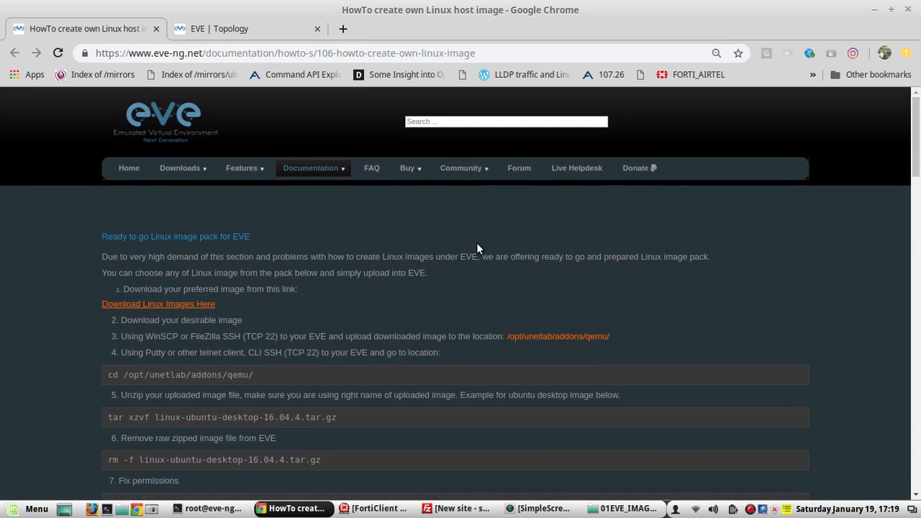
{"action": "mouse_move", "coordinate": [236, 276]}
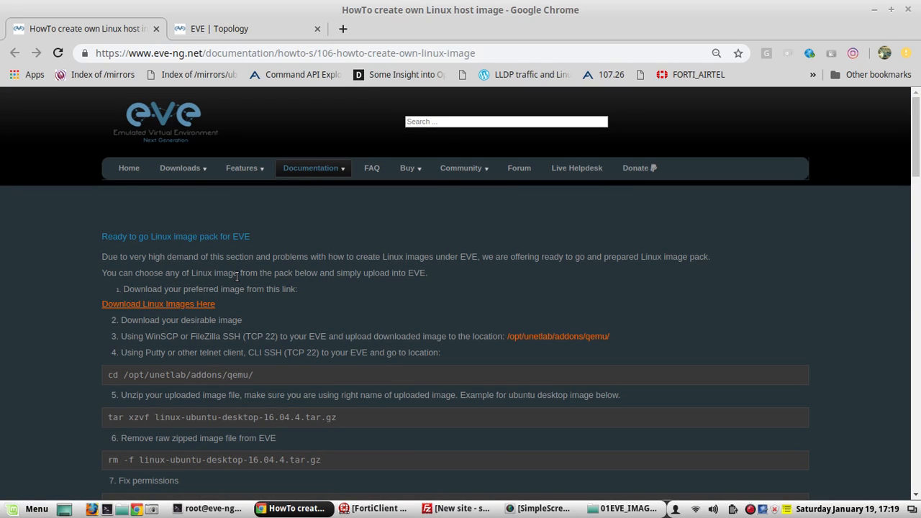
{"action": "mouse_move", "coordinate": [176, 314]}
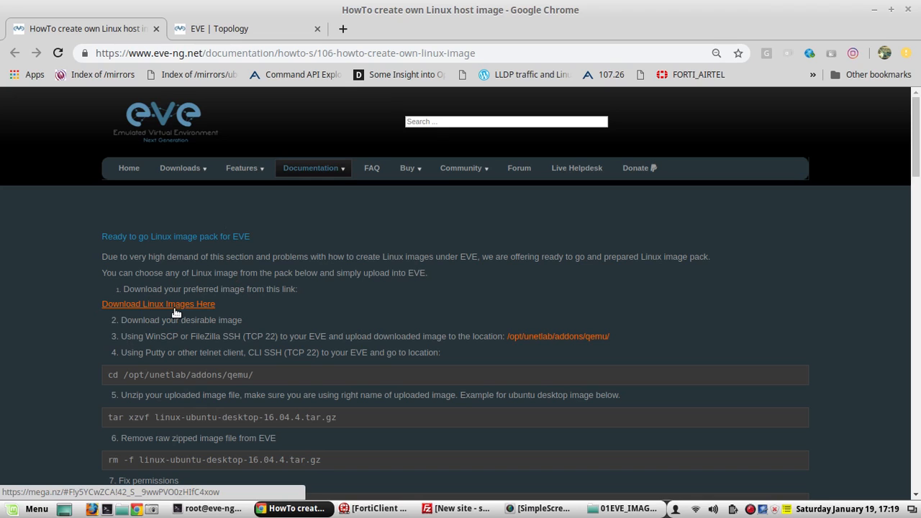
{"action": "right_click", "coordinate": [158, 304]}
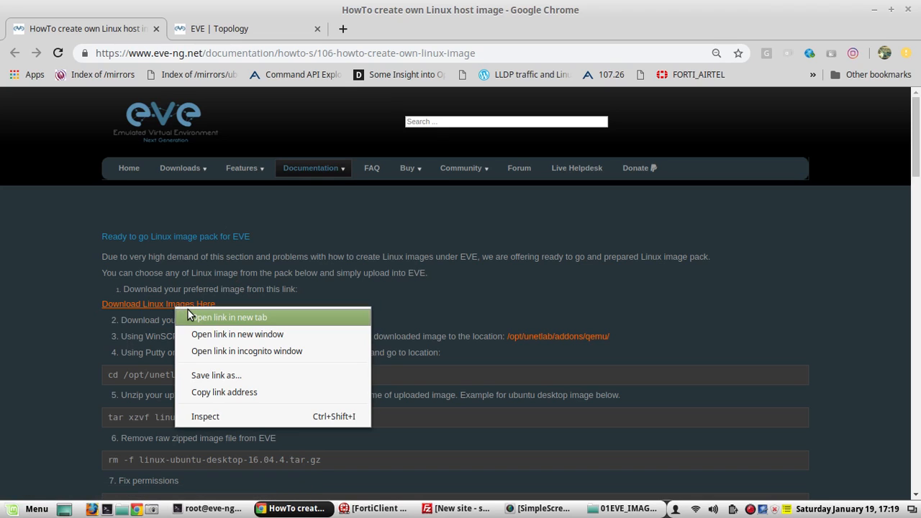
Open the MEGA Linux images folder in a new tab and download linux-tinycore-6.4.tar.gz into 01EVE_IMAGES.
{"action": "left_click", "coordinate": [225, 318]}
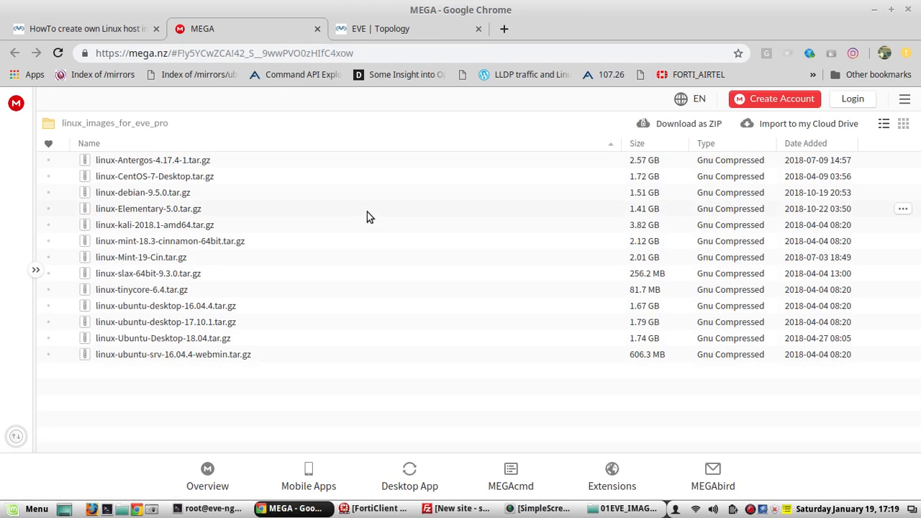
{"action": "mouse_move", "coordinate": [179, 288]}
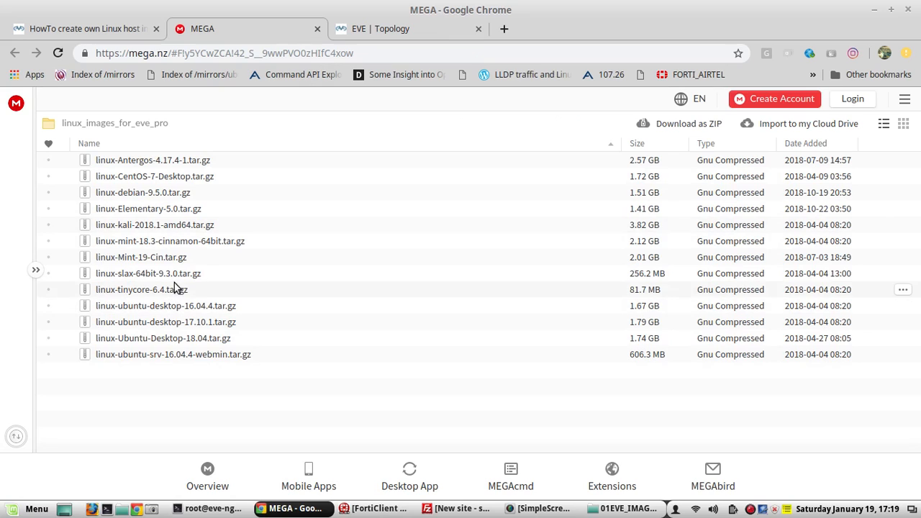
{"action": "mouse_move", "coordinate": [227, 365]}
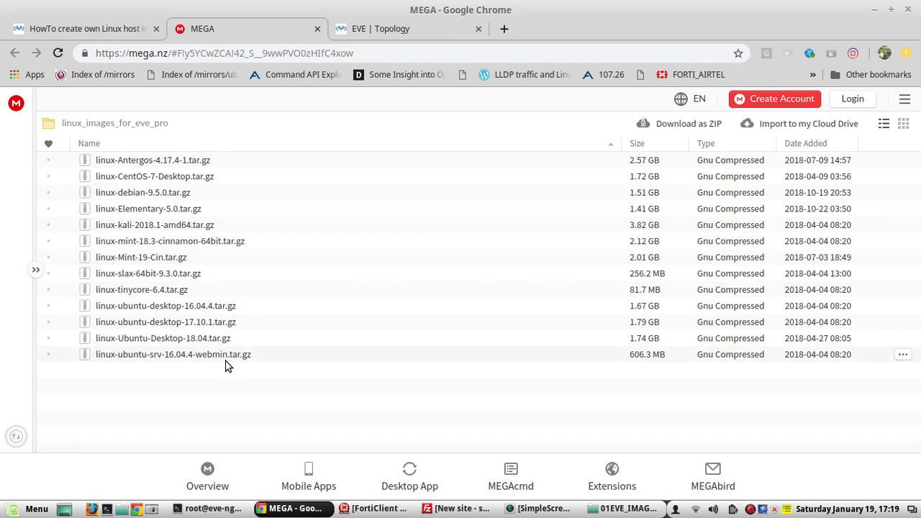
{"action": "mouse_move", "coordinate": [178, 297]}
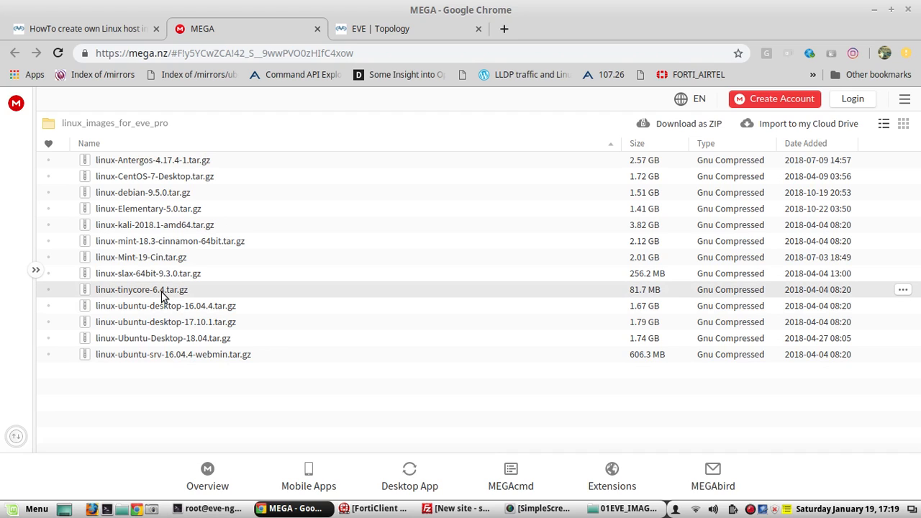
{"action": "mouse_move", "coordinate": [904, 293]}
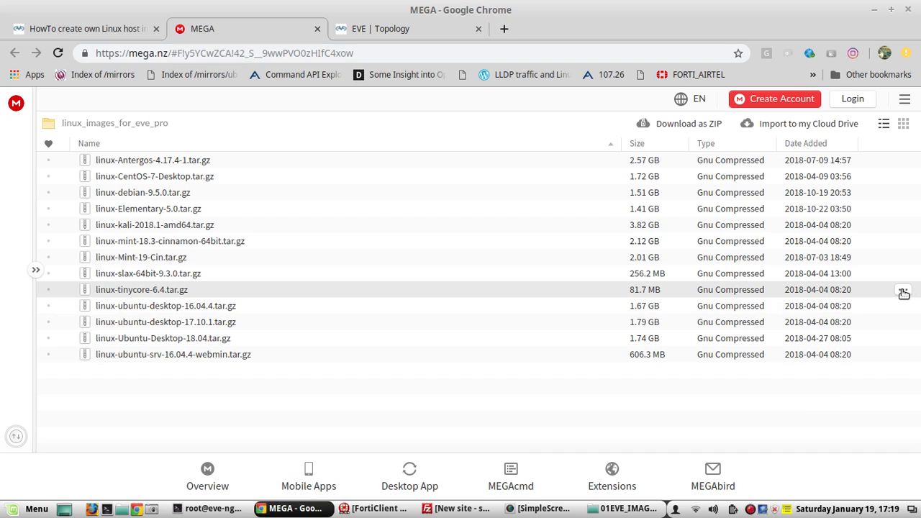
{"action": "left_click", "coordinate": [904, 290]}
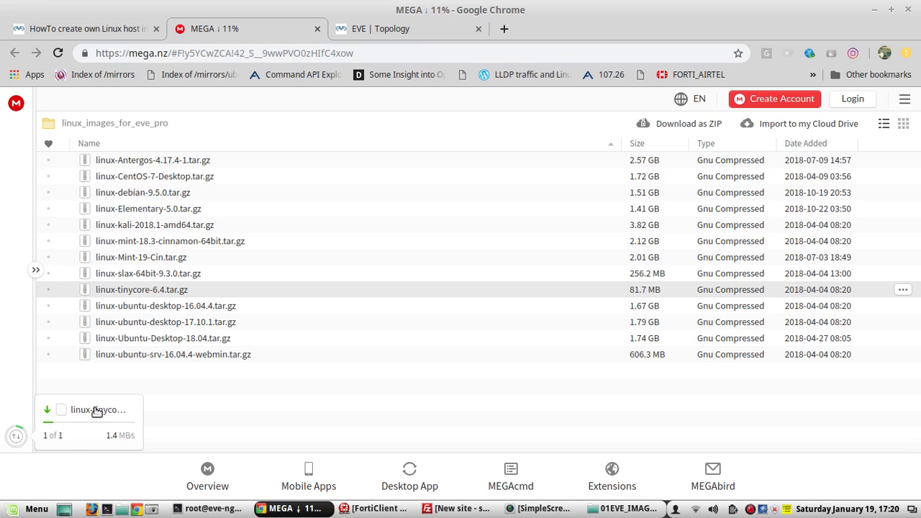
{"action": "mouse_move", "coordinate": [389, 406]}
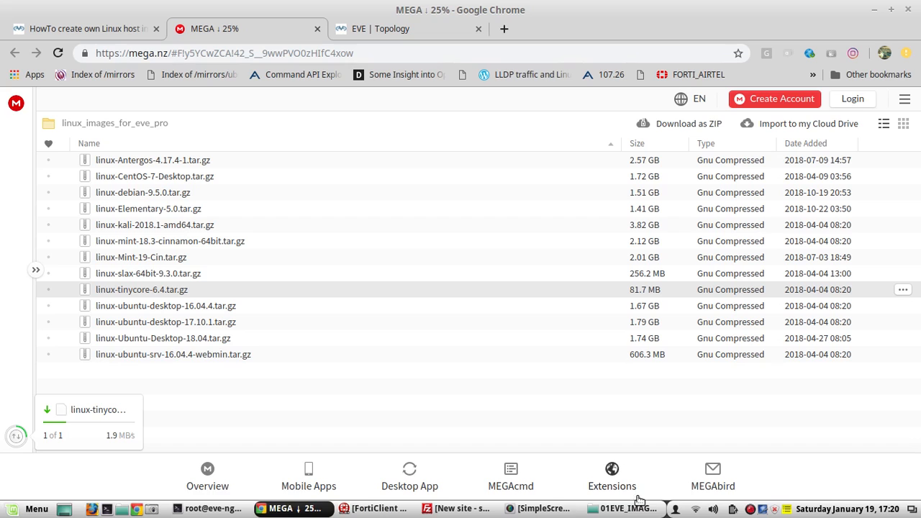
{"action": "left_click", "coordinate": [626, 510]}
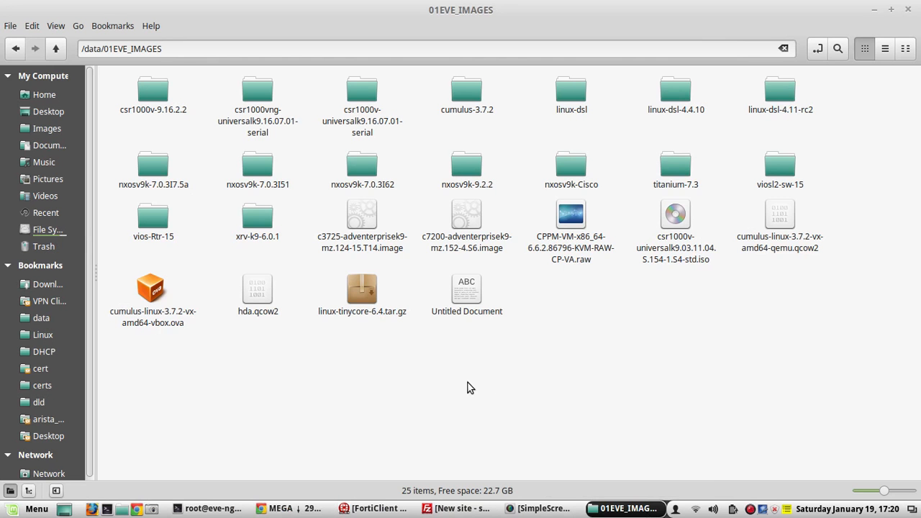
Extract linux-tinycore-6.4.tar.gz here and check the new folder holds hda.qcow2.
{"action": "left_click", "coordinate": [363, 291]}
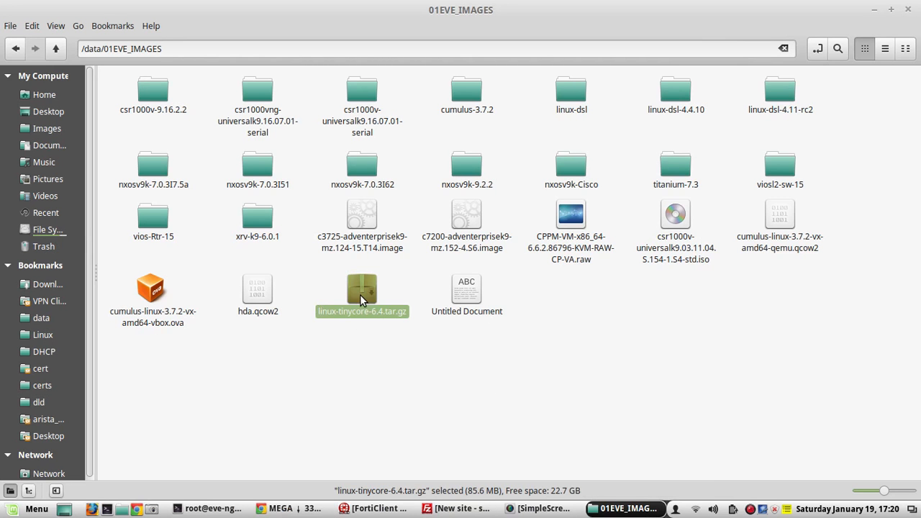
{"action": "mouse_move", "coordinate": [363, 305]}
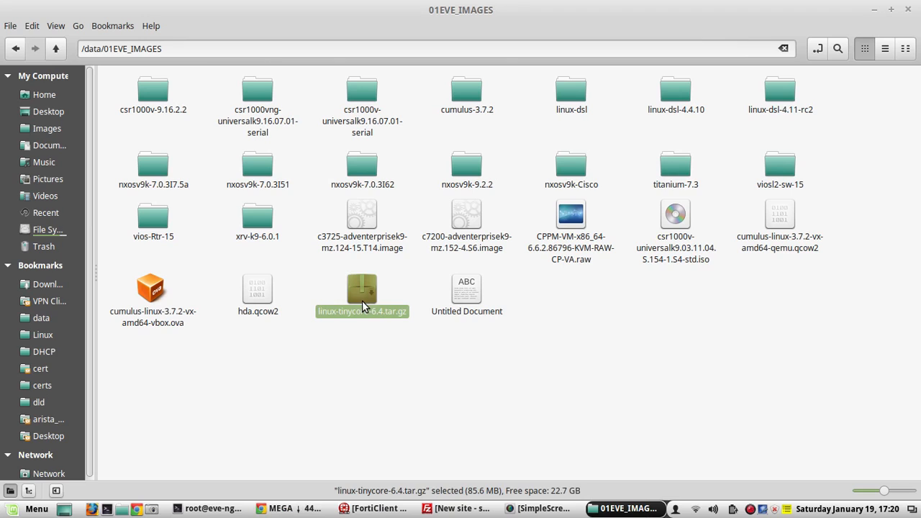
{"action": "mouse_move", "coordinate": [367, 303]}
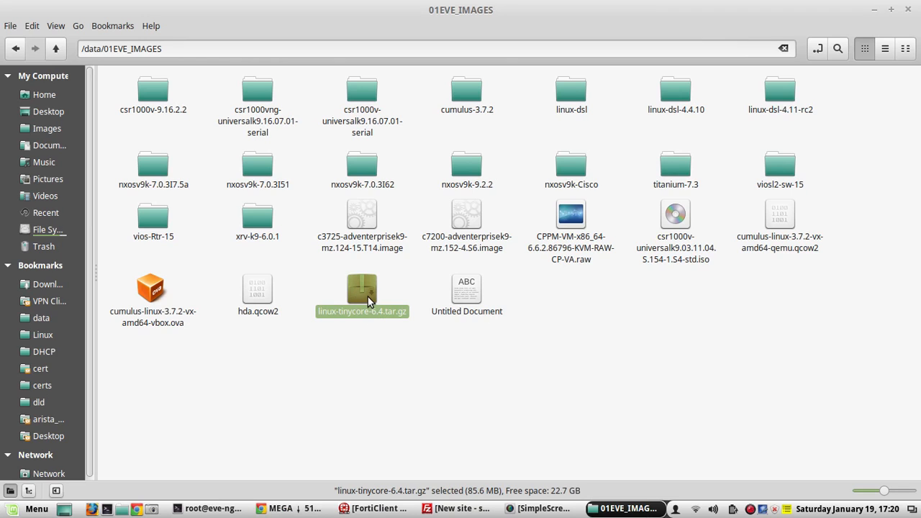
{"action": "right_click", "coordinate": [363, 291]}
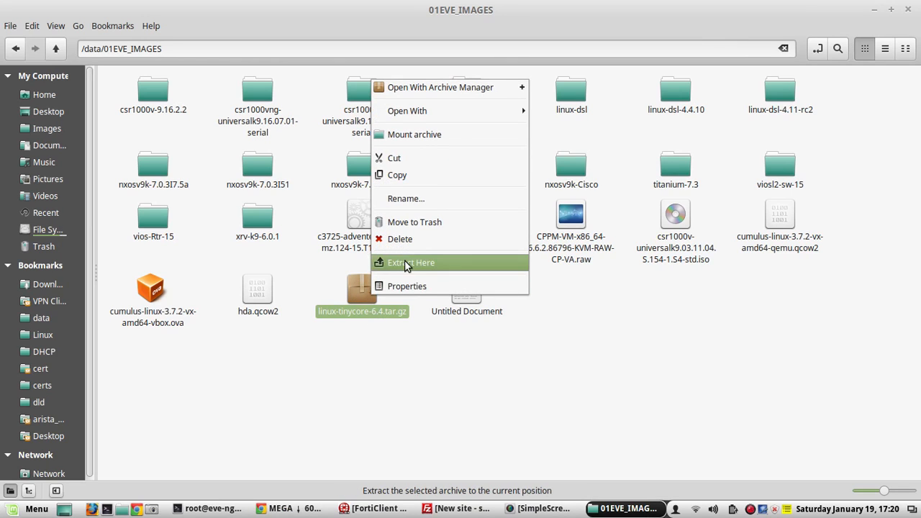
{"action": "left_click", "coordinate": [412, 262]}
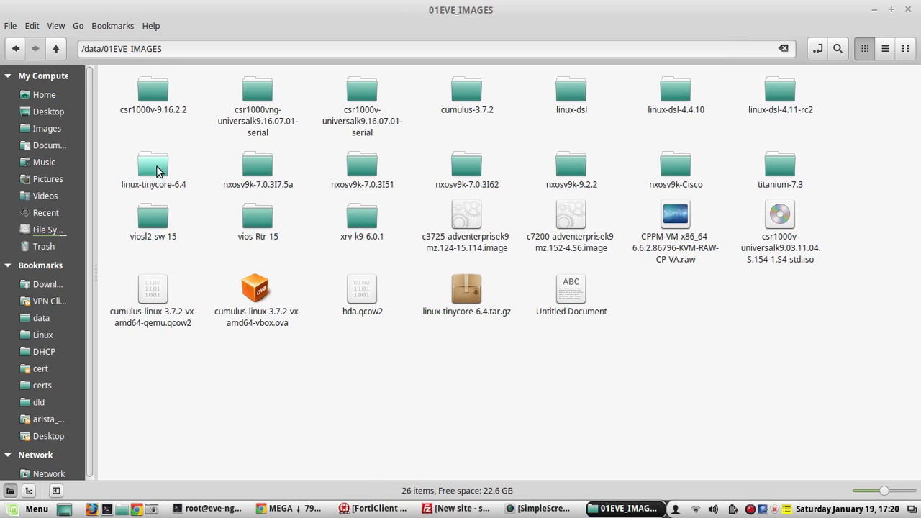
{"action": "double_click", "coordinate": [153, 161]}
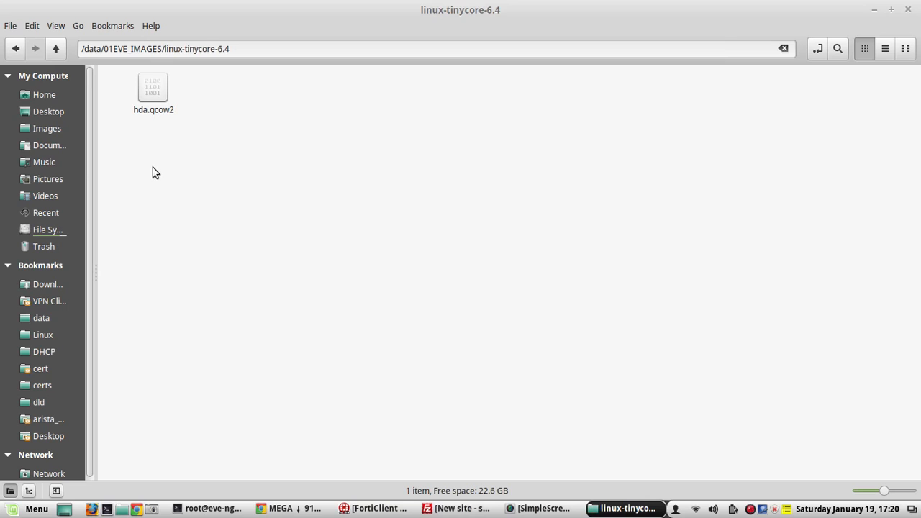
{"action": "left_click", "coordinate": [152, 89]}
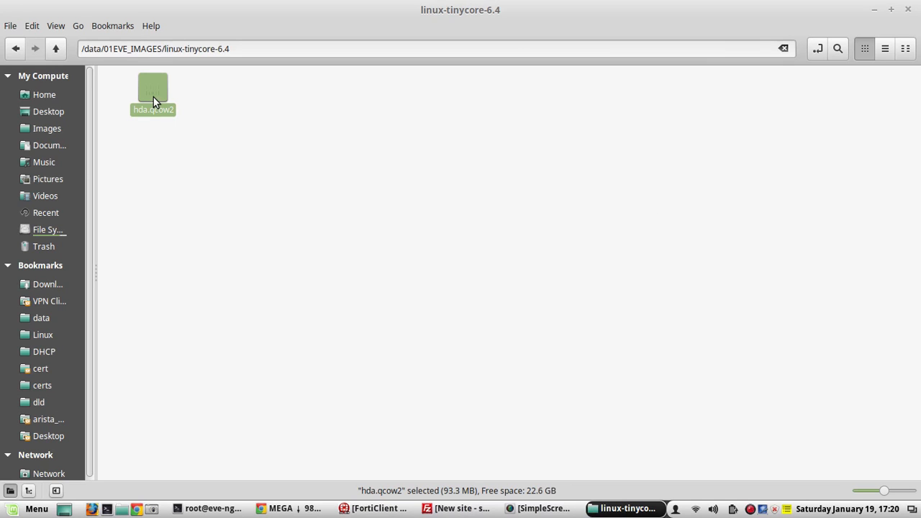
{"action": "left_click", "coordinate": [55, 49]}
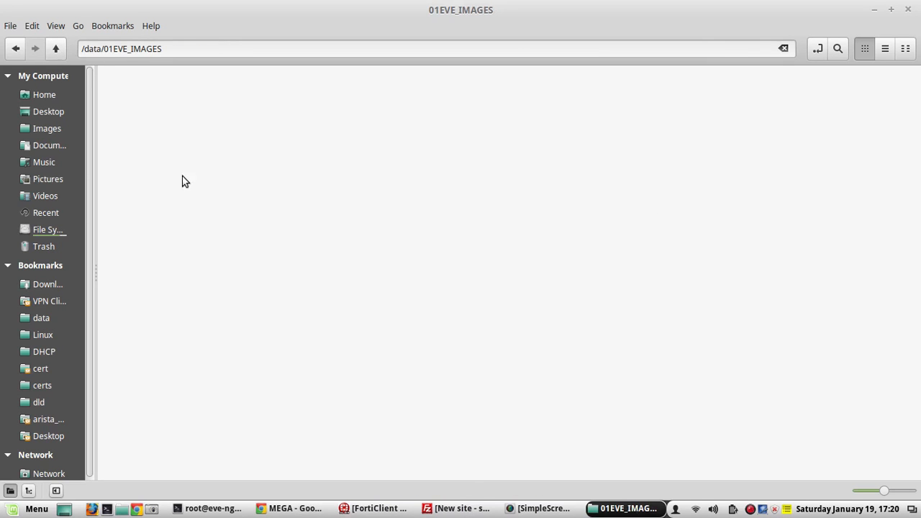
Inspect the linux-tinycore-6.4 folder and its hda.qcow2 again, then return to the MEGA page.
{"action": "left_click", "coordinate": [153, 164]}
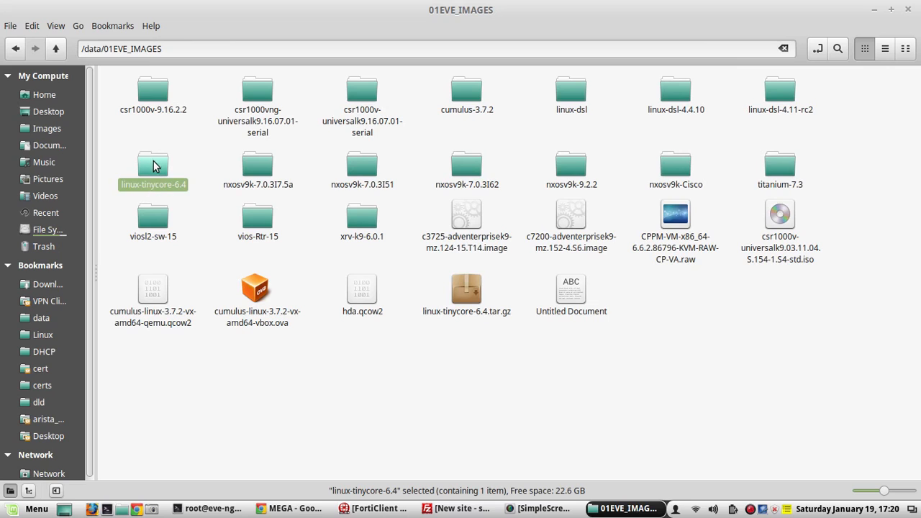
{"action": "right_click", "coordinate": [153, 165]}
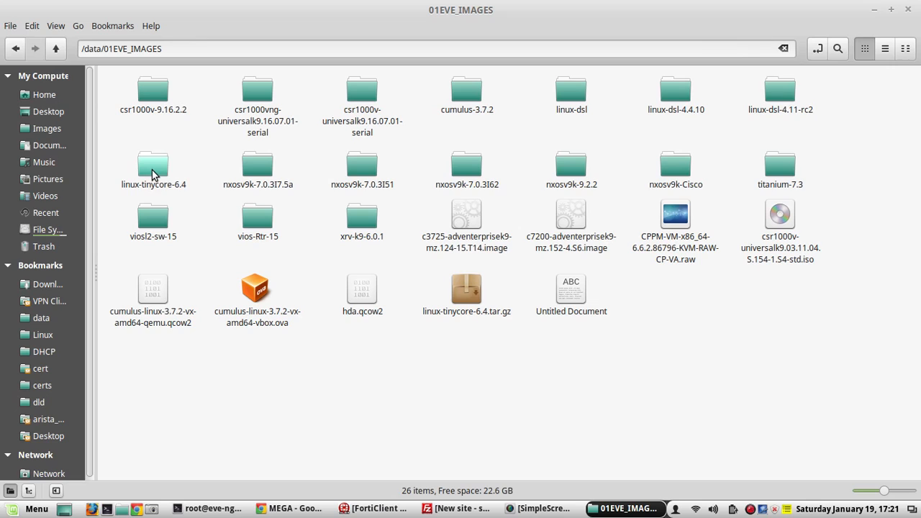
{"action": "left_click", "coordinate": [153, 166]}
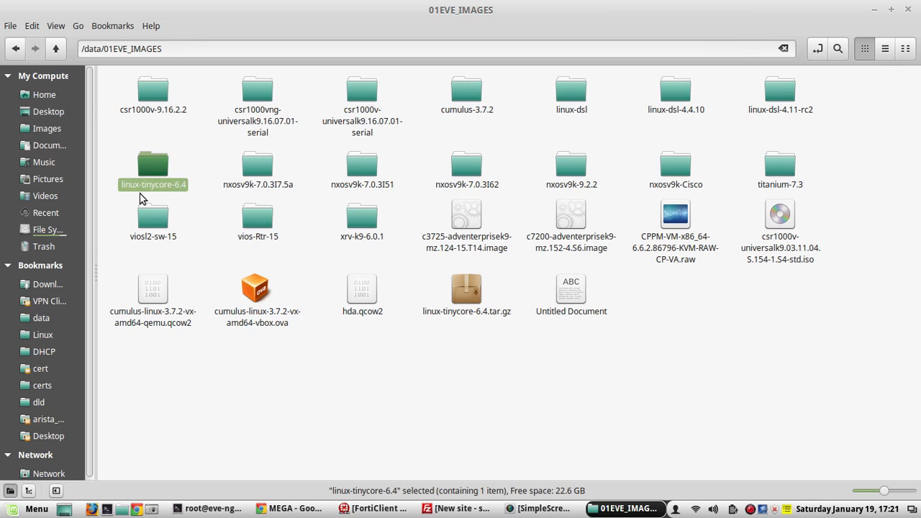
{"action": "mouse_move", "coordinate": [151, 165]}
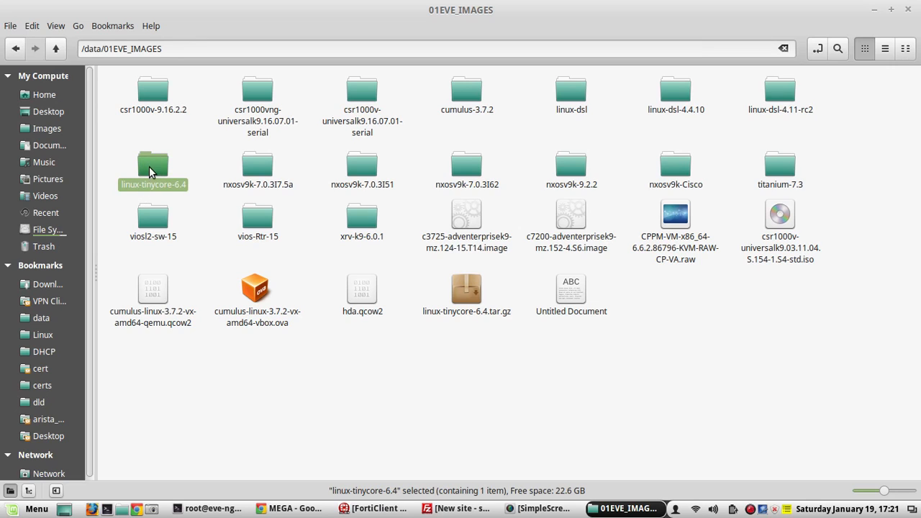
{"action": "double_click", "coordinate": [153, 165]}
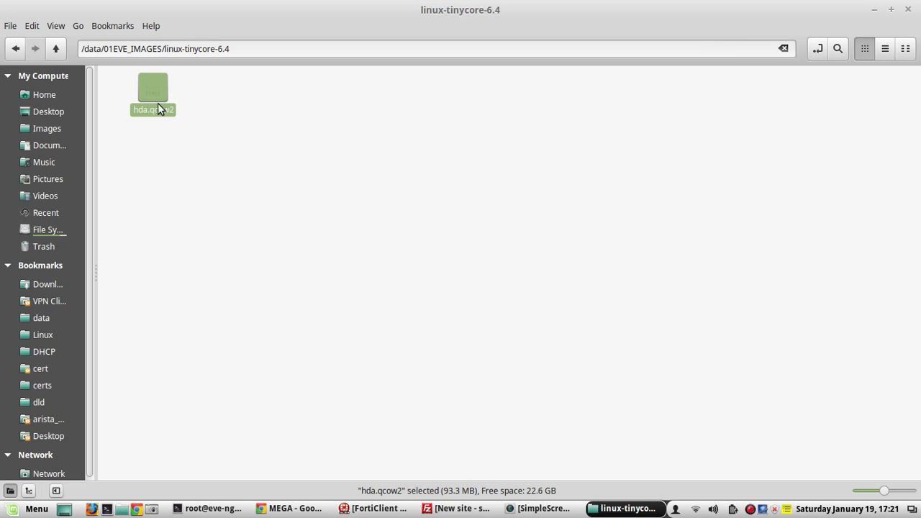
{"action": "left_click", "coordinate": [210, 107]}
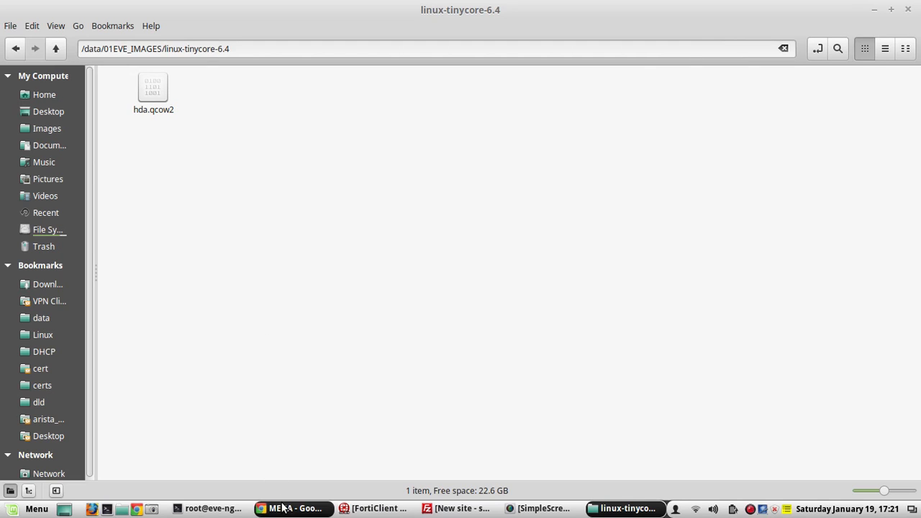
{"action": "left_click", "coordinate": [293, 509]}
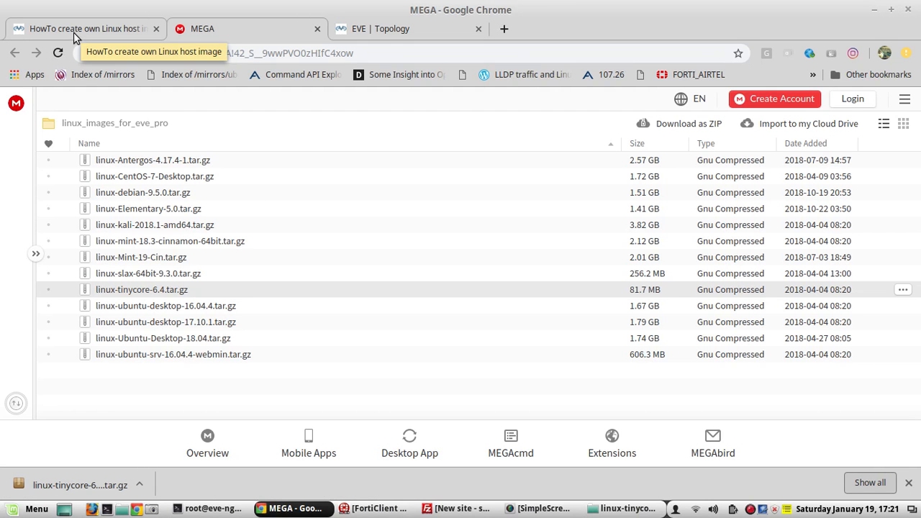
From the how-to's Documentation menu, open the Qemu image namings table in a new tab.
{"action": "left_click", "coordinate": [86, 29]}
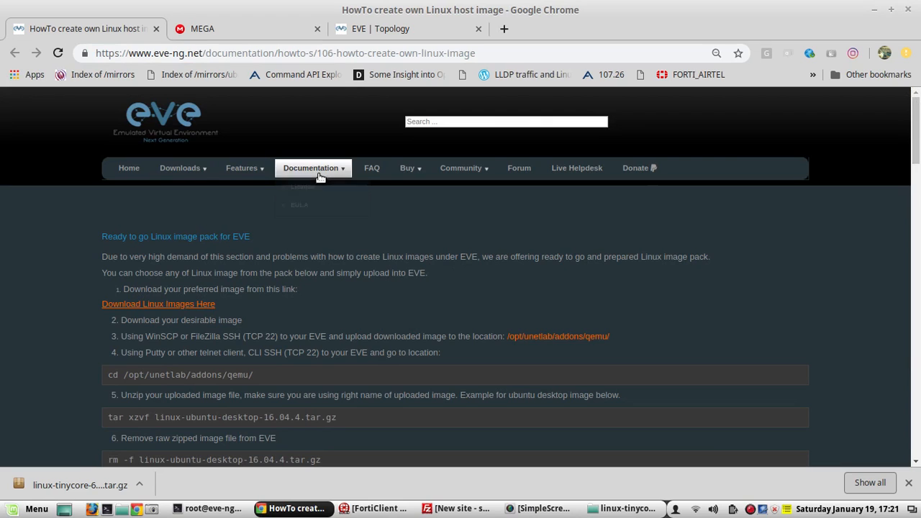
{"action": "left_click", "coordinate": [314, 167]}
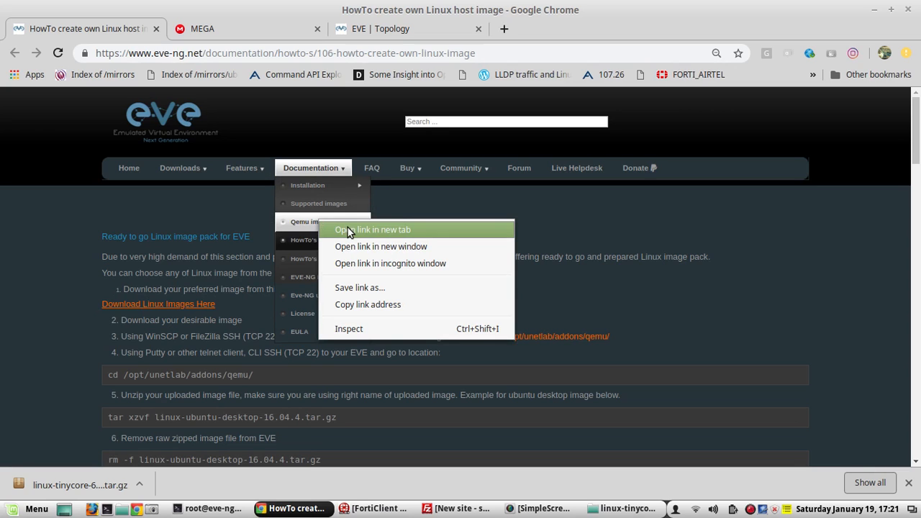
{"action": "left_click", "coordinate": [371, 230]}
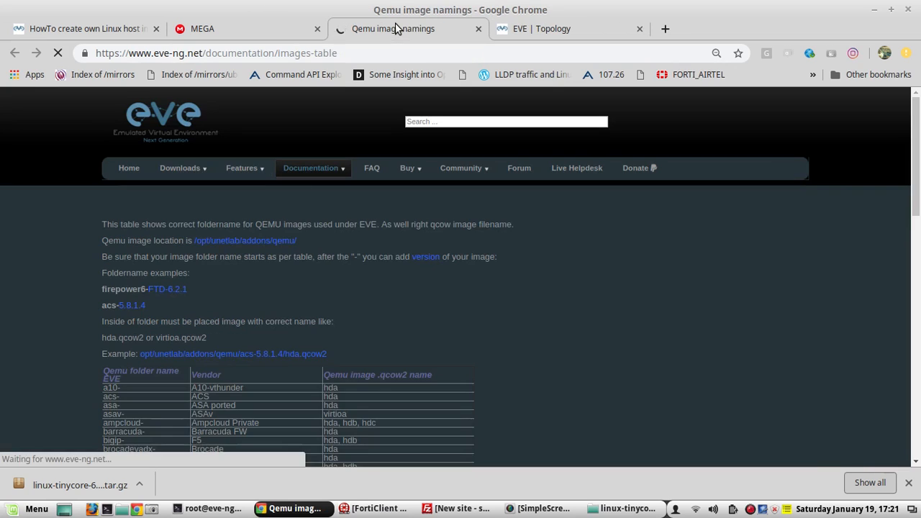
{"action": "scroll", "scroll_direction": "down", "scroll_amount": 3}
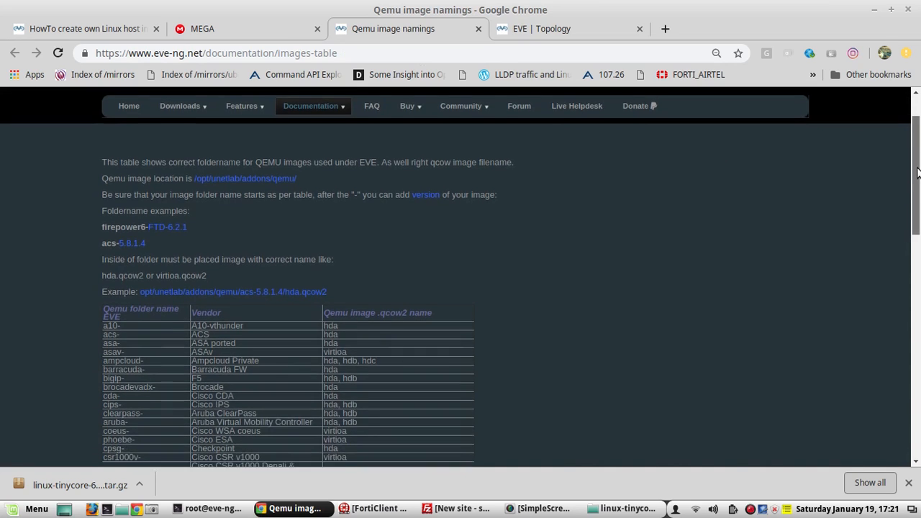
{"action": "scroll", "scroll_direction": "down", "scroll_amount": 3}
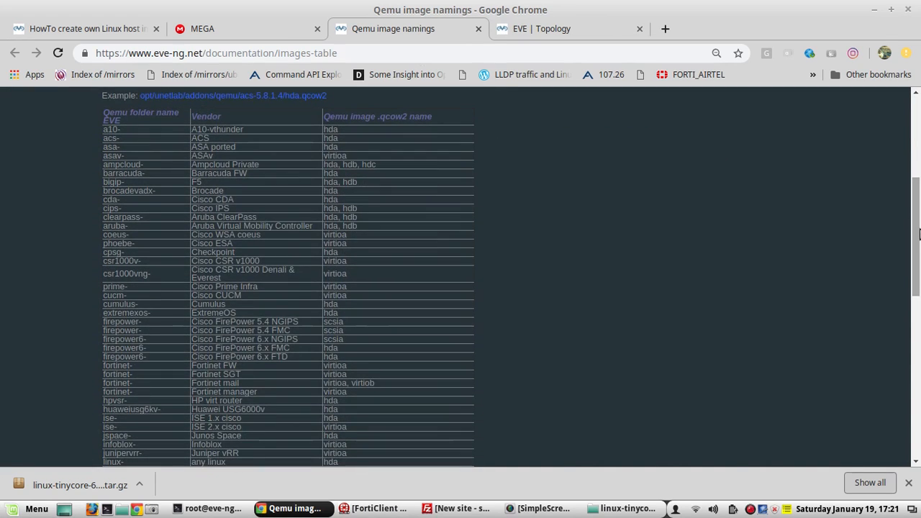
{"action": "scroll", "scroll_direction": "down", "scroll_amount": 3}
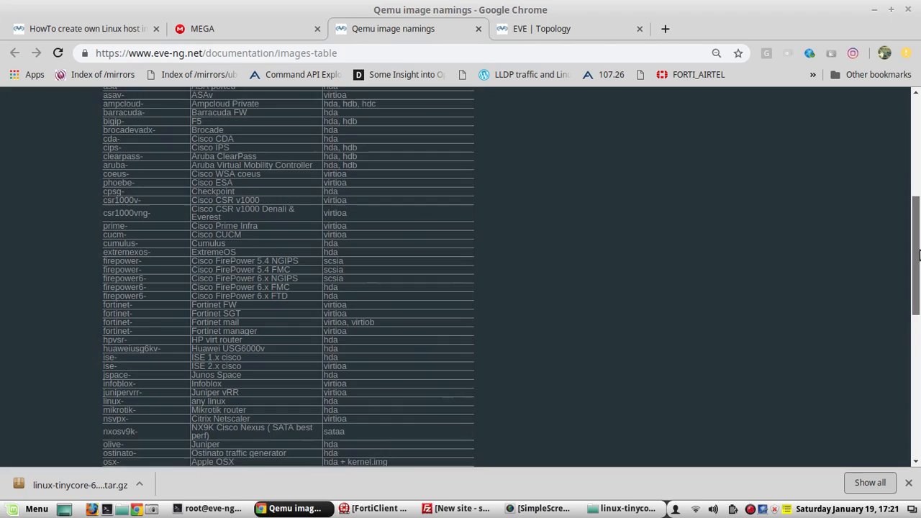
{"action": "scroll", "scroll_direction": "down", "scroll_amount": 3}
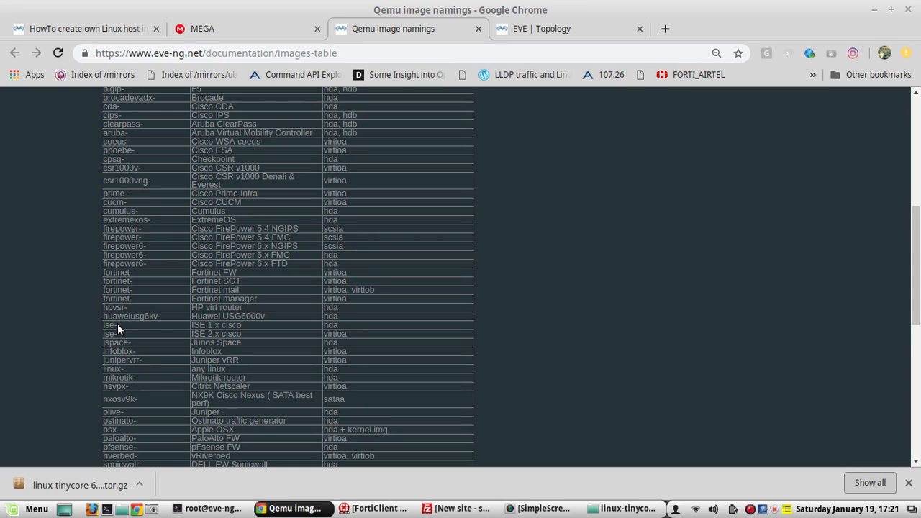
{"action": "mouse_move", "coordinate": [315, 336]}
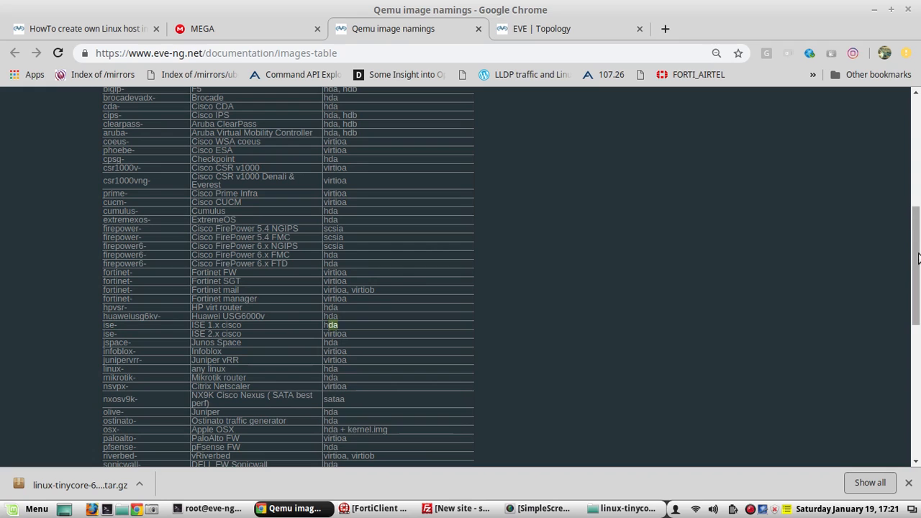
Review the naming examples like the acs version and folder prefix, then return to the linux-tinycore-6.4 folder.
{"action": "scroll", "scroll_direction": "up", "scroll_amount": 3}
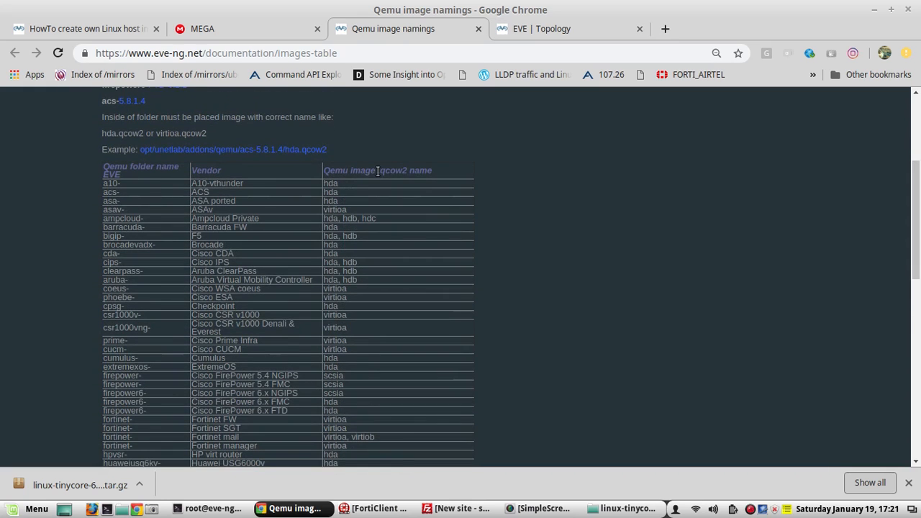
{"action": "double_click", "coordinate": [393, 170]}
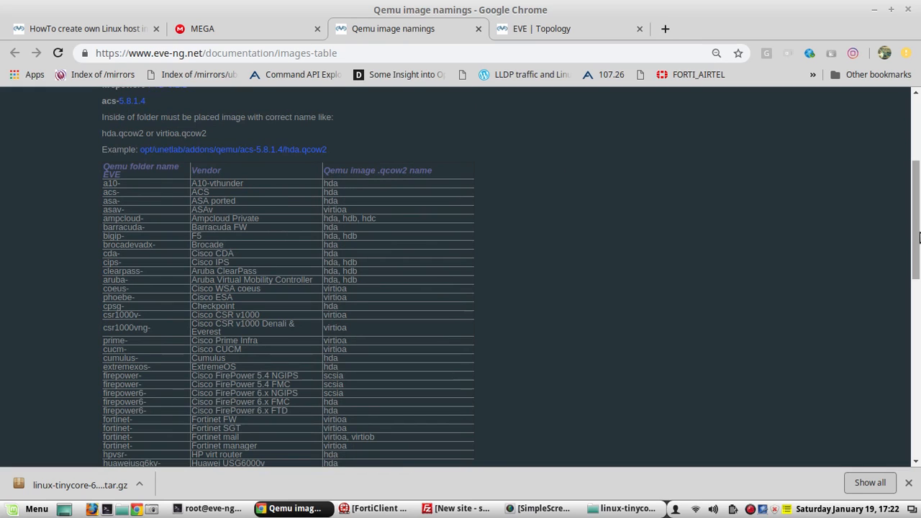
{"action": "scroll", "scroll_direction": "up", "scroll_amount": 3}
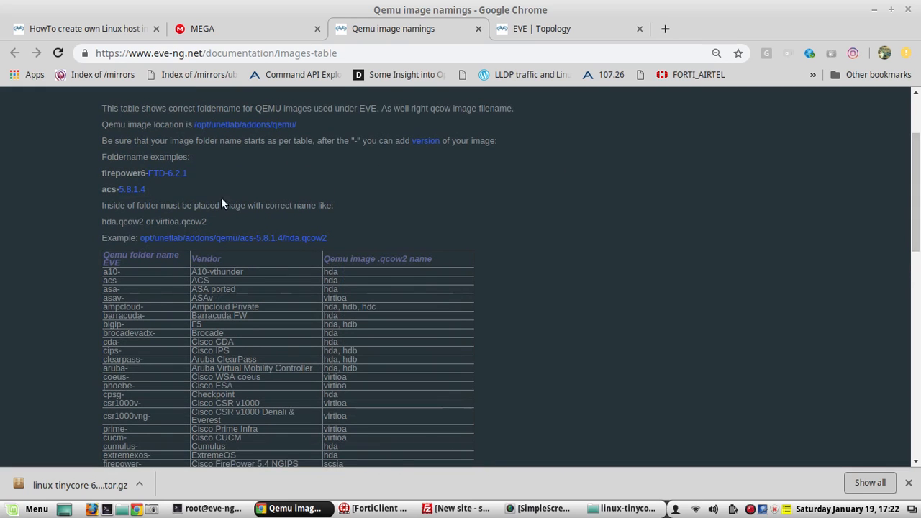
{"action": "double_click", "coordinate": [128, 189]}
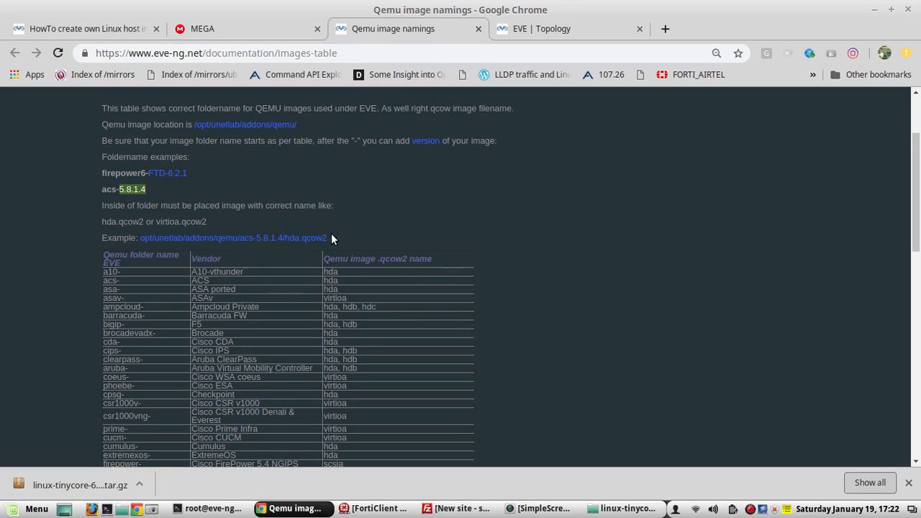
{"action": "mouse_move", "coordinate": [242, 239]}
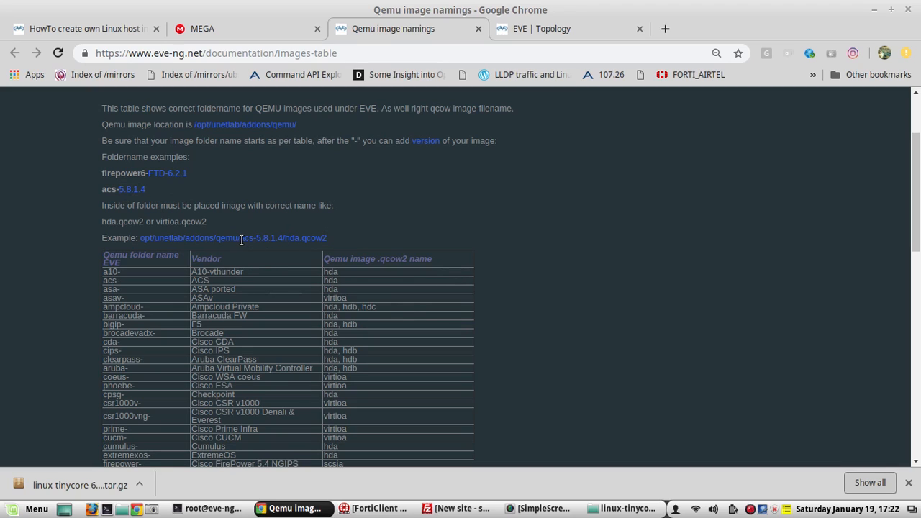
{"action": "double_click", "coordinate": [247, 237]}
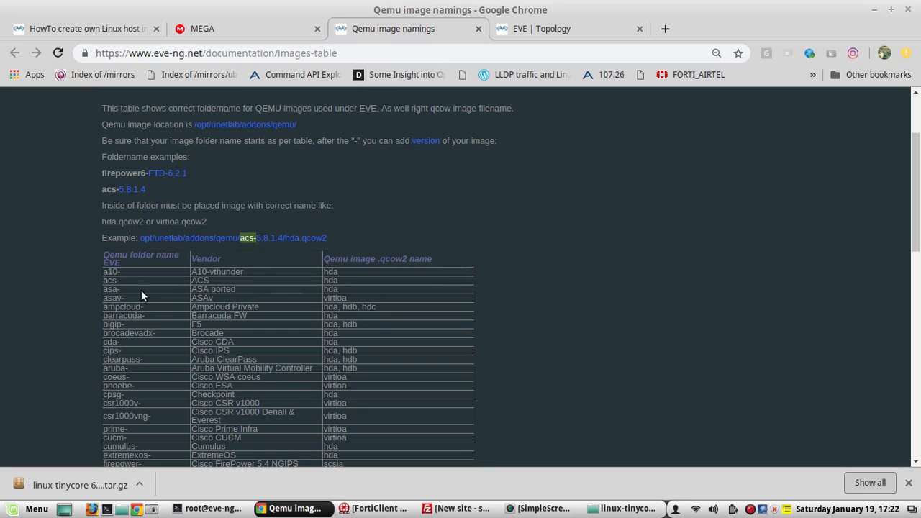
{"action": "double_click", "coordinate": [111, 279]}
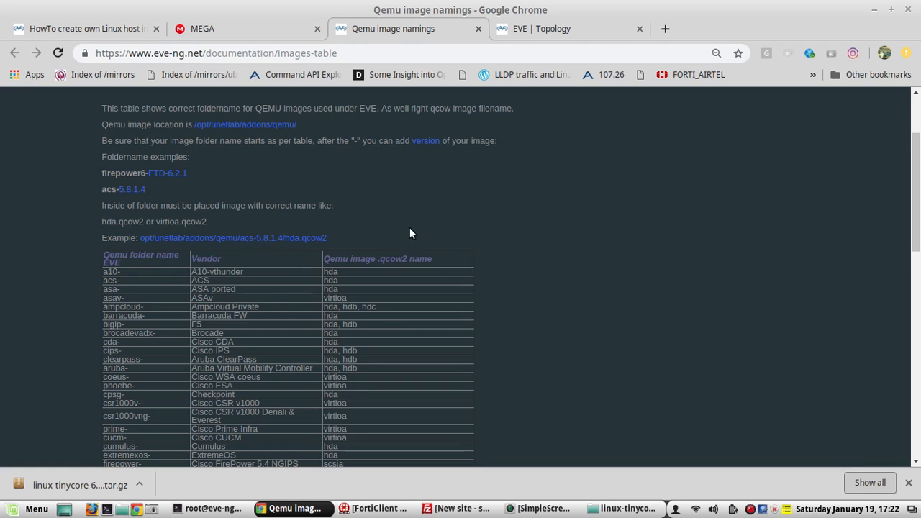
{"action": "scroll", "scroll_direction": "down", "scroll_amount": 3}
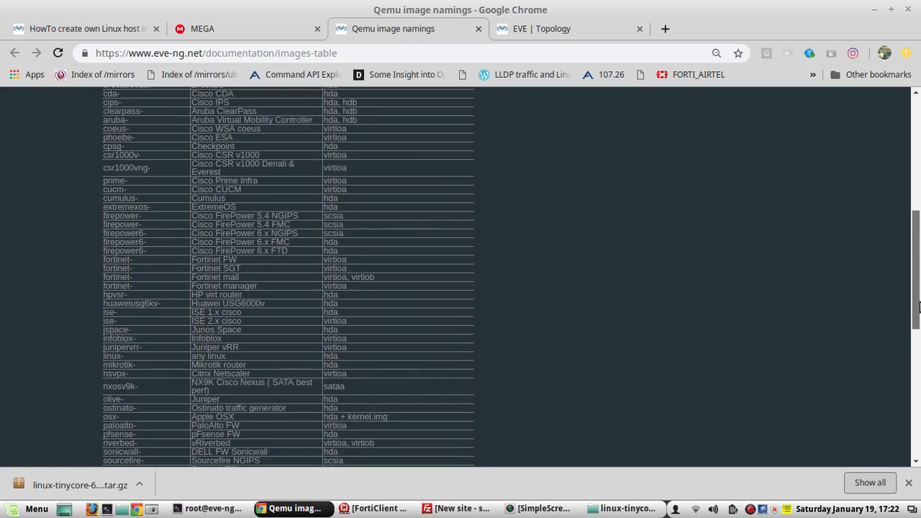
{"action": "scroll", "scroll_direction": "down", "scroll_amount": 3}
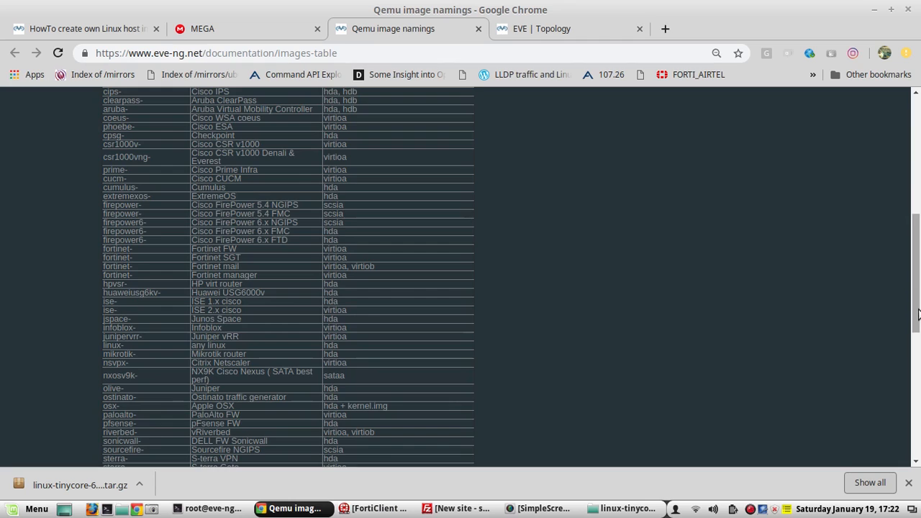
{"action": "scroll", "scroll_direction": "up", "scroll_amount": 3}
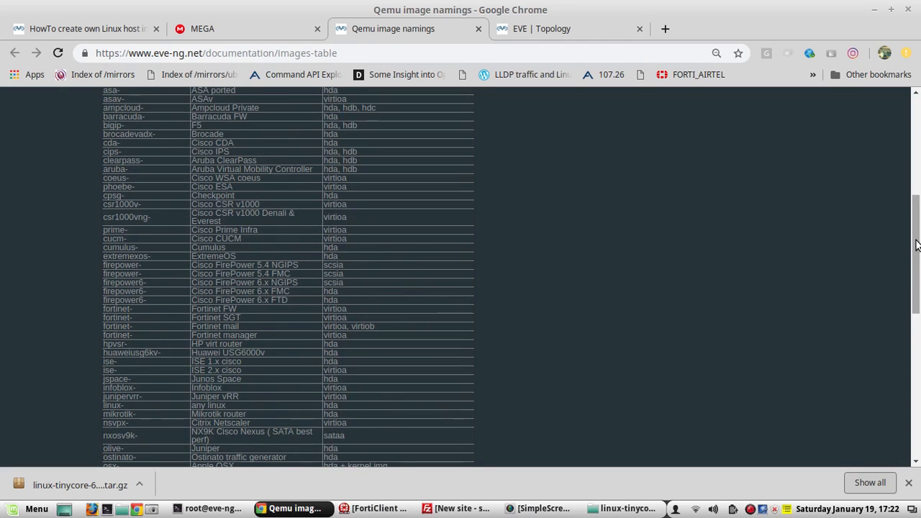
{"action": "scroll", "scroll_direction": "up", "scroll_amount": 3}
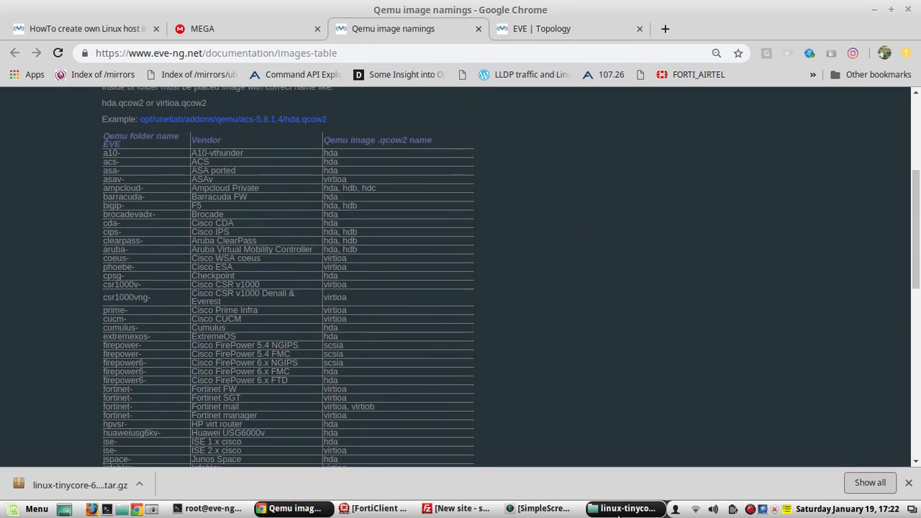
{"action": "left_click", "coordinate": [625, 510]}
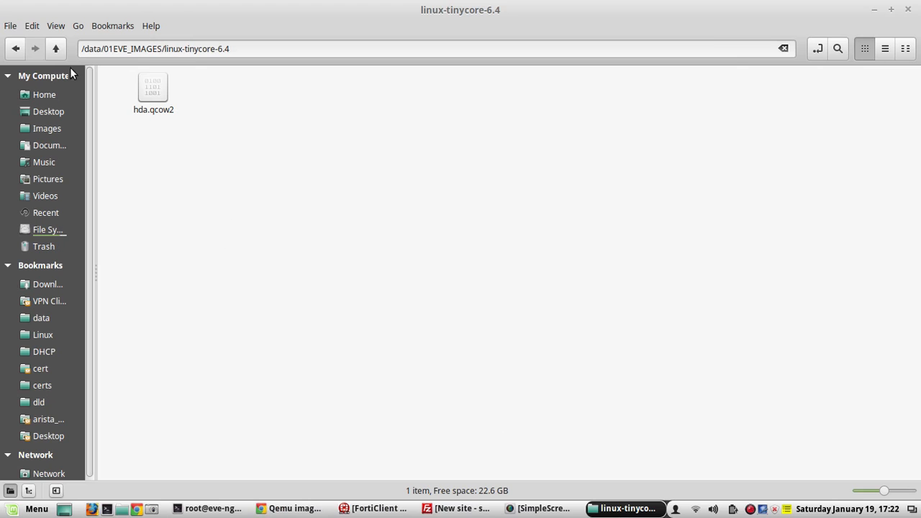
{"action": "mouse_move", "coordinate": [432, 343]}
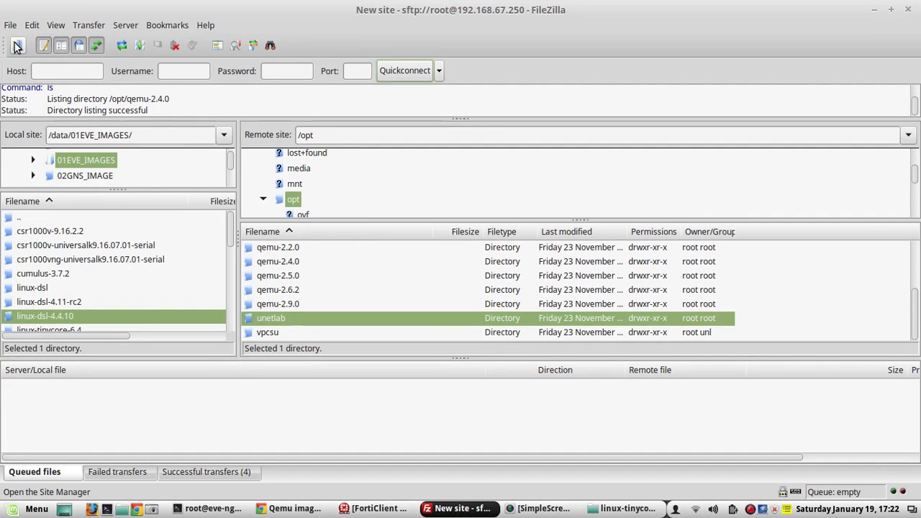
{"action": "left_click", "coordinate": [17, 44]}
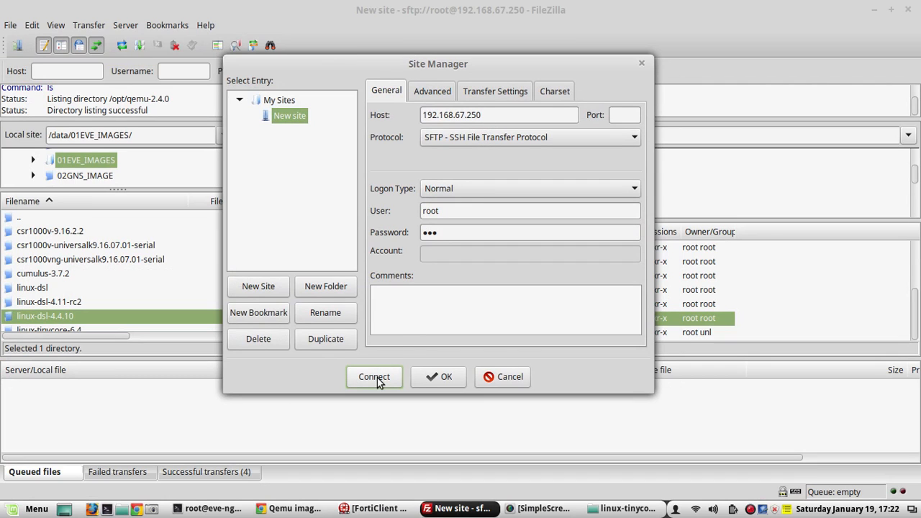
{"action": "left_click", "coordinate": [375, 378]}
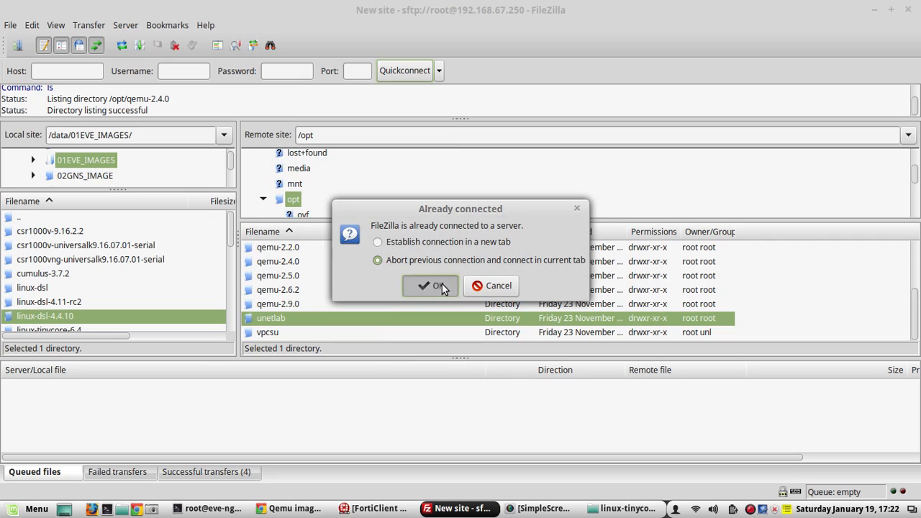
{"action": "left_click", "coordinate": [431, 285]}
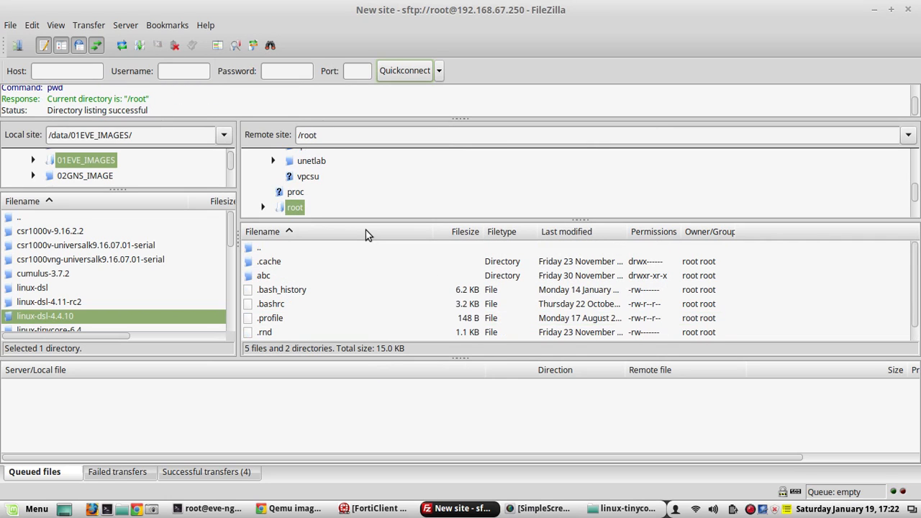
{"action": "scroll", "scroll_direction": "up", "scroll_amount": 3}
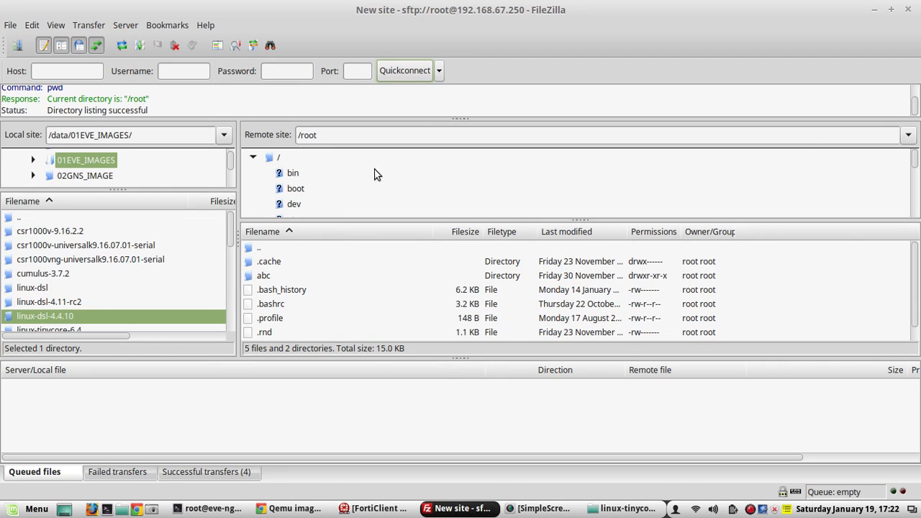
{"action": "mouse_move", "coordinate": [272, 164]}
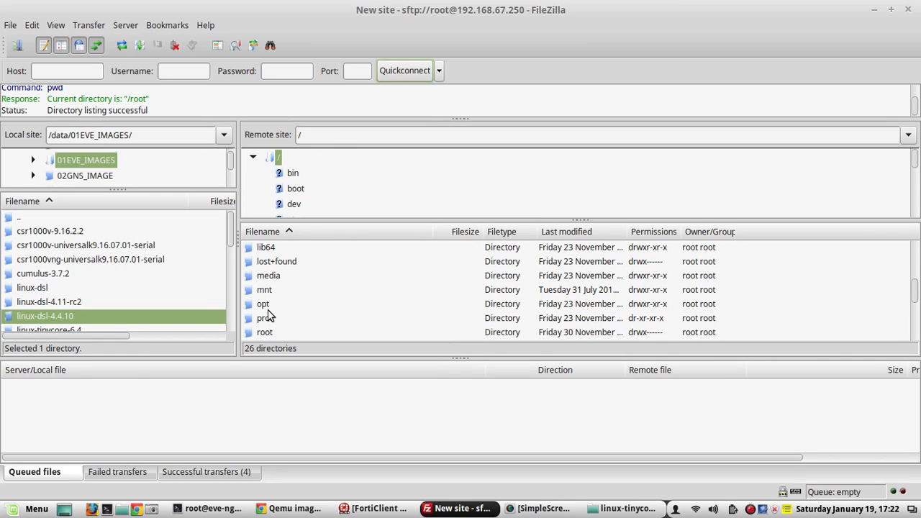
Navigate the remote tree into /opt/unetlab/addons/qemu.
{"action": "double_click", "coordinate": [263, 304]}
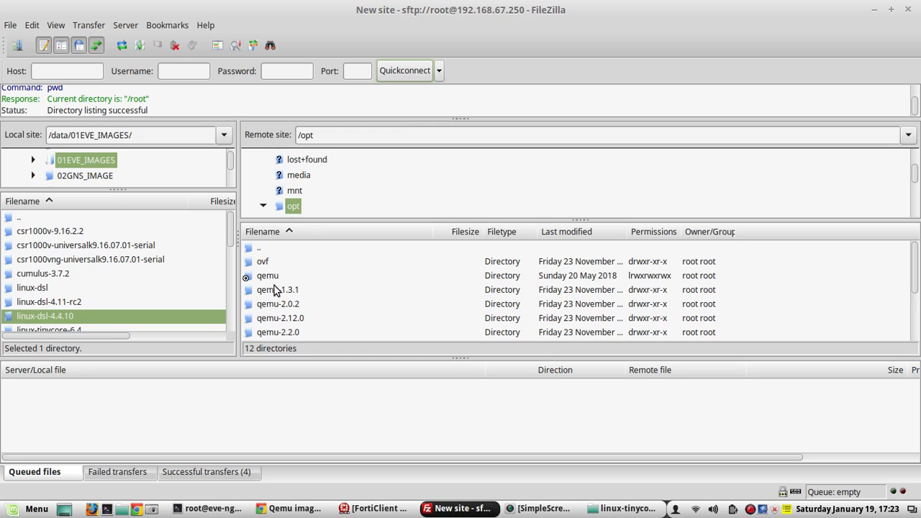
{"action": "scroll", "scroll_direction": "down", "scroll_amount": 3}
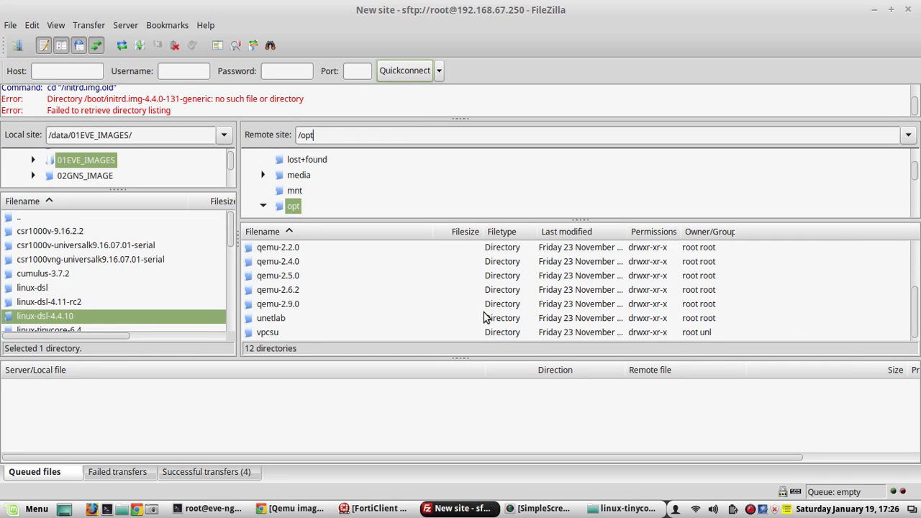
{"action": "double_click", "coordinate": [271, 318]}
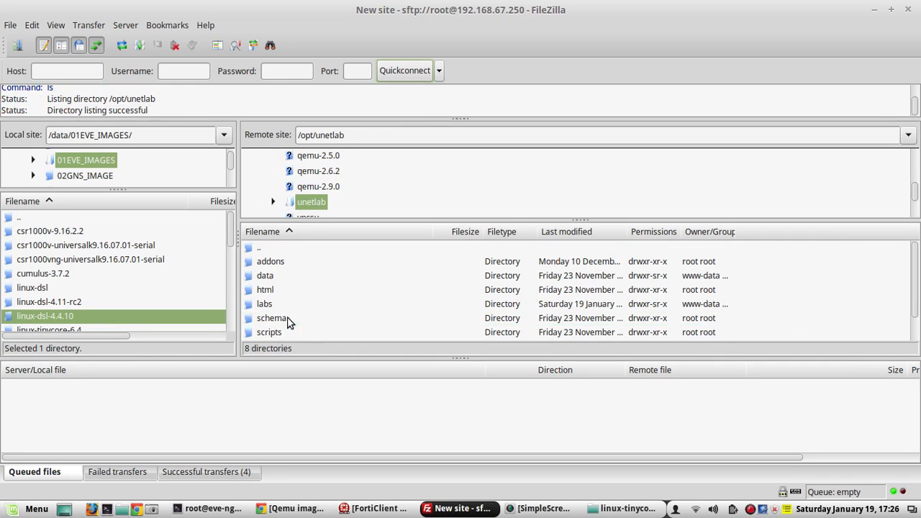
{"action": "mouse_move", "coordinate": [904, 287]}
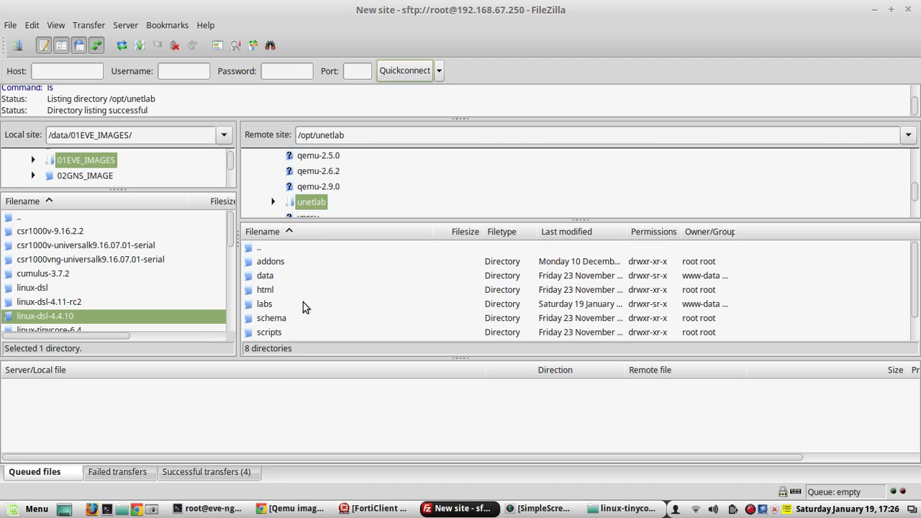
{"action": "mouse_move", "coordinate": [916, 253]}
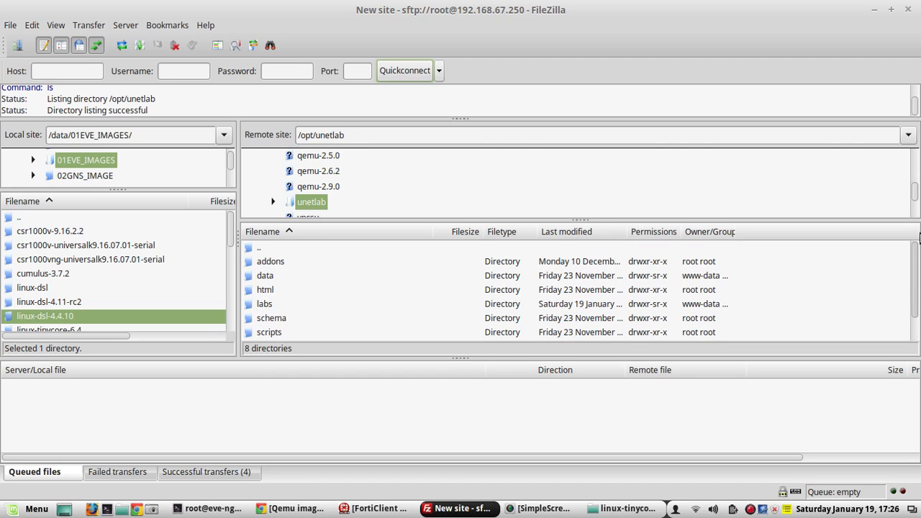
{"action": "left_click", "coordinate": [270, 262]}
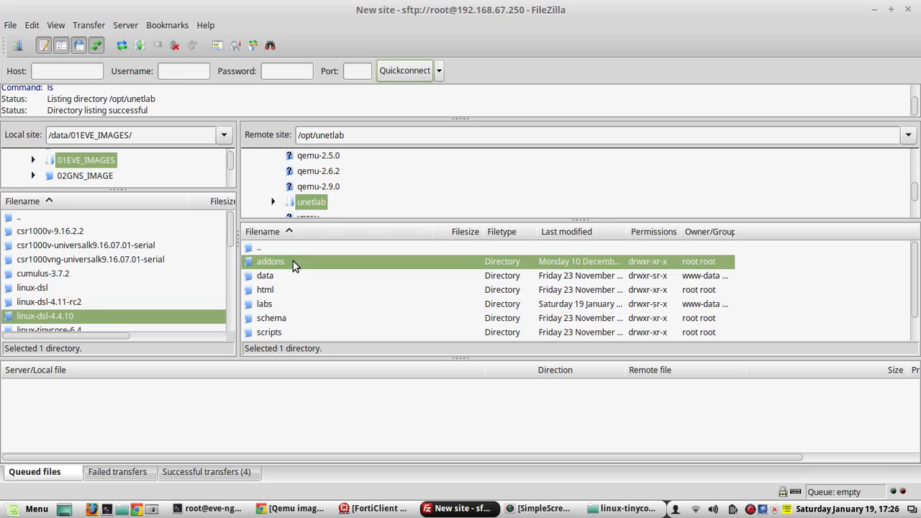
{"action": "double_click", "coordinate": [270, 262]}
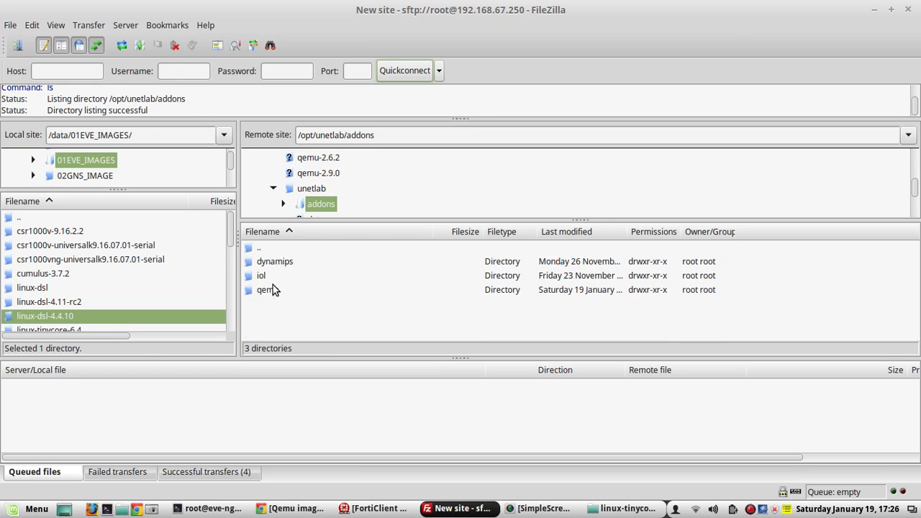
{"action": "double_click", "coordinate": [268, 290]}
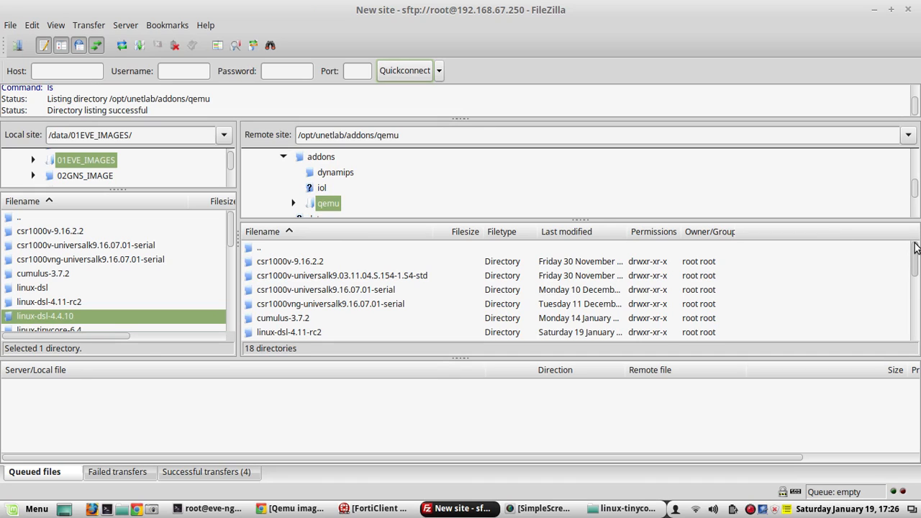
Locate the existing linux-tinycore-6.4 image folder among qemu's folders, then return to the local folder window.
{"action": "scroll", "scroll_direction": "down", "scroll_amount": 3}
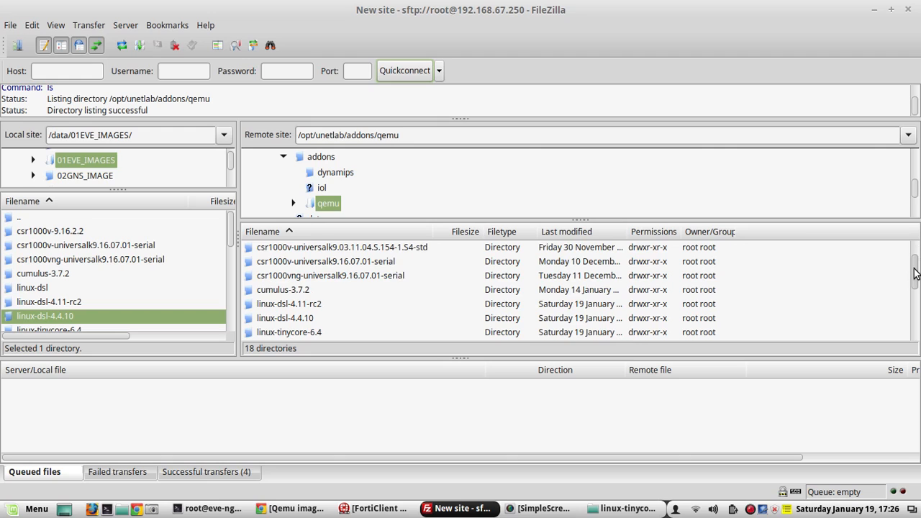
{"action": "scroll", "scroll_direction": "down", "scroll_amount": 3}
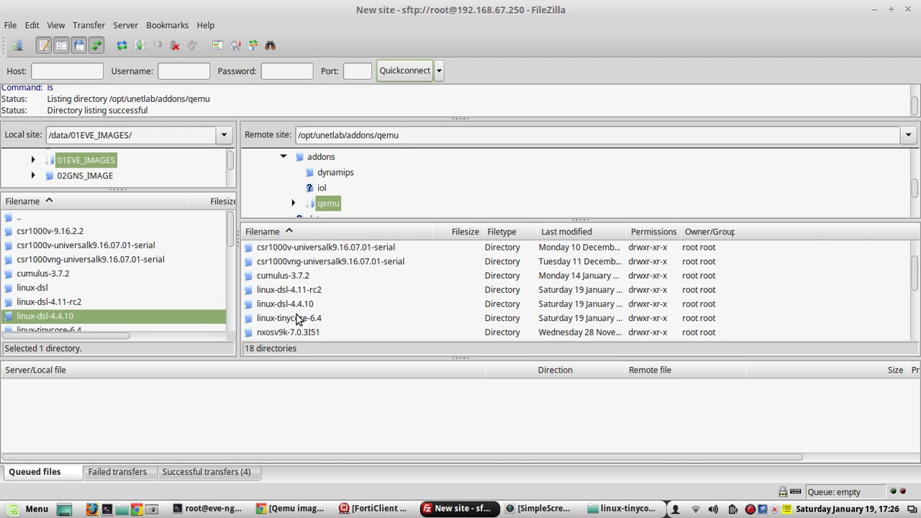
{"action": "left_click", "coordinate": [288, 318]}
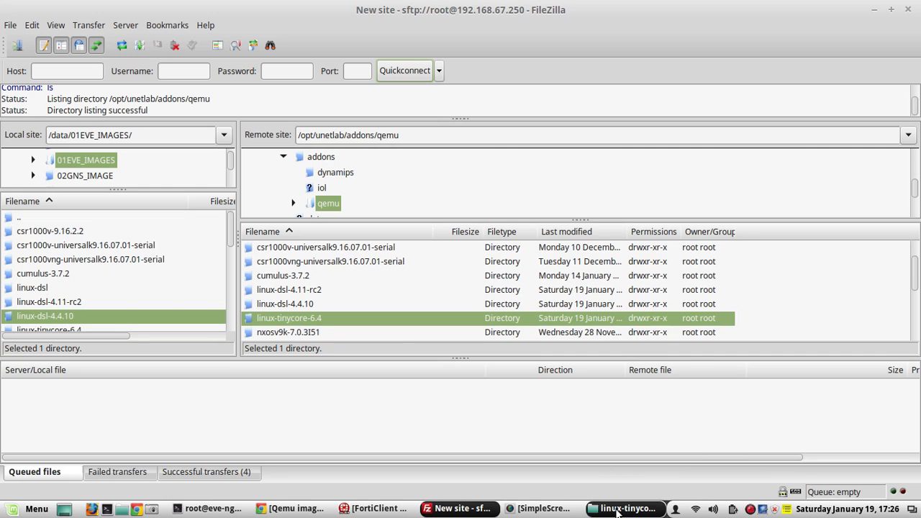
{"action": "left_click", "coordinate": [625, 510]}
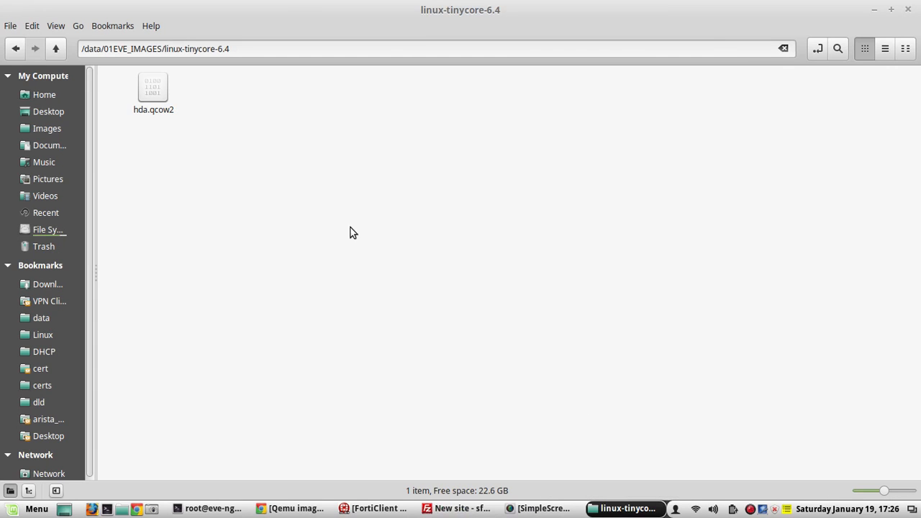
Rename the linux-tinycore-6.4 folder under 01EVE_IMAGES to linux-tinycore-6.4_new.
{"action": "left_click", "coordinate": [55, 49]}
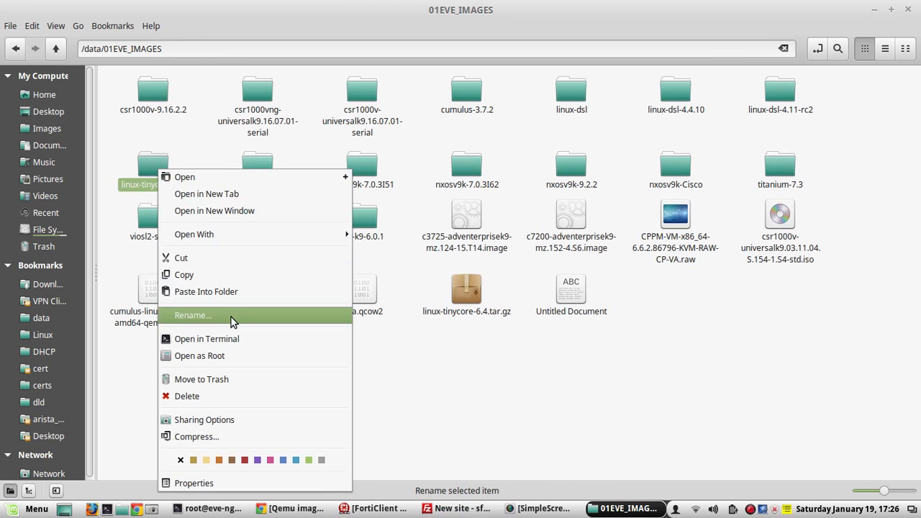
{"action": "left_click", "coordinate": [193, 316]}
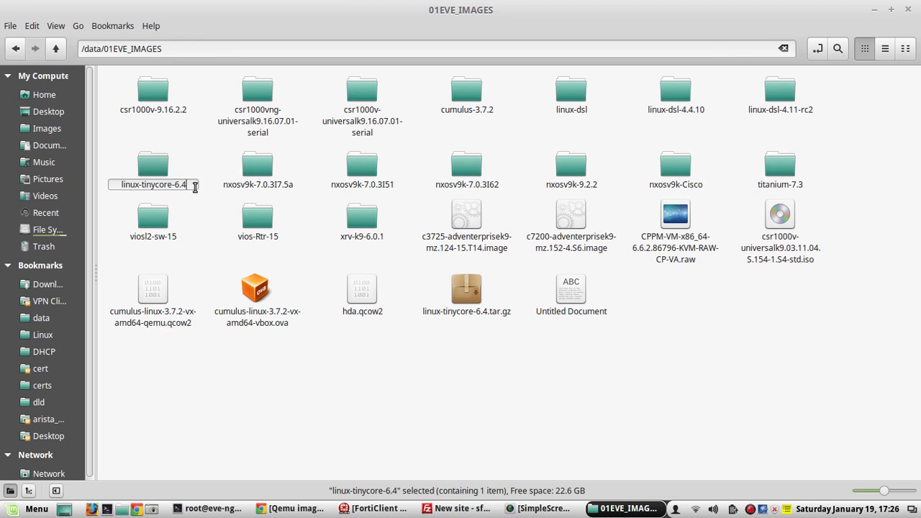
{"action": "type", "text": "_new"}
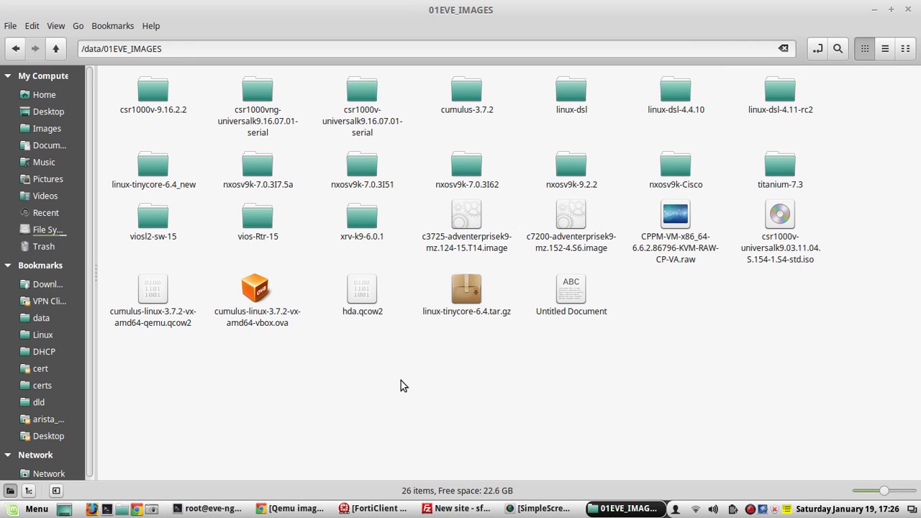
{"action": "left_click", "coordinate": [460, 509]}
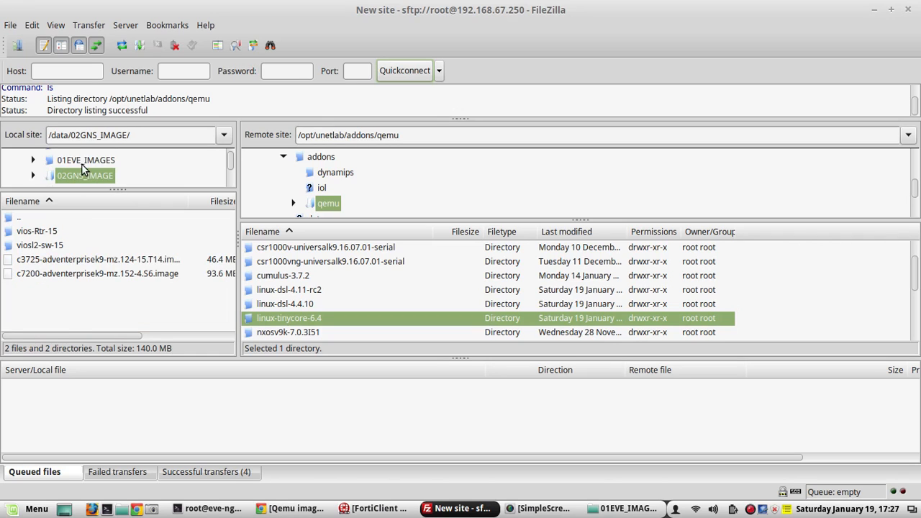
Upload linux-tinycore-6.4_new from 01EVE_IMAGES into the server's qemu folder.
{"action": "left_click", "coordinate": [86, 160]}
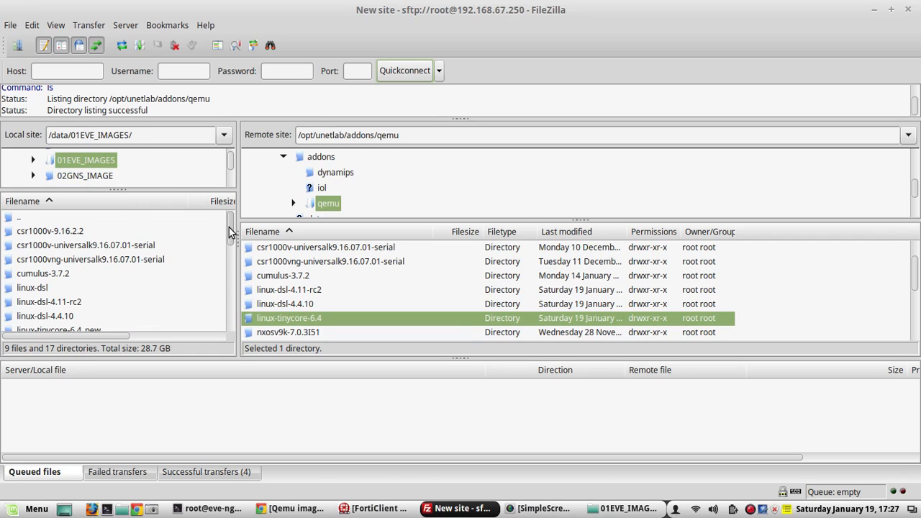
{"action": "scroll", "scroll_direction": "down", "scroll_amount": 3}
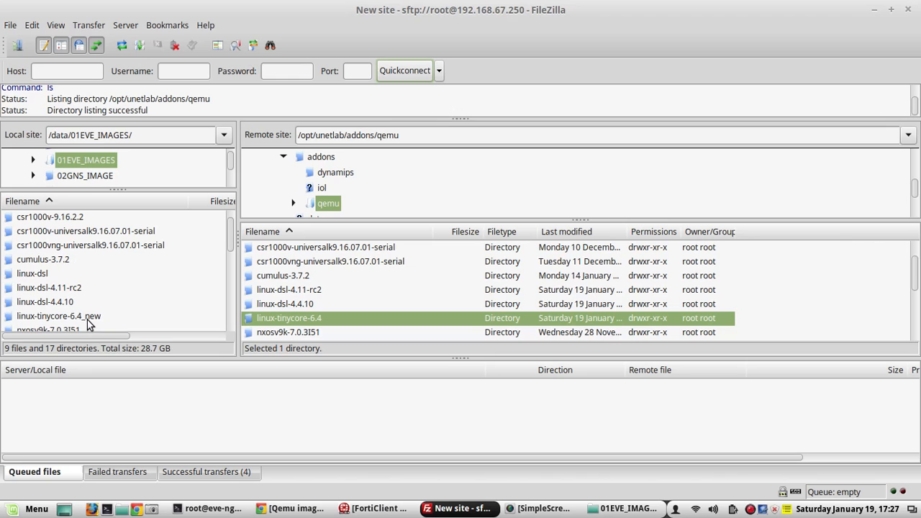
{"action": "left_click", "coordinate": [58, 317]}
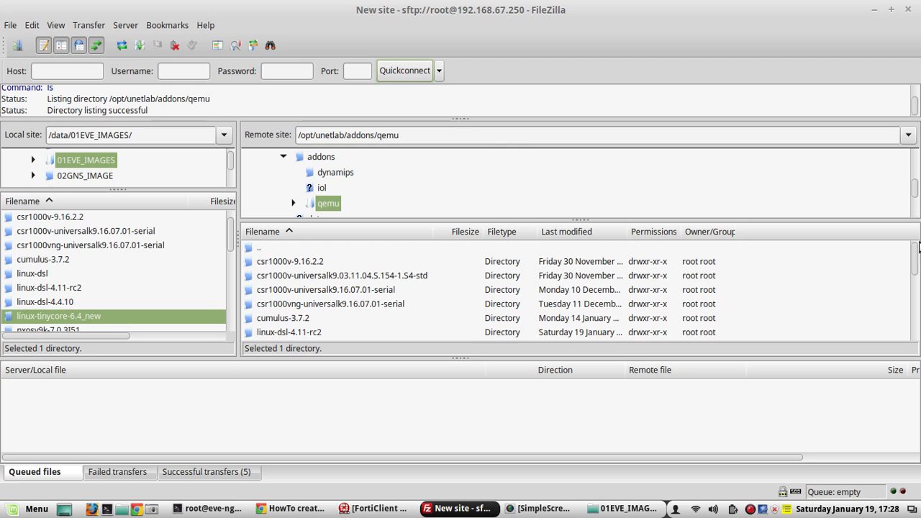
{"action": "scroll", "scroll_direction": "down", "scroll_amount": 3}
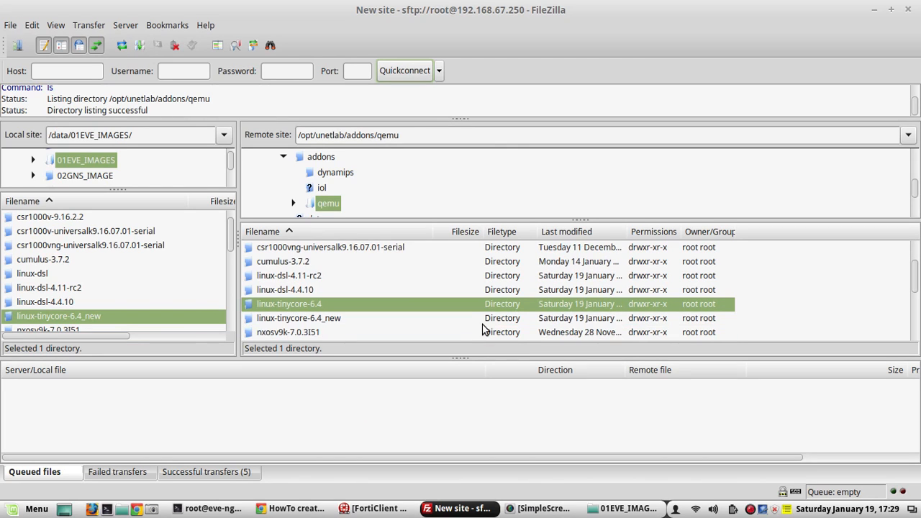
Check the uploaded folder on the server holds the 93.3 MB hda.qcow2 image.
{"action": "double_click", "coordinate": [298, 318]}
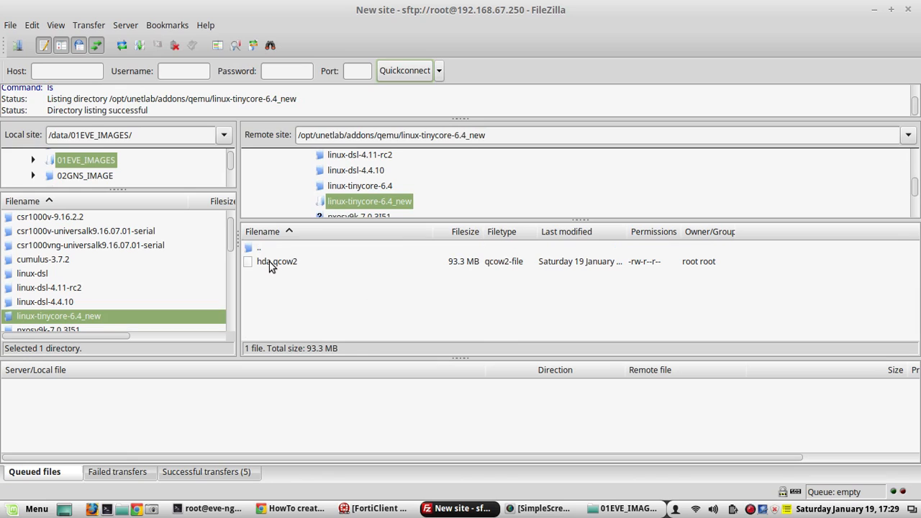
{"action": "left_click", "coordinate": [276, 262]}
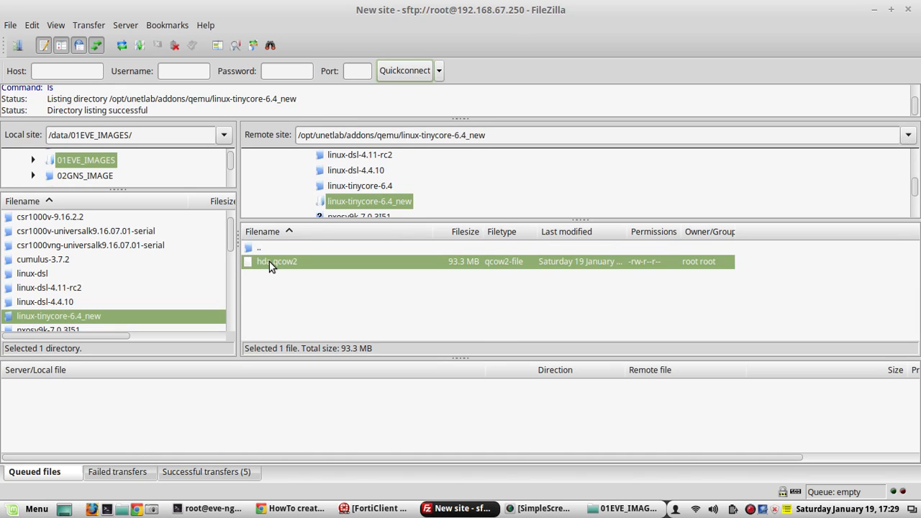
{"action": "mouse_move", "coordinate": [349, 308]}
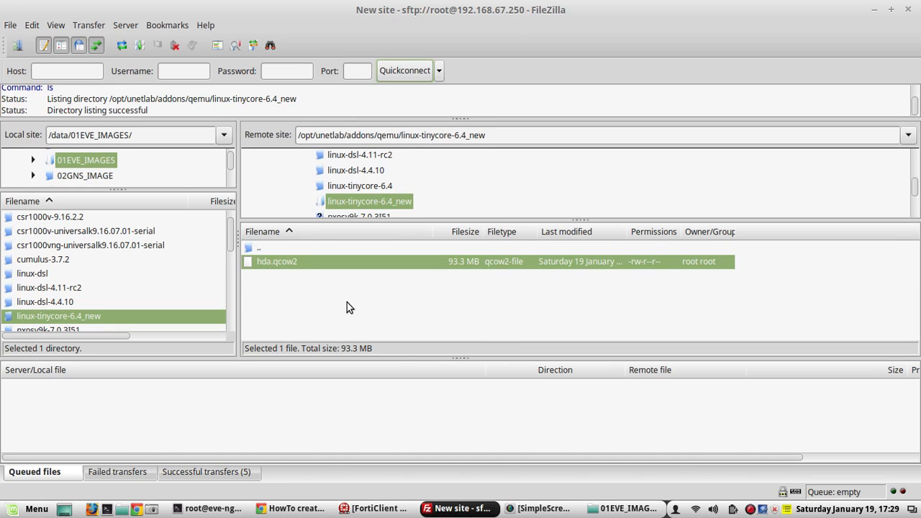
{"action": "left_click", "coordinate": [295, 509]}
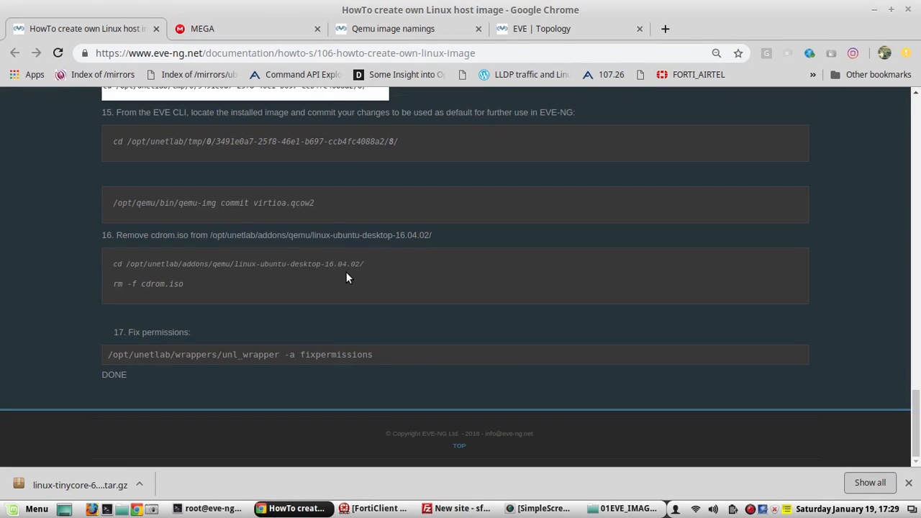
{"action": "mouse_move", "coordinate": [351, 354]}
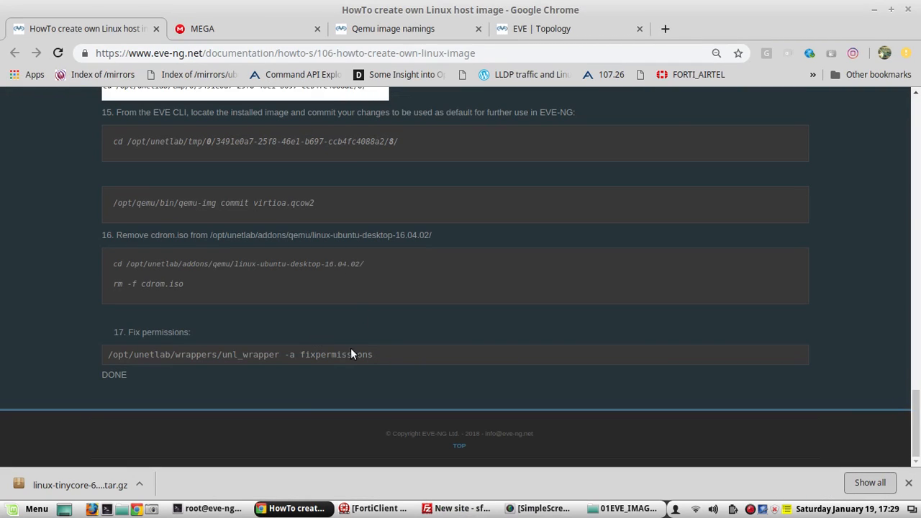
Select the guide's /opt/unetlab/wrappers/unl_wrapper -a fixpermissions command line and bring up the terminal.
{"action": "triple_click", "coordinate": [242, 354]}
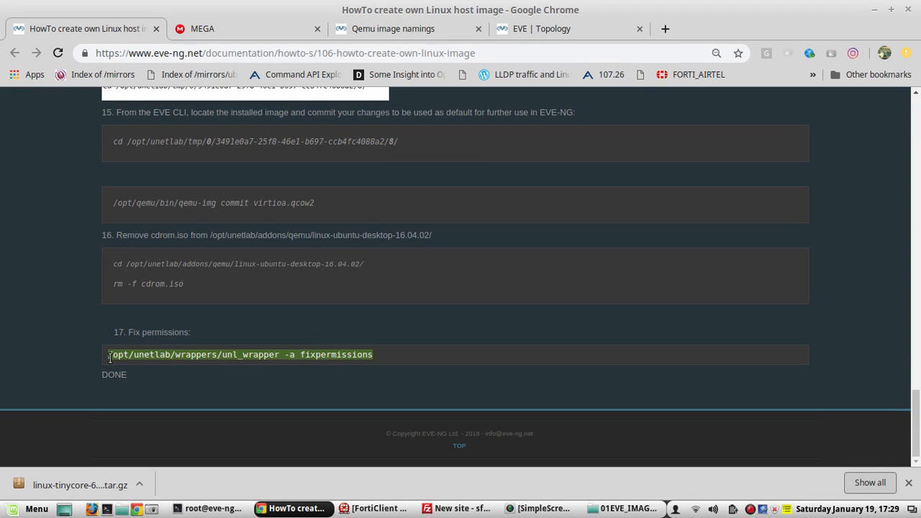
{"action": "left_click", "coordinate": [211, 508]}
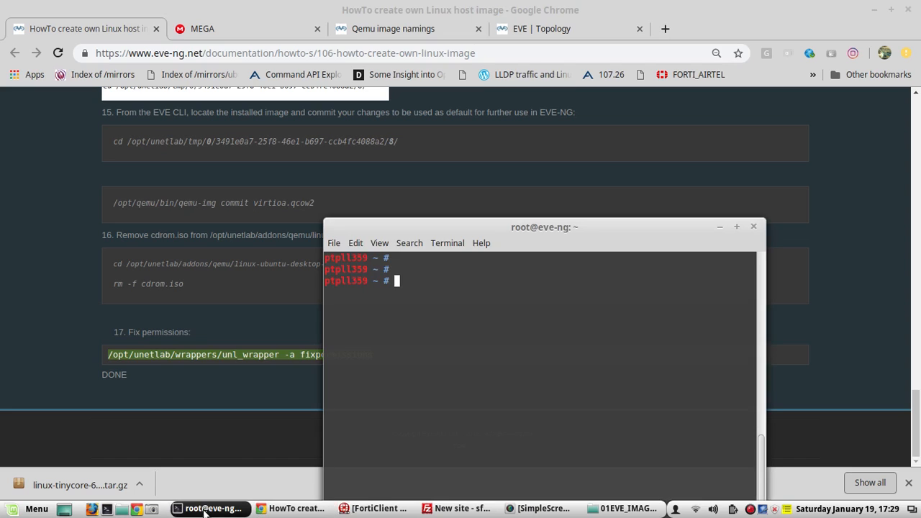
{"action": "type", "text": "s"}
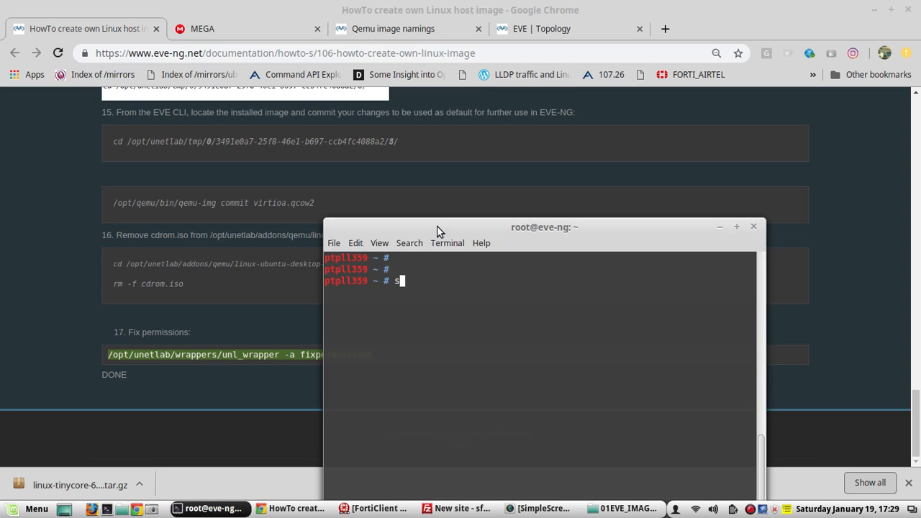
{"action": "type", "text": "sh root"}
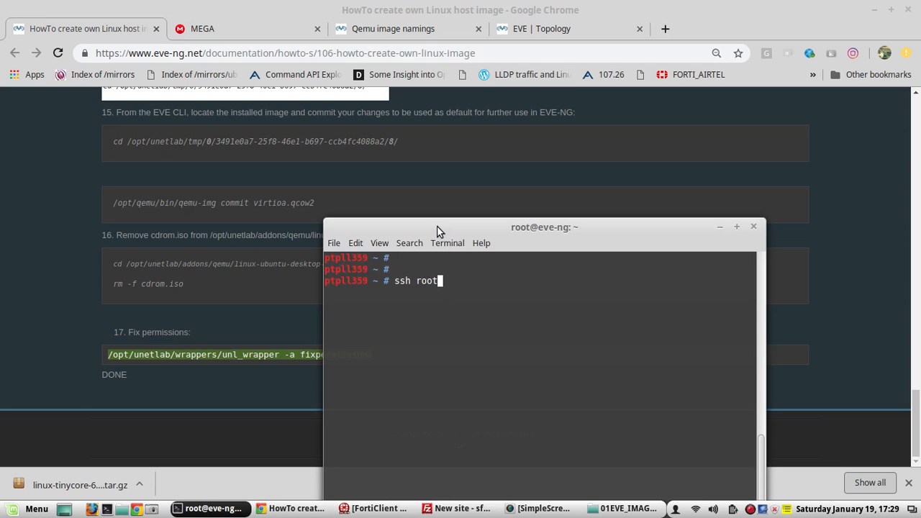
{"action": "type", "text": "@192.168.67"}
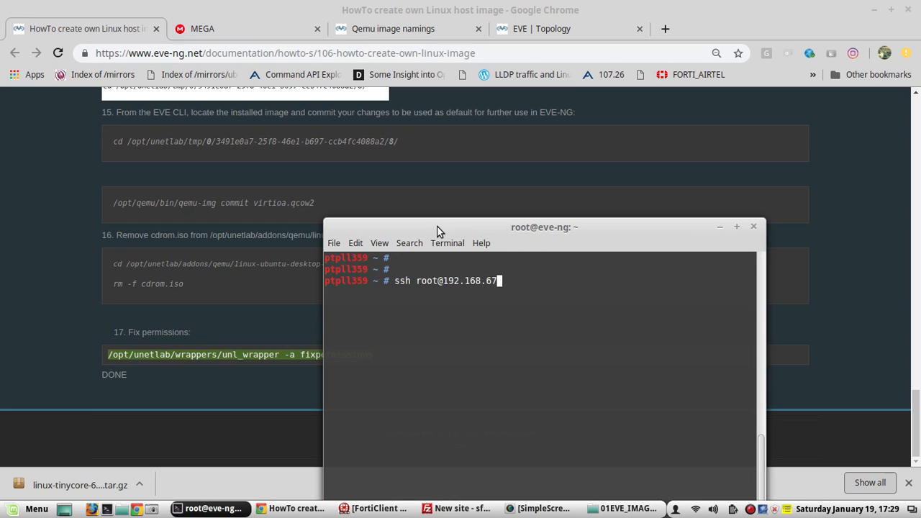
{"action": "type", "text": ".250"}
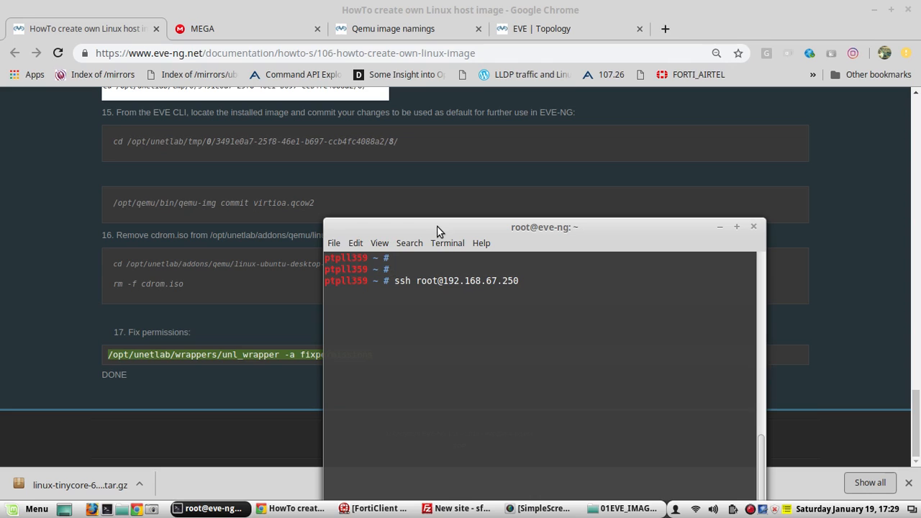
{"action": "key", "text": "Return"}
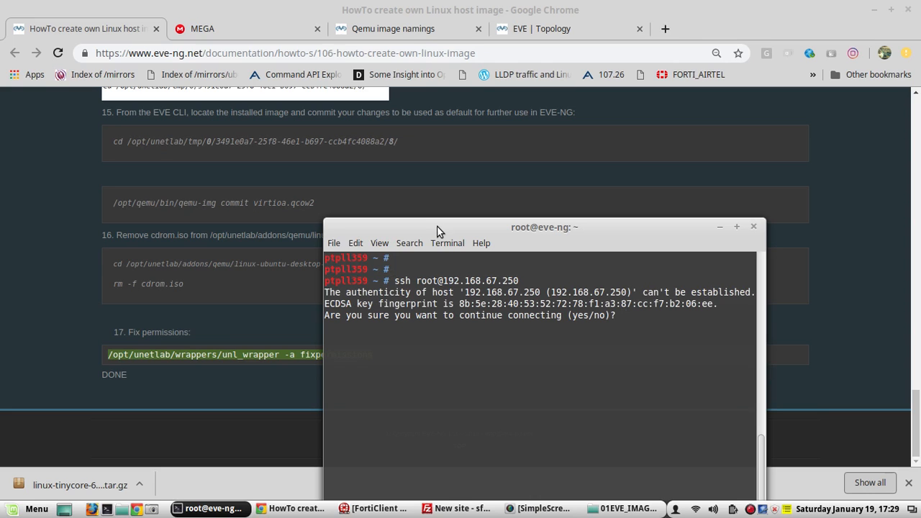
{"action": "type", "text": "yes"}
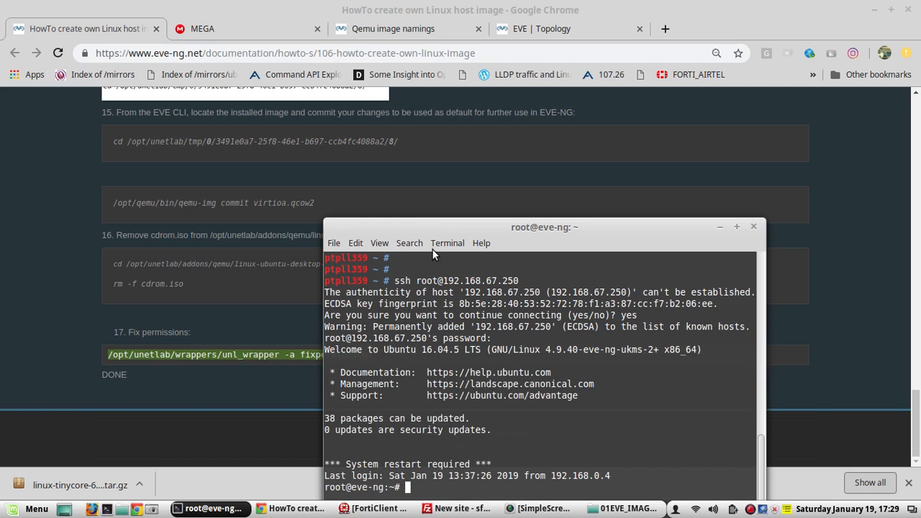
Run /opt/unetlab/wrappers/unl_wrapper -a fixpermissions on the server.
{"action": "type", "text": "/opt/unetlab/wrappers/unl_wrapper -a fixpermissions"}
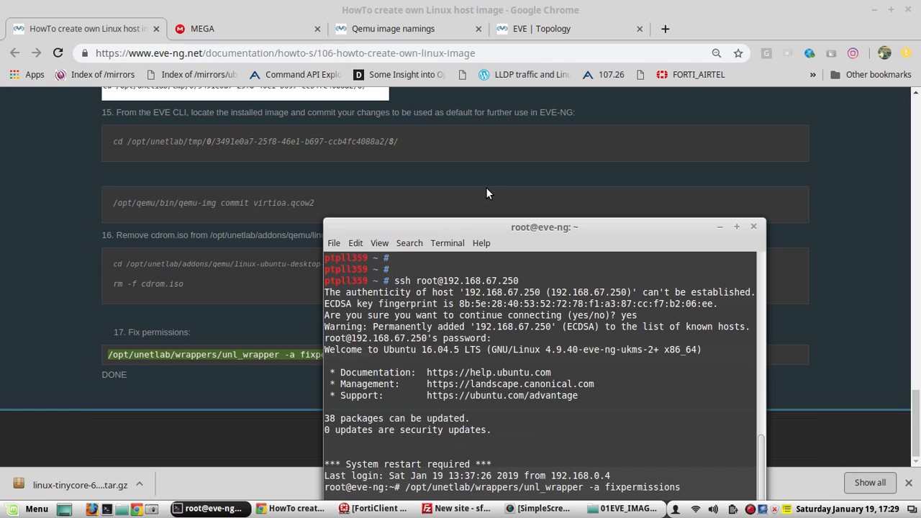
{"action": "left_click_drag", "start_coordinate": [544, 227], "coordinate": [525, 149]}
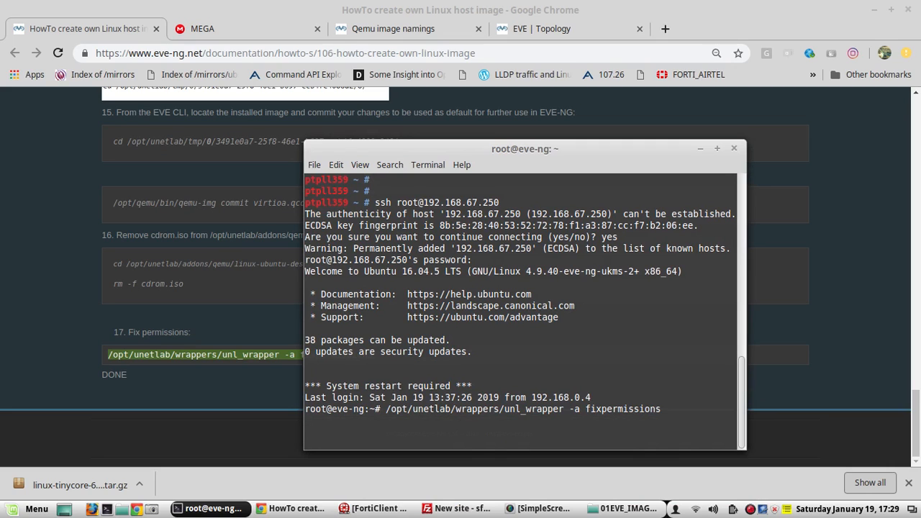
{"action": "key", "text": "Return"}
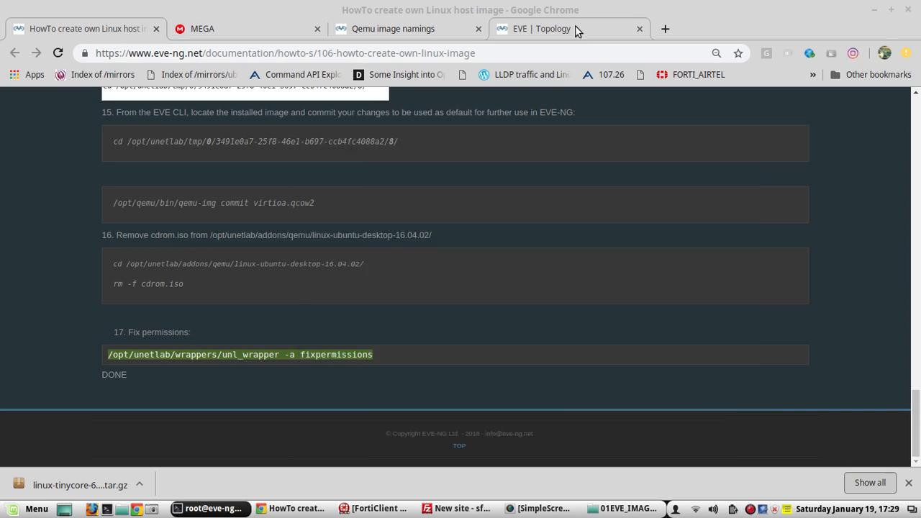
{"action": "left_click", "coordinate": [569, 29]}
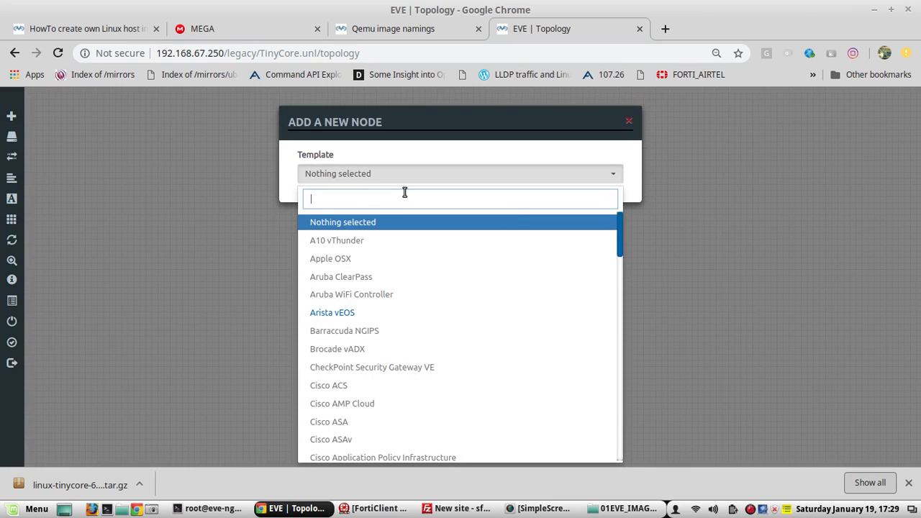
Choose the Linux template for the new node.
{"action": "scroll", "scroll_direction": "down", "scroll_amount": 3}
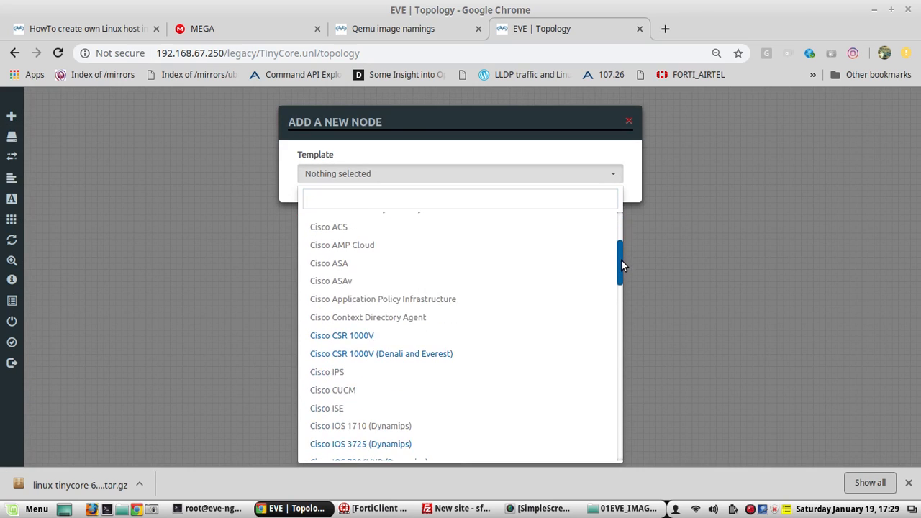
{"action": "scroll", "scroll_direction": "down", "scroll_amount": 3}
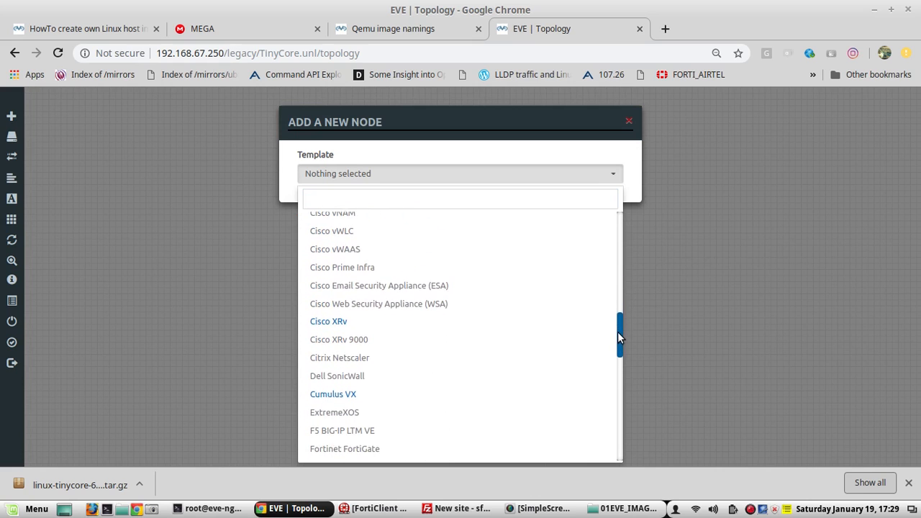
{"action": "scroll", "scroll_direction": "down", "scroll_amount": 3}
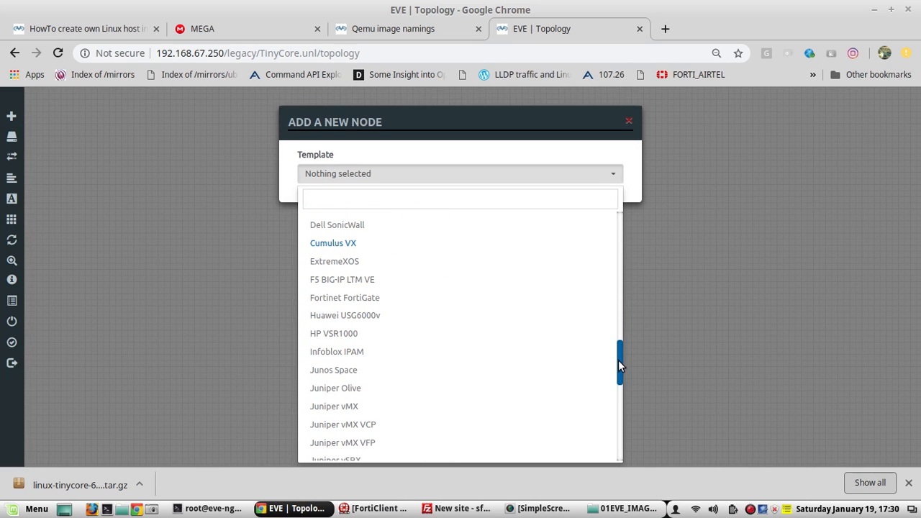
{"action": "scroll", "scroll_direction": "down", "scroll_amount": 3}
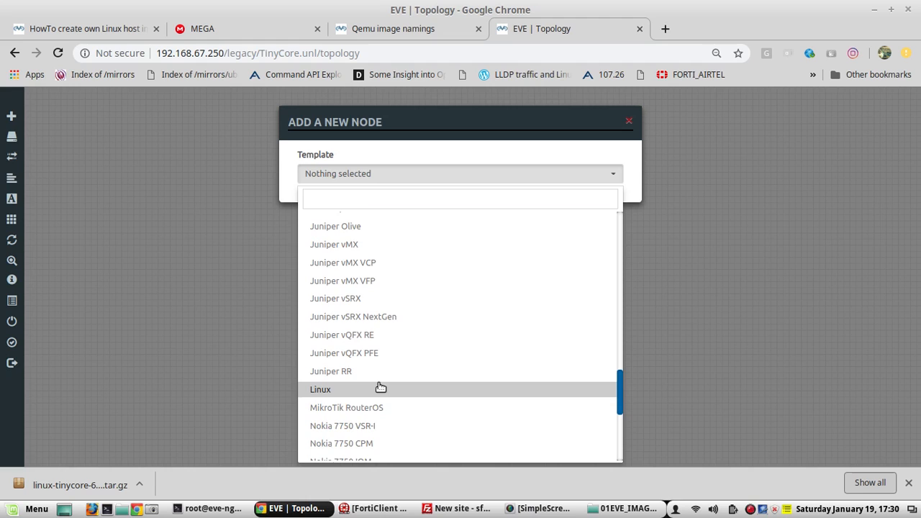
{"action": "left_click", "coordinate": [319, 388]}
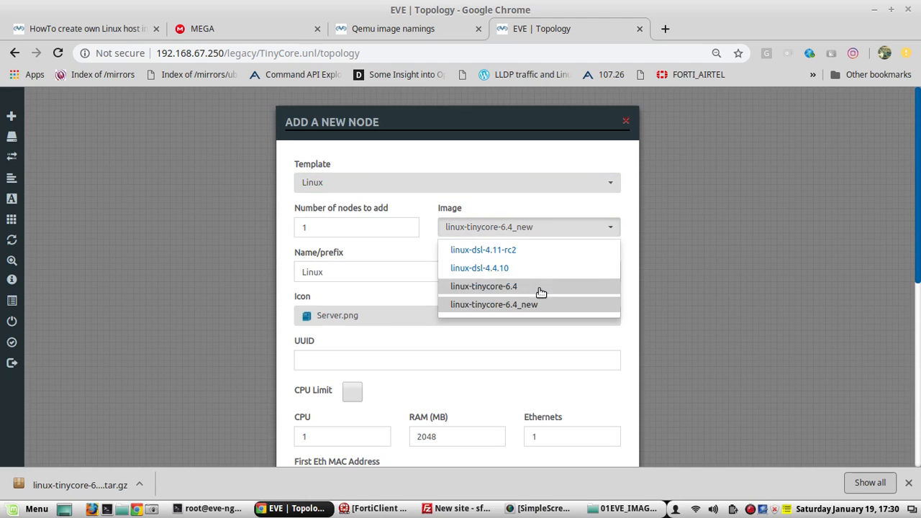
{"action": "mouse_move", "coordinate": [524, 322]}
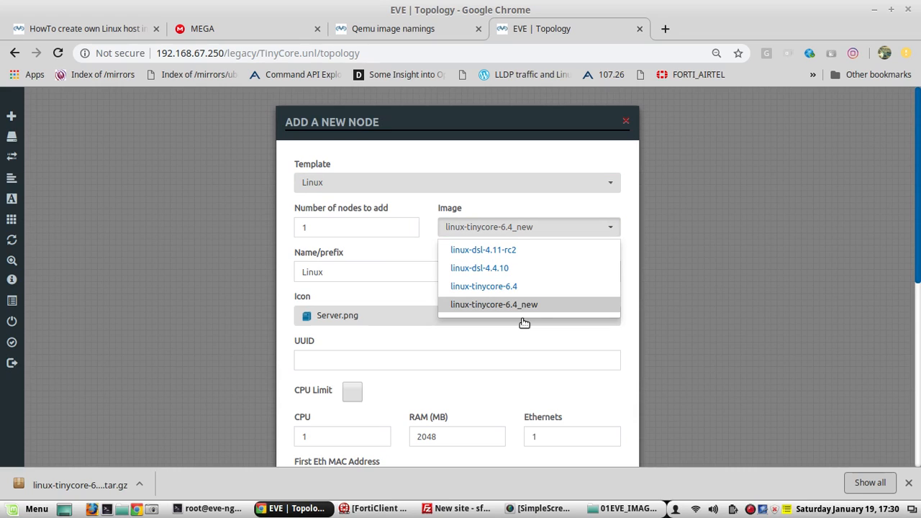
{"action": "mouse_move", "coordinate": [484, 285]}
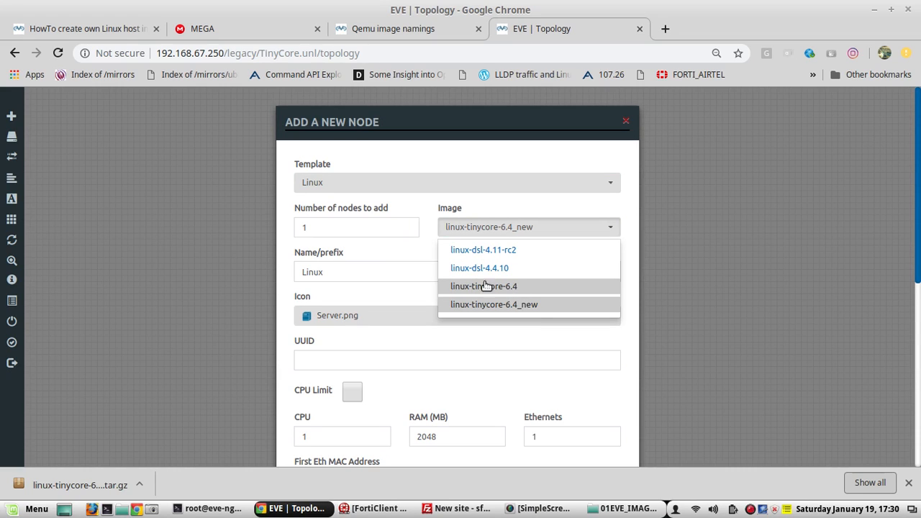
{"action": "mouse_move", "coordinate": [501, 282]}
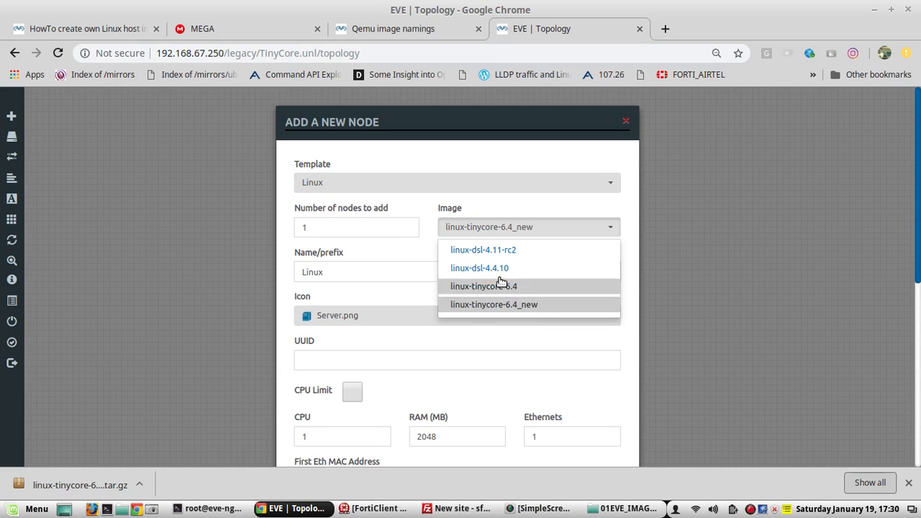
{"action": "mouse_move", "coordinate": [515, 317]}
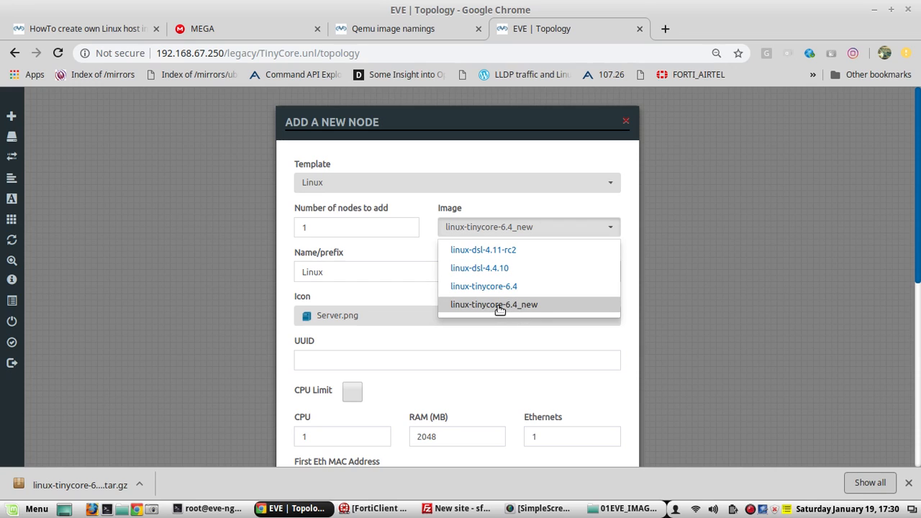
Select linux-tinycore-6.4_new as the node's image.
{"action": "left_click", "coordinate": [494, 306]}
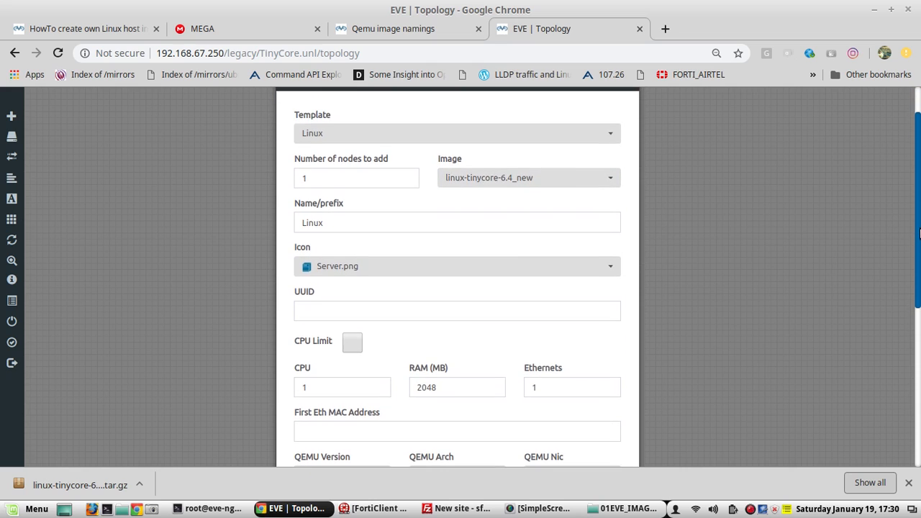
{"action": "scroll", "scroll_direction": "down", "scroll_amount": 3}
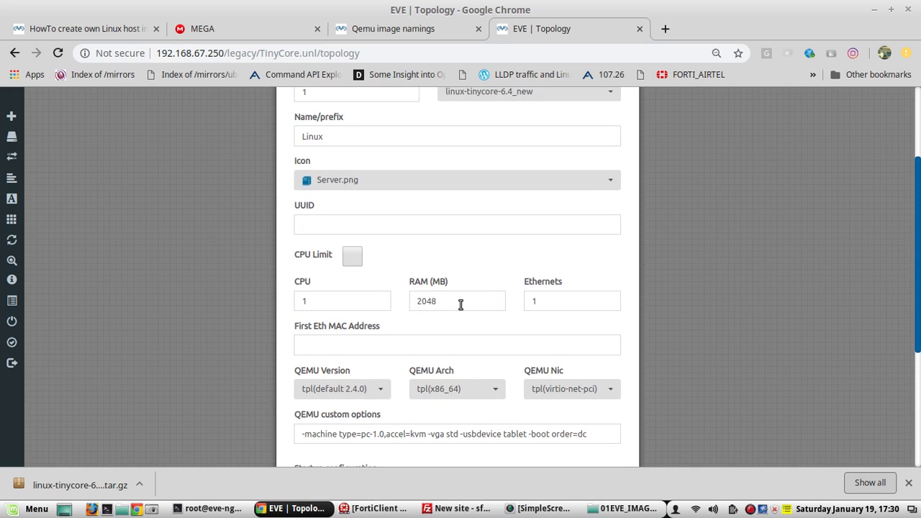
{"action": "left_click", "coordinate": [394, 29]}
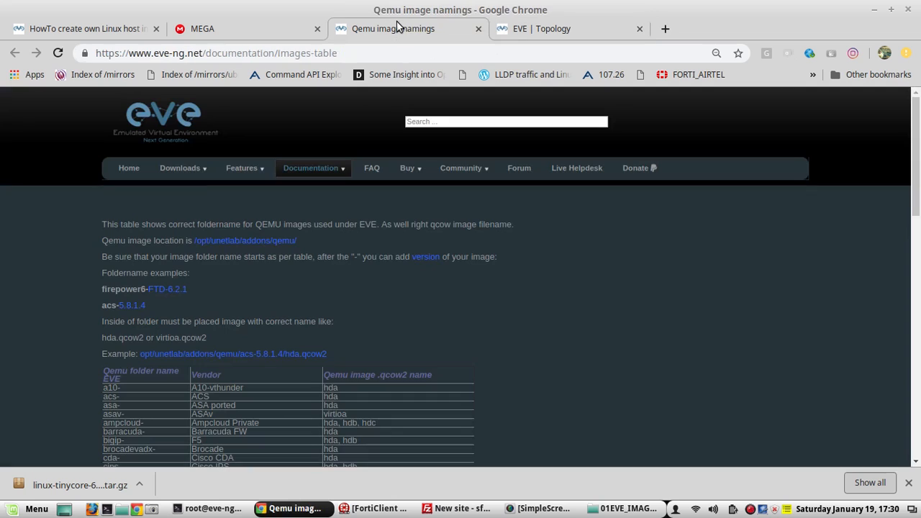
{"action": "mouse_move", "coordinate": [72, 29]}
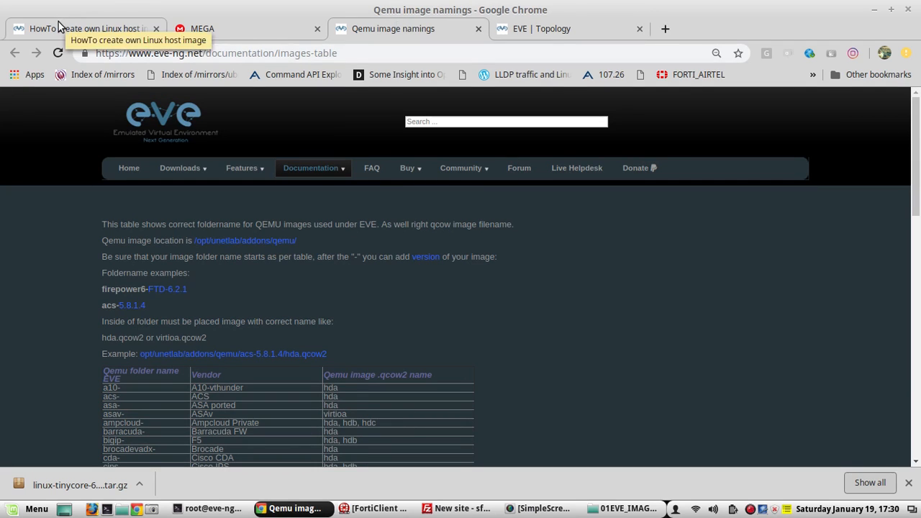
Check the Linux host image how-to's credentials and recommended node settings table.
{"action": "left_click", "coordinate": [87, 29]}
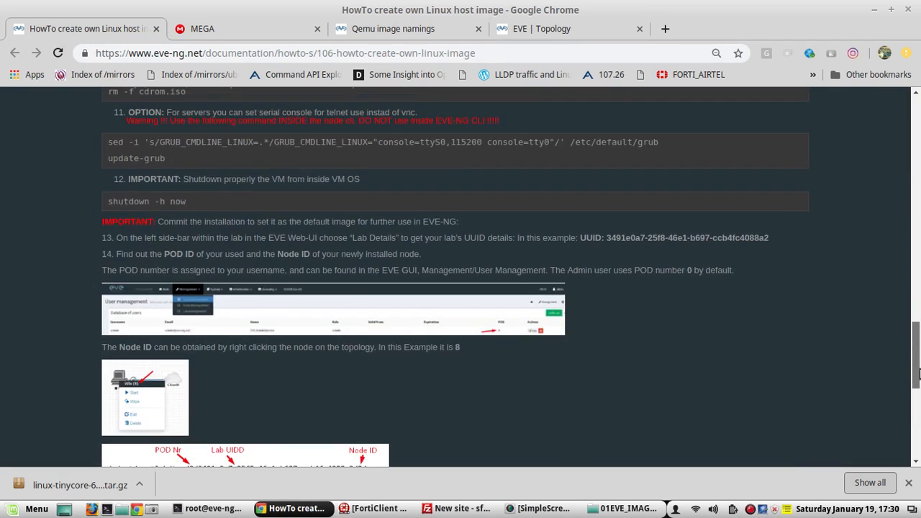
{"action": "scroll", "scroll_direction": "up", "scroll_amount": 3}
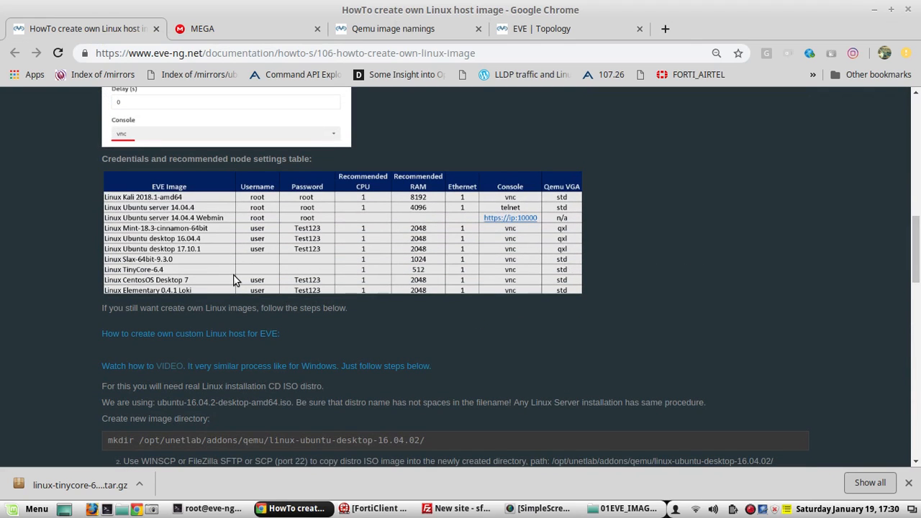
{"action": "mouse_move", "coordinate": [405, 279]}
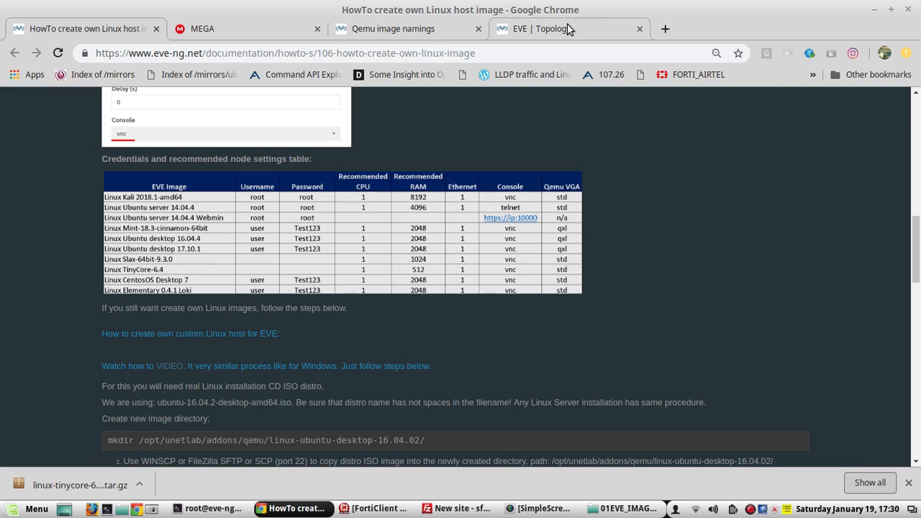
{"action": "left_click", "coordinate": [571, 29]}
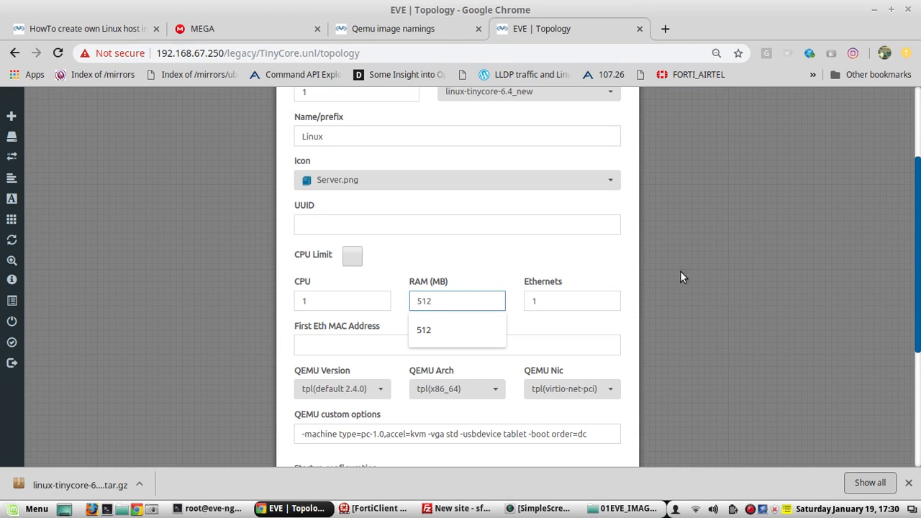
Give the Linux node 512 MB RAM and the Desktop.png icon, then save it to the lab.
{"action": "scroll", "scroll_direction": "down", "scroll_amount": 3}
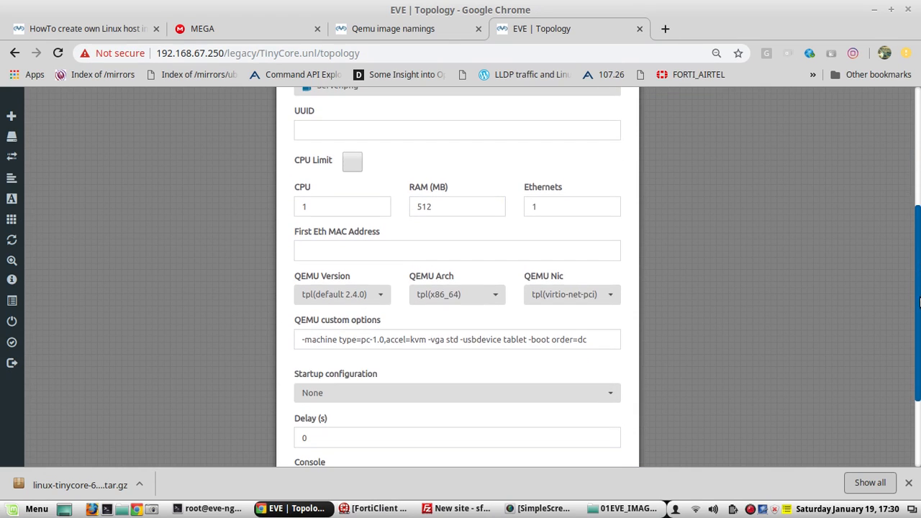
{"action": "scroll", "scroll_direction": "down", "scroll_amount": 3}
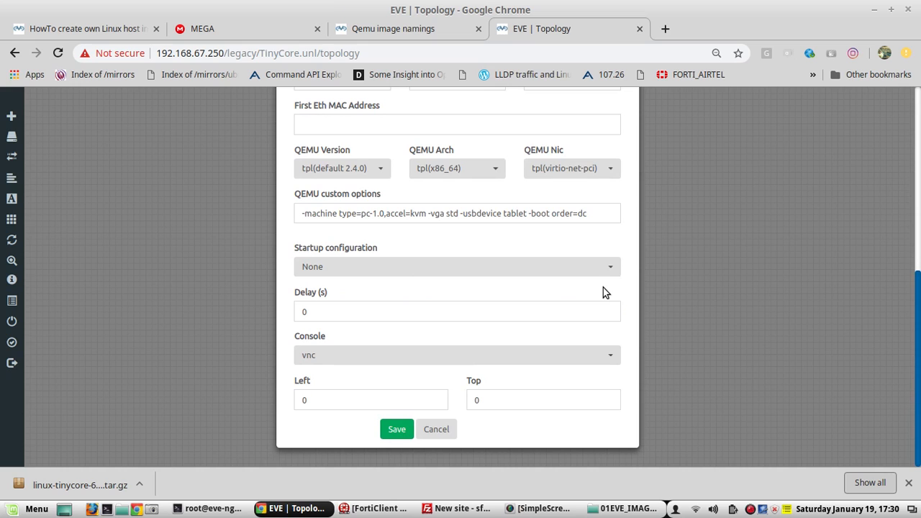
{"action": "mouse_move", "coordinate": [642, 322]}
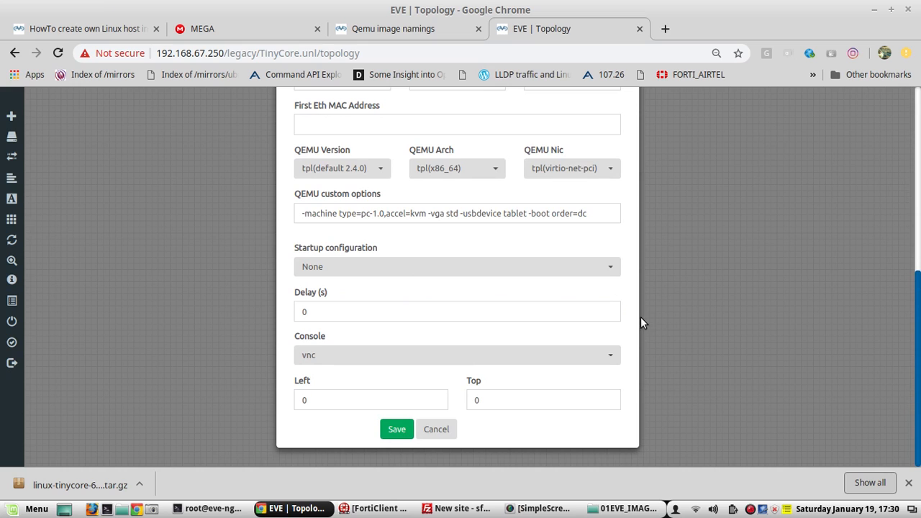
{"action": "scroll", "scroll_direction": "up", "scroll_amount": 3}
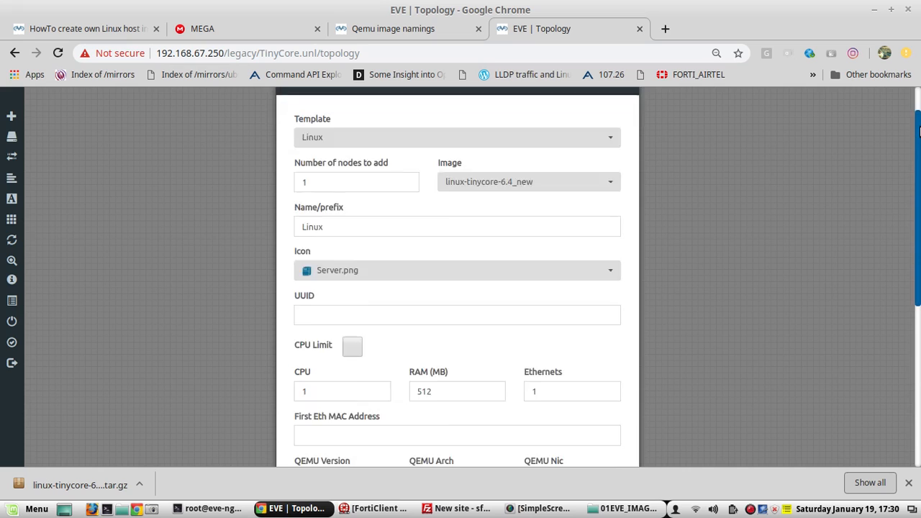
{"action": "scroll", "scroll_direction": "down", "scroll_amount": 3}
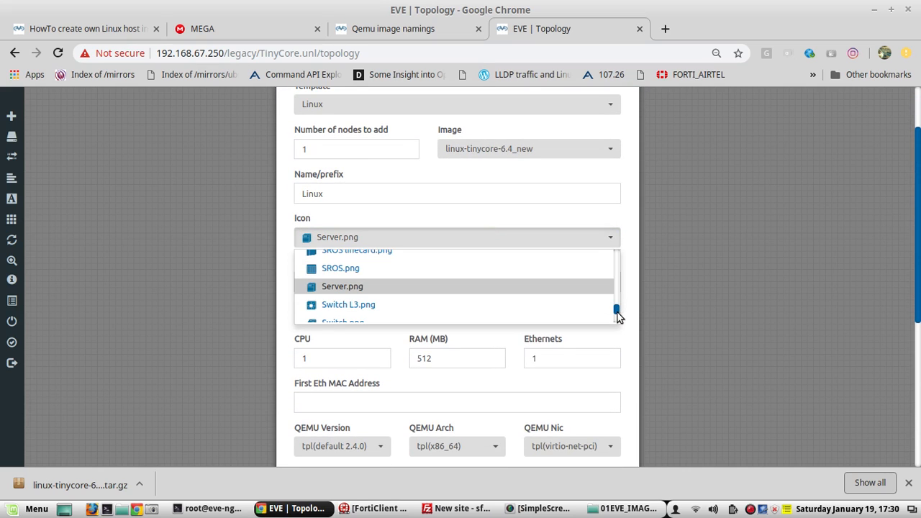
{"action": "scroll", "scroll_direction": "up", "scroll_amount": 3}
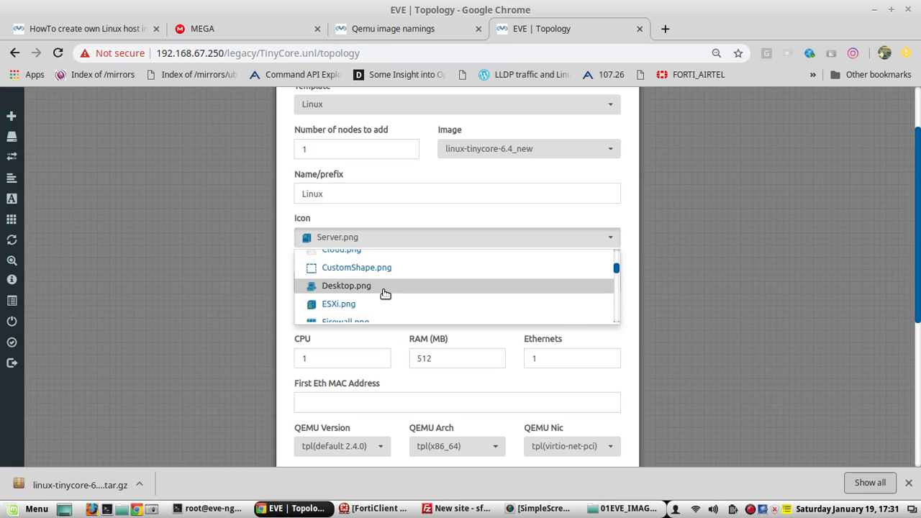
{"action": "left_click", "coordinate": [345, 285]}
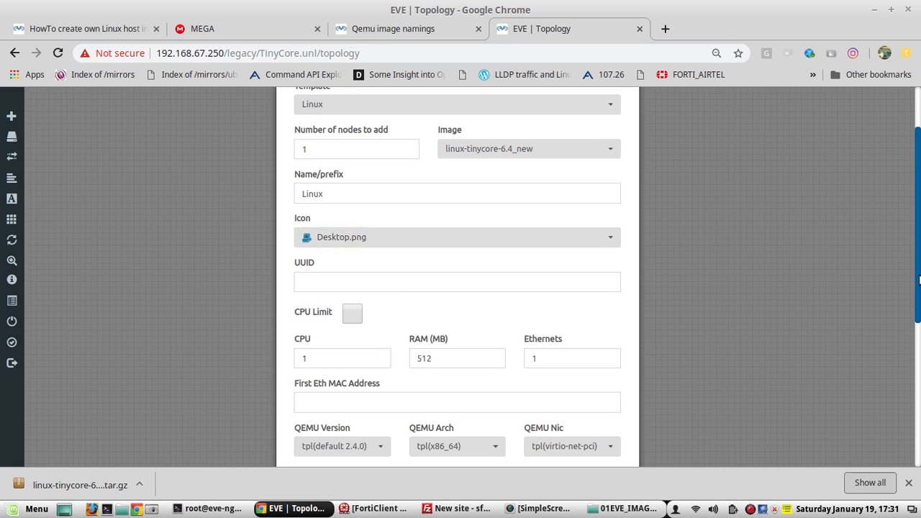
{"action": "scroll", "scroll_direction": "down", "scroll_amount": 3}
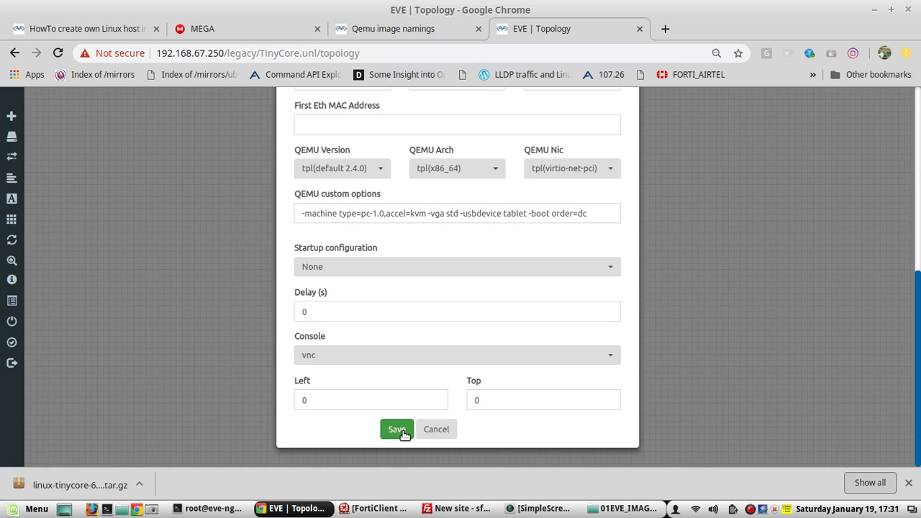
{"action": "left_click", "coordinate": [398, 429]}
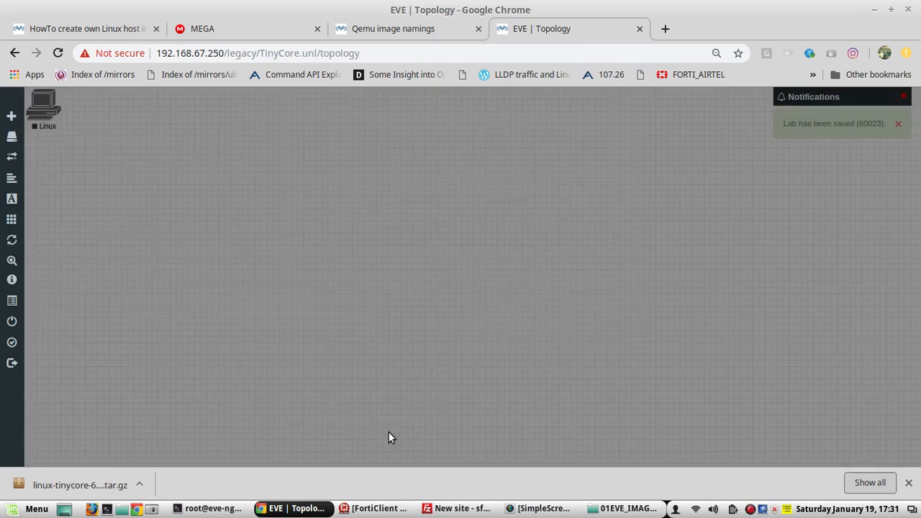
Move the Linux node further onto the canvas and start adding another node.
{"action": "left_click_drag", "start_coordinate": [43, 104], "coordinate": [260, 216]}
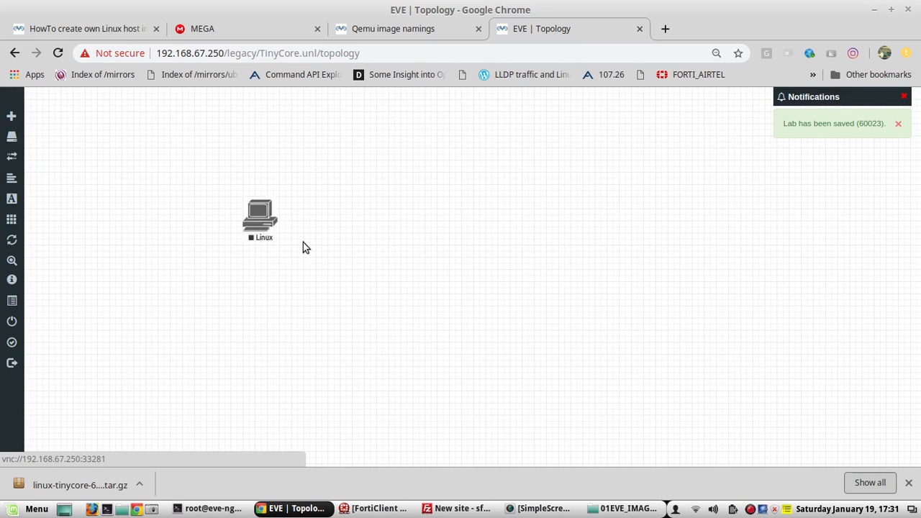
{"action": "left_click_drag", "start_coordinate": [259, 216], "coordinate": [239, 229]}
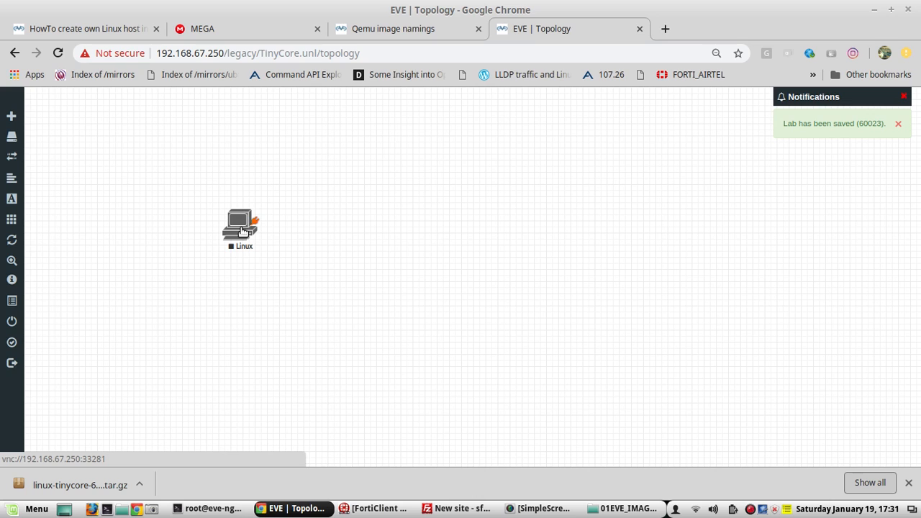
{"action": "left_click", "coordinate": [899, 123]}
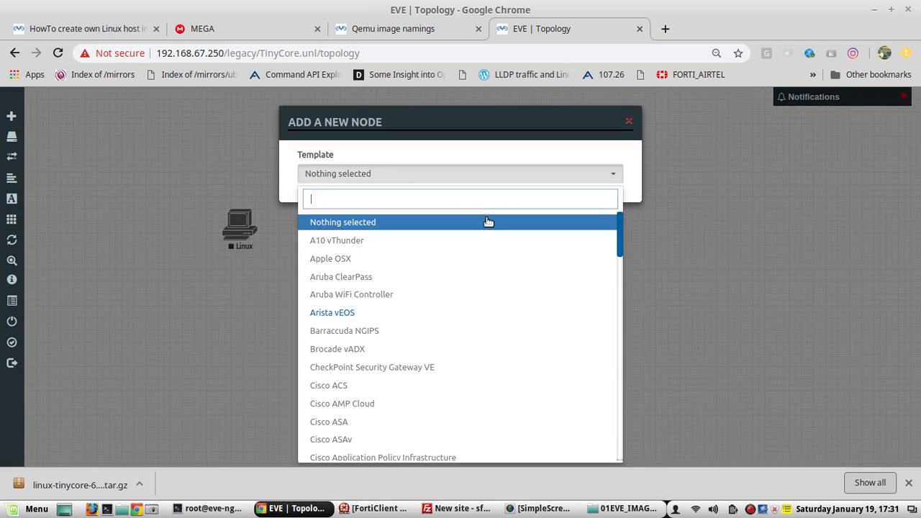
Add an Arista vEOS node with 4098 MB RAM and save it.
{"action": "scroll", "scroll_direction": "down", "scroll_amount": 3}
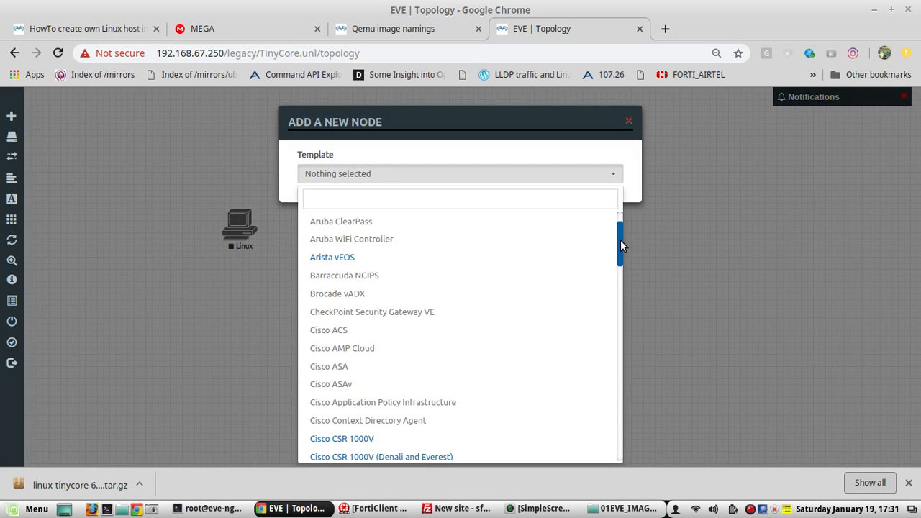
{"action": "left_click", "coordinate": [331, 256]}
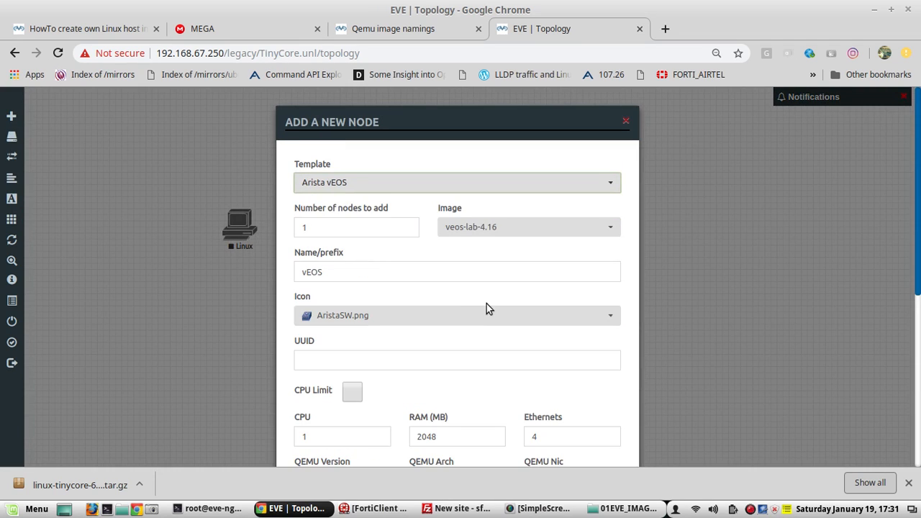
{"action": "scroll", "scroll_direction": "down", "scroll_amount": 3}
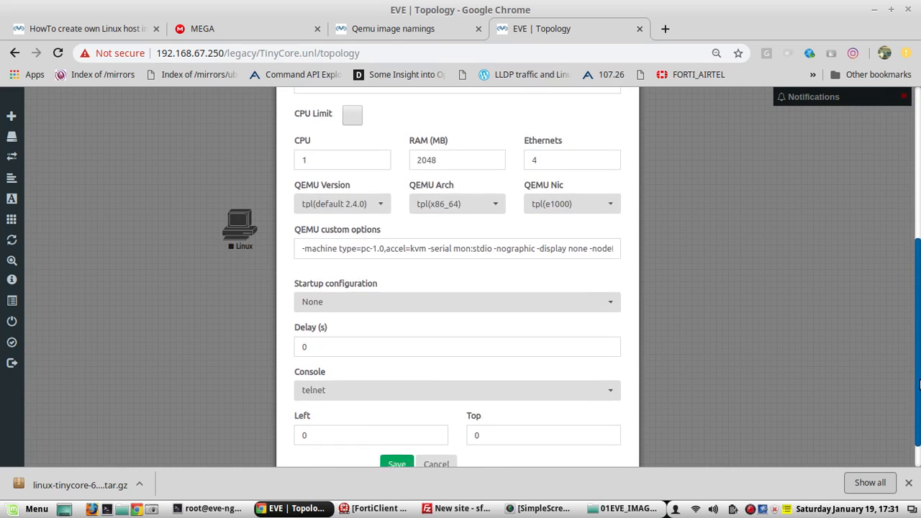
{"action": "scroll", "scroll_direction": "down", "scroll_amount": 3}
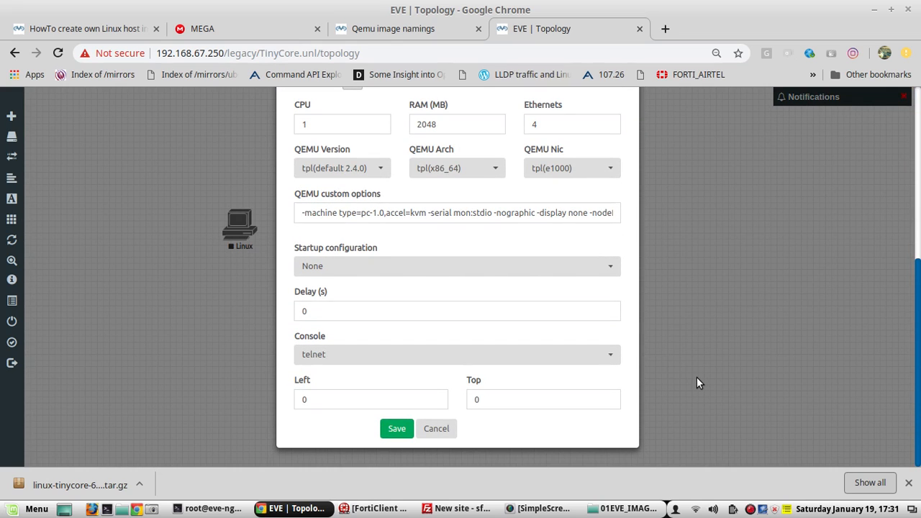
{"action": "mouse_move", "coordinate": [565, 227]}
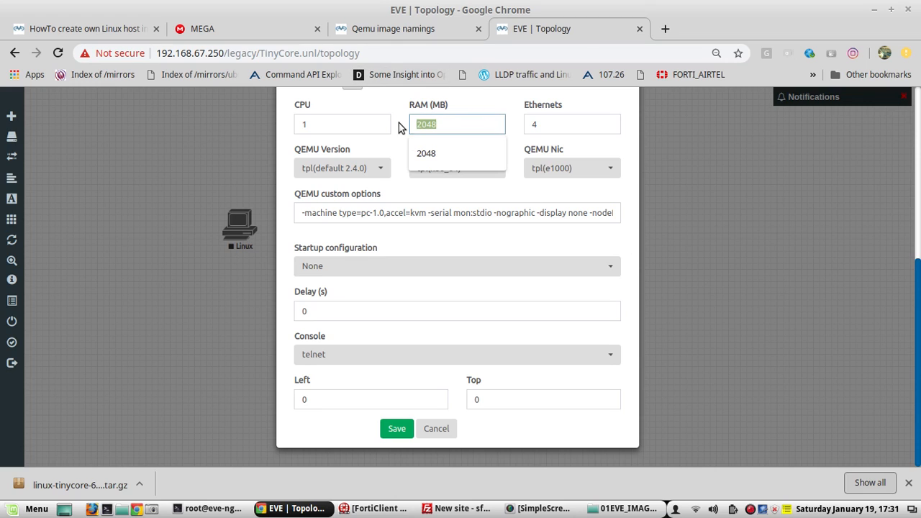
{"action": "type", "text": "409"}
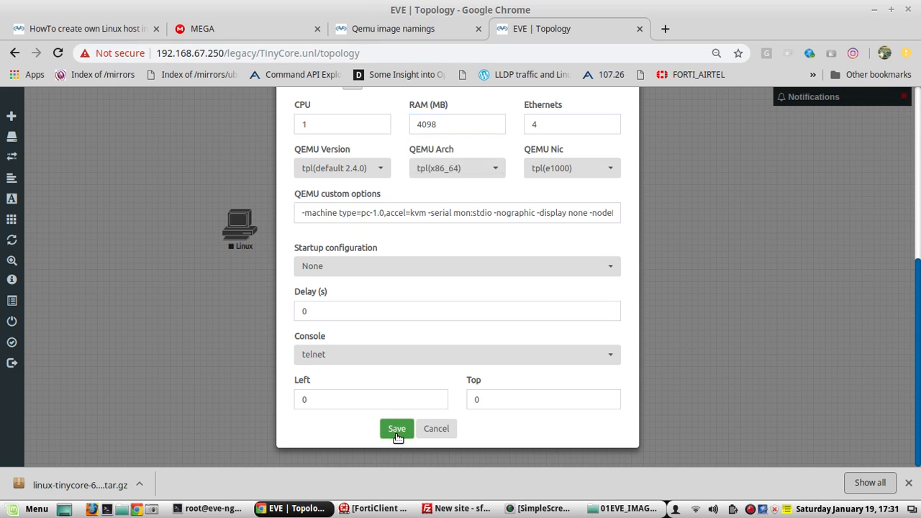
{"action": "left_click", "coordinate": [397, 429]}
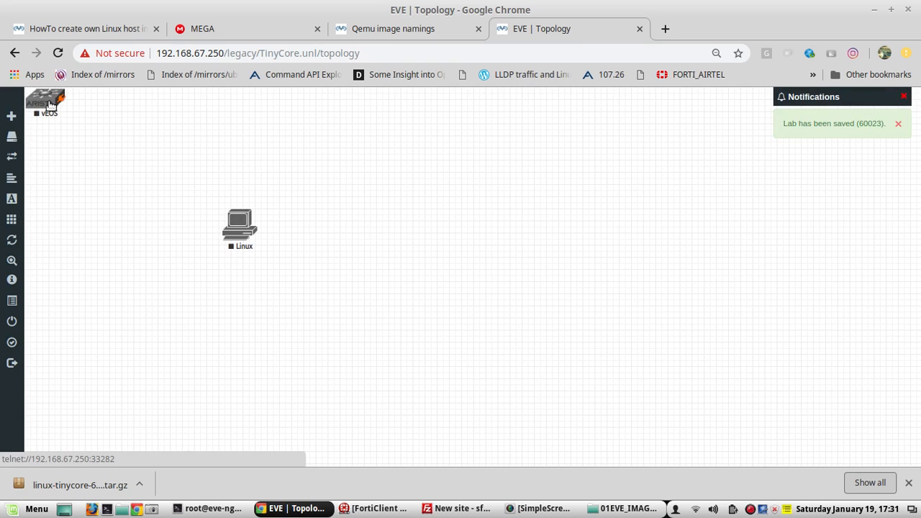
Place the vEOS node beside the Linux node and start a connection between them.
{"action": "left_click_drag", "start_coordinate": [44, 100], "coordinate": [398, 228]}
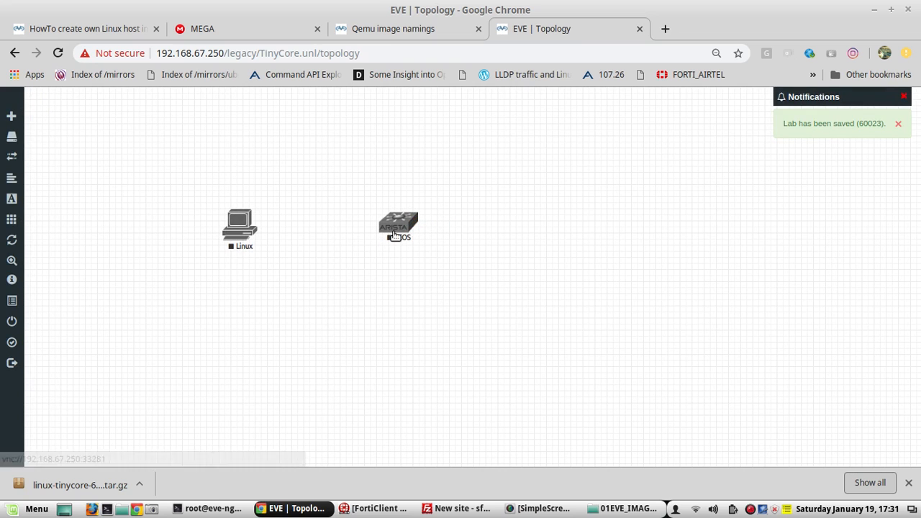
{"action": "left_click_drag", "start_coordinate": [239, 228], "coordinate": [397, 227]}
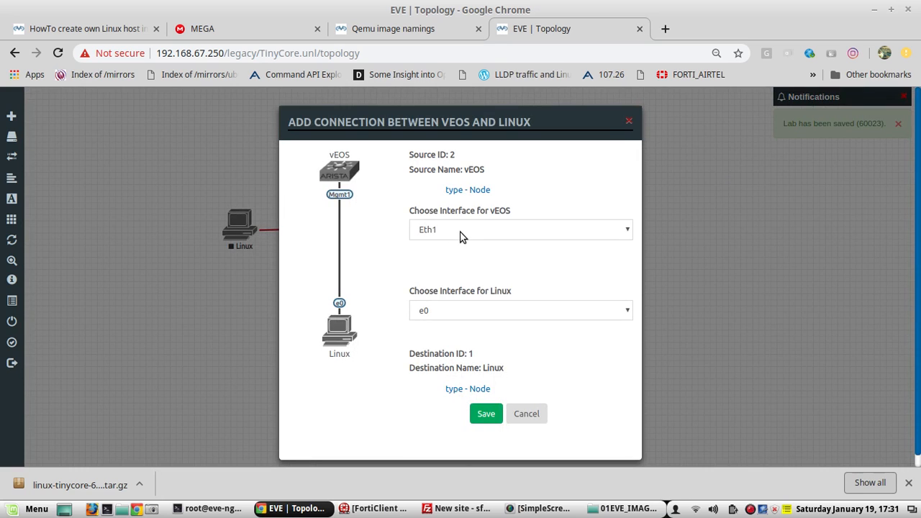
Link the vEOS Mgmt1 interface to the Linux node's e0 and save the connection.
{"action": "left_click", "coordinate": [521, 229]}
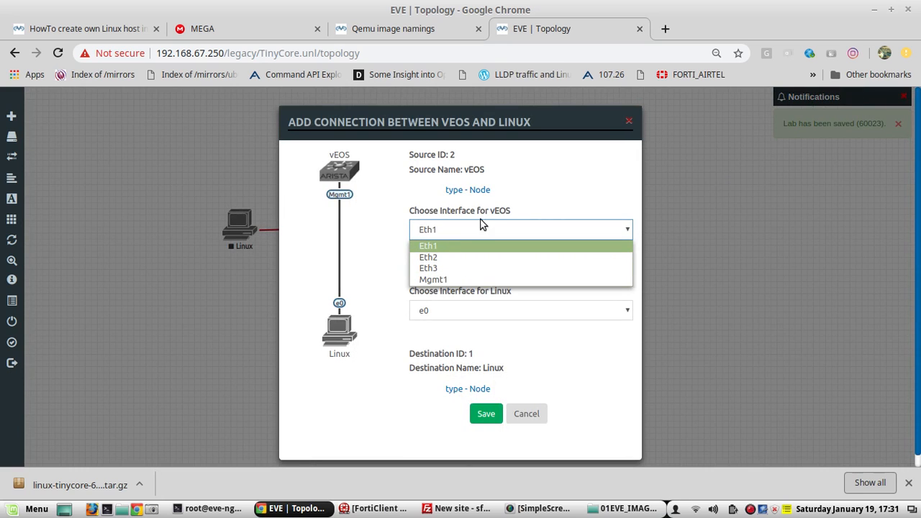
{"action": "left_click", "coordinate": [432, 279]}
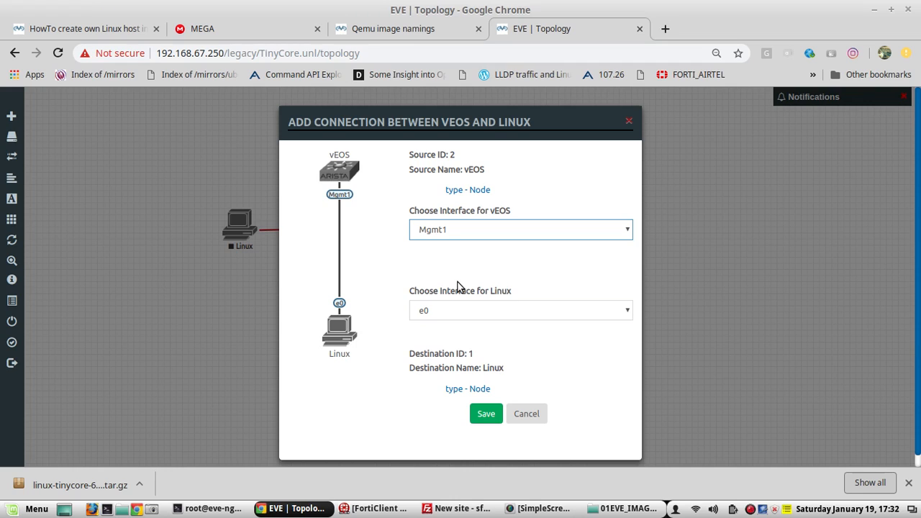
{"action": "mouse_move", "coordinate": [467, 320]}
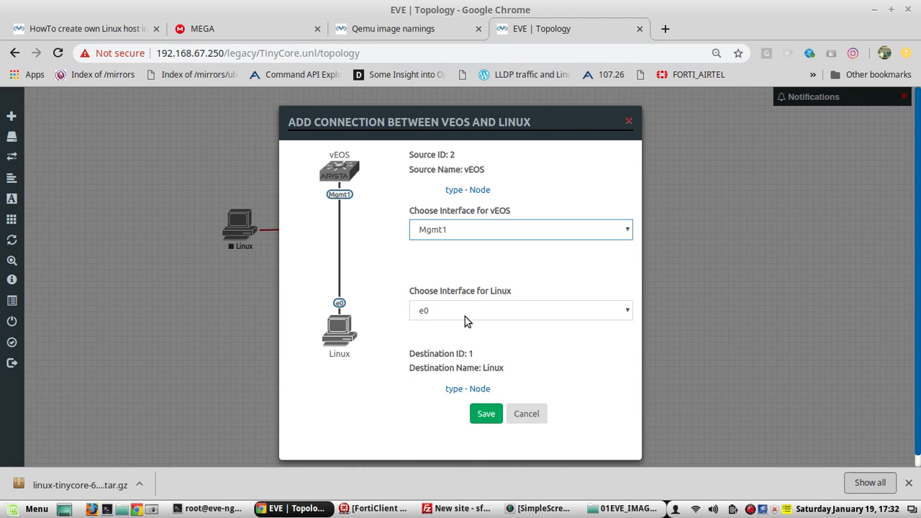
{"action": "left_click", "coordinate": [486, 413]}
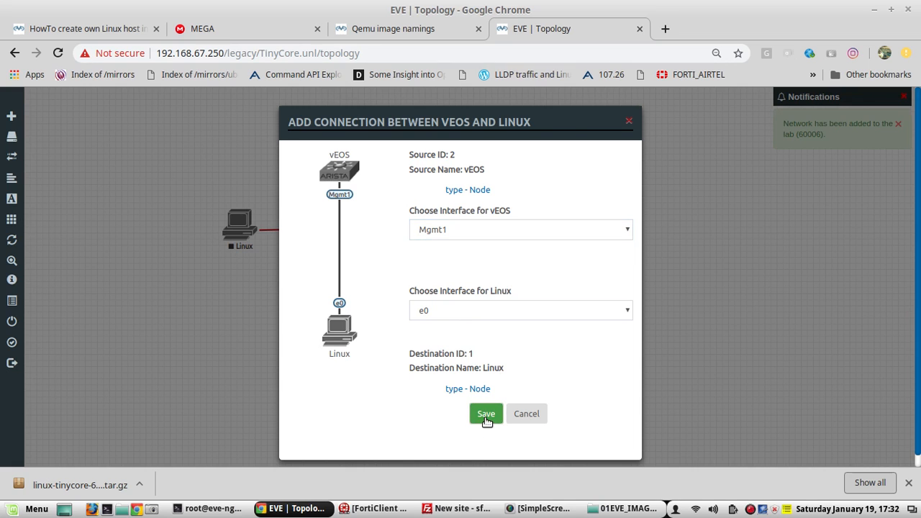
{"action": "left_click", "coordinate": [487, 414]}
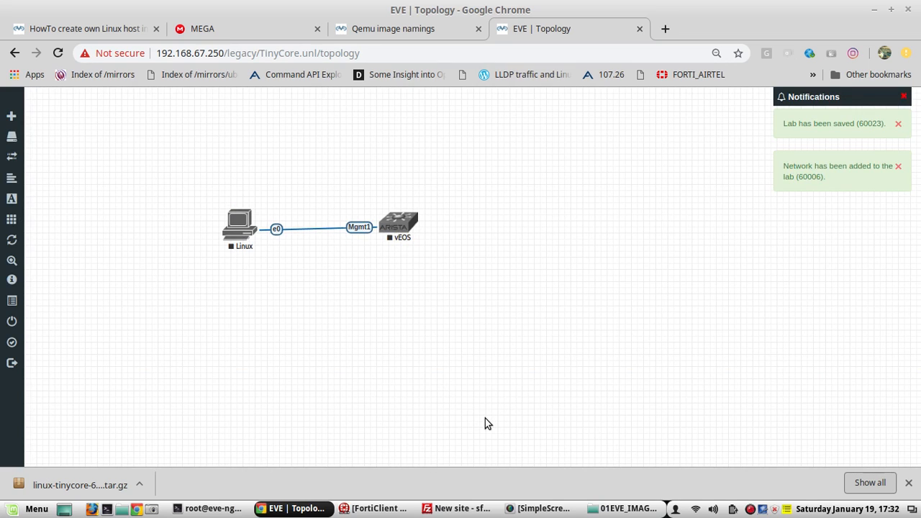
{"action": "mouse_move", "coordinate": [397, 227]}
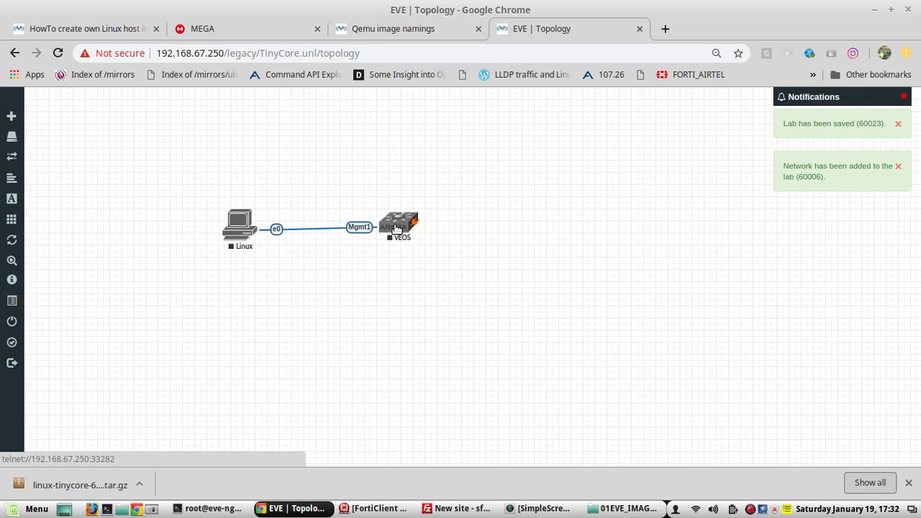
Start the vEOS and Linux nodes, then bring up the Linux node's console link.
{"action": "right_click", "coordinate": [400, 228]}
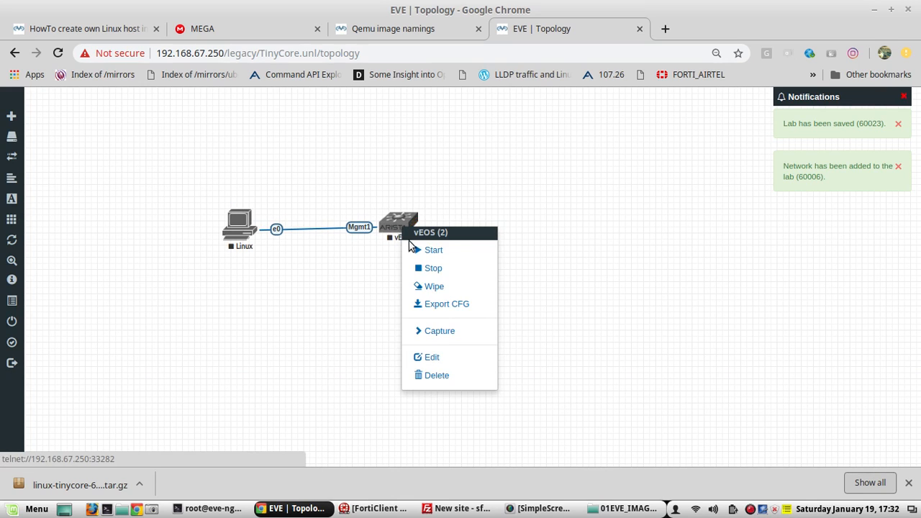
{"action": "left_click", "coordinate": [433, 251]}
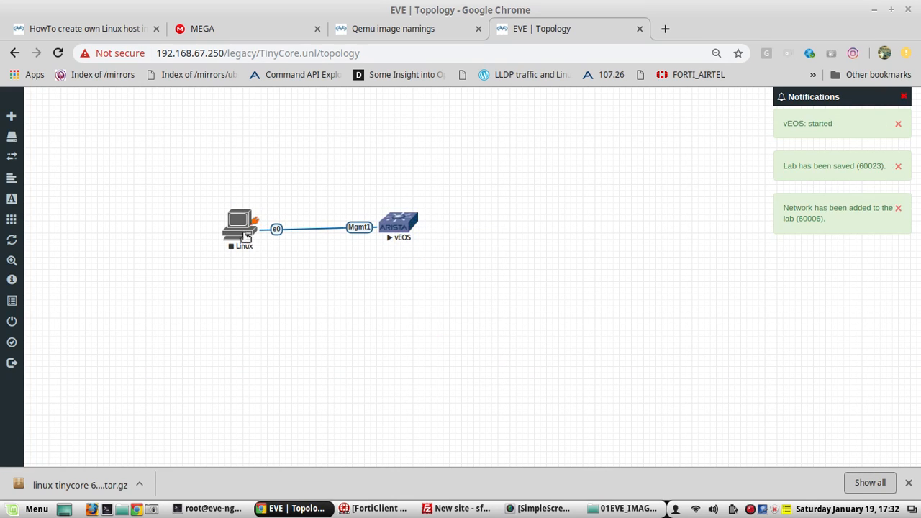
{"action": "right_click", "coordinate": [242, 227]}
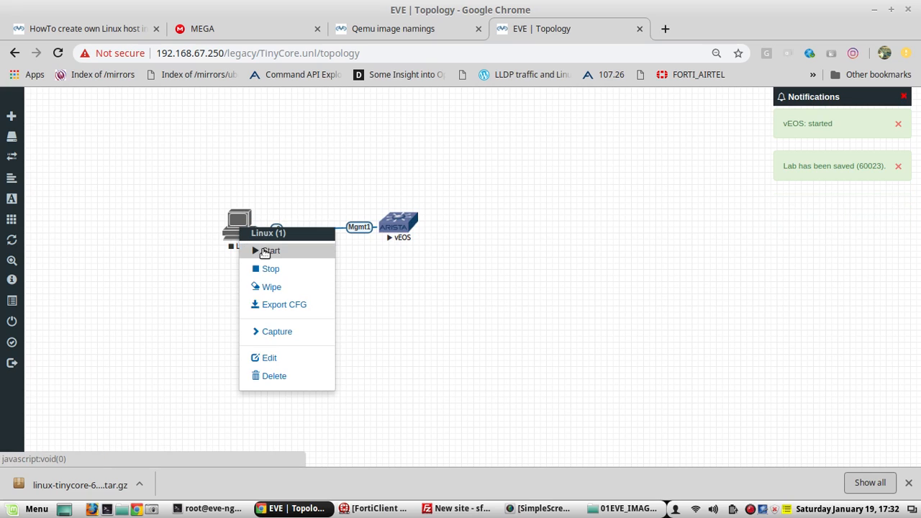
{"action": "left_click", "coordinate": [270, 251]}
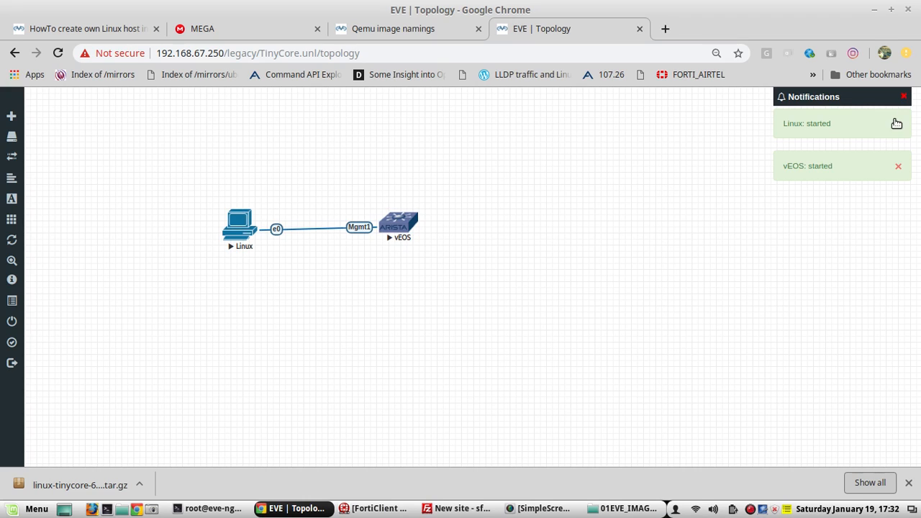
{"action": "left_click", "coordinate": [904, 96]}
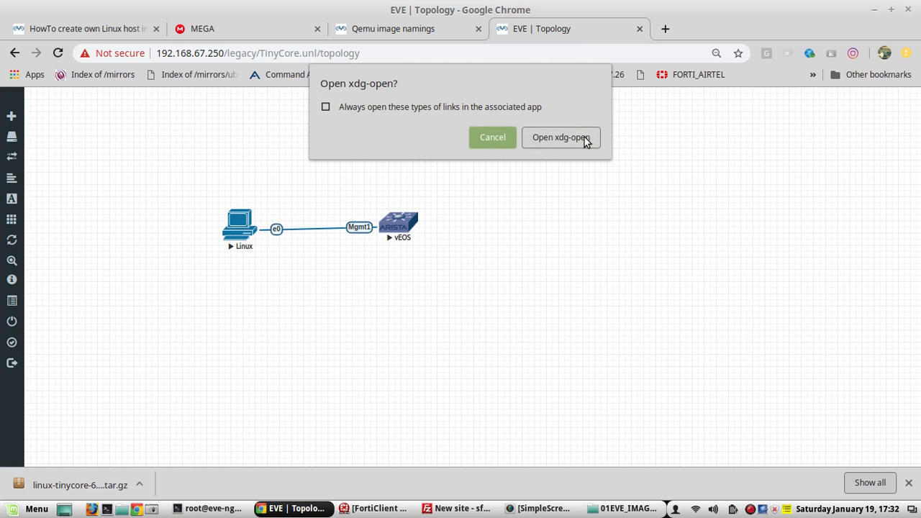
Open the console link in the viewer, launching and closing a Firefox window on TinyCore.
{"action": "left_click", "coordinate": [562, 138]}
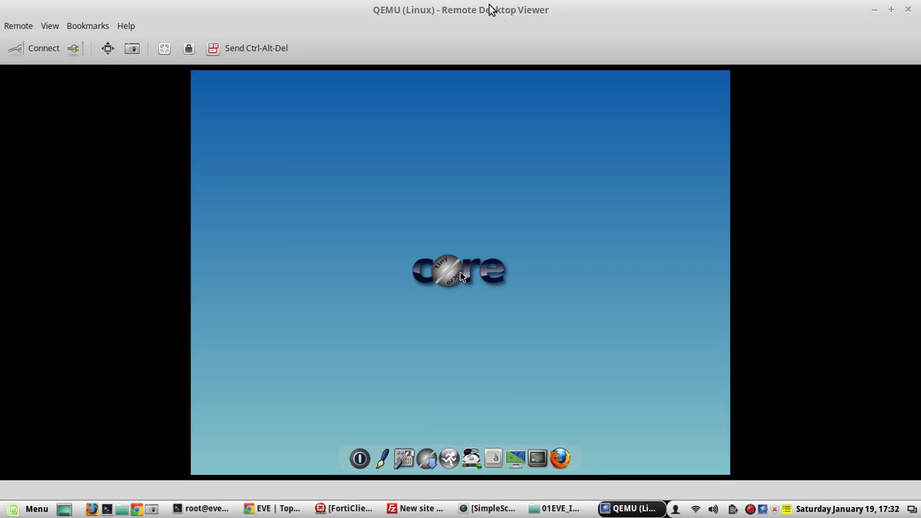
{"action": "mouse_move", "coordinate": [435, 140]}
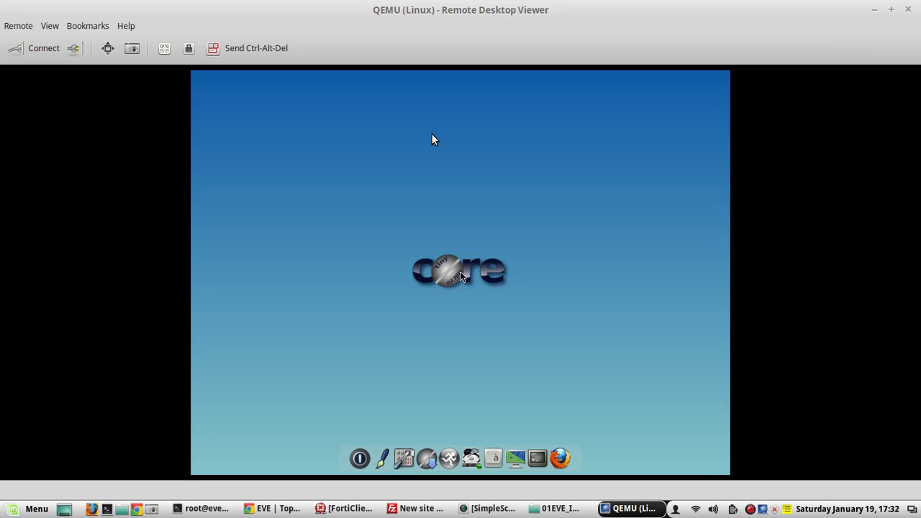
{"action": "left_click", "coordinate": [560, 457]}
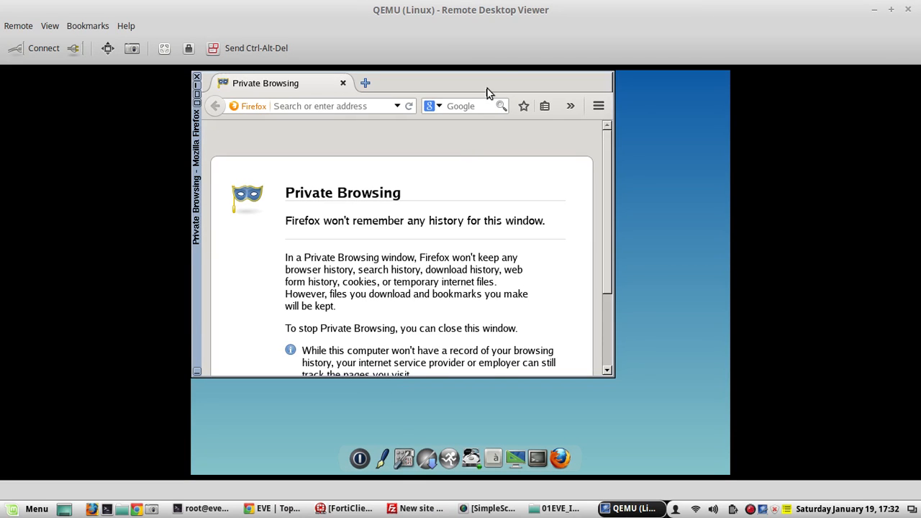
{"action": "mouse_move", "coordinate": [418, 84]}
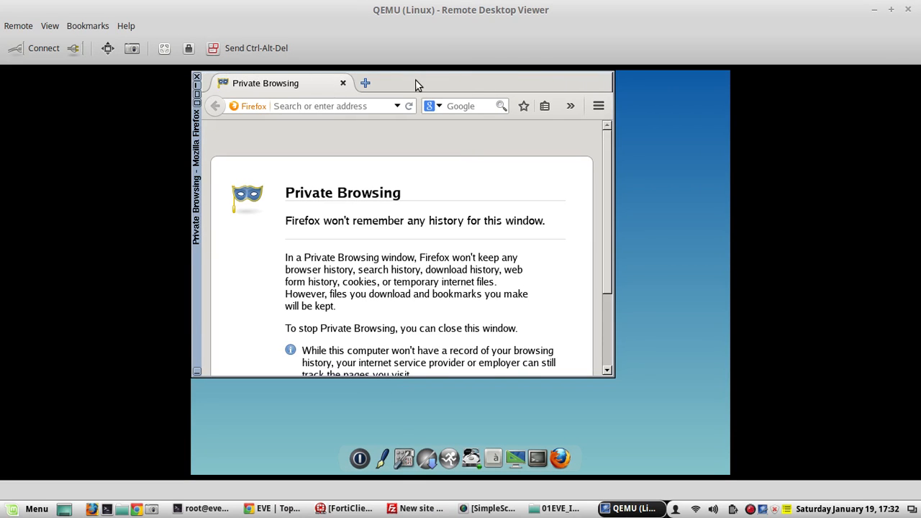
{"action": "mouse_move", "coordinate": [200, 173]}
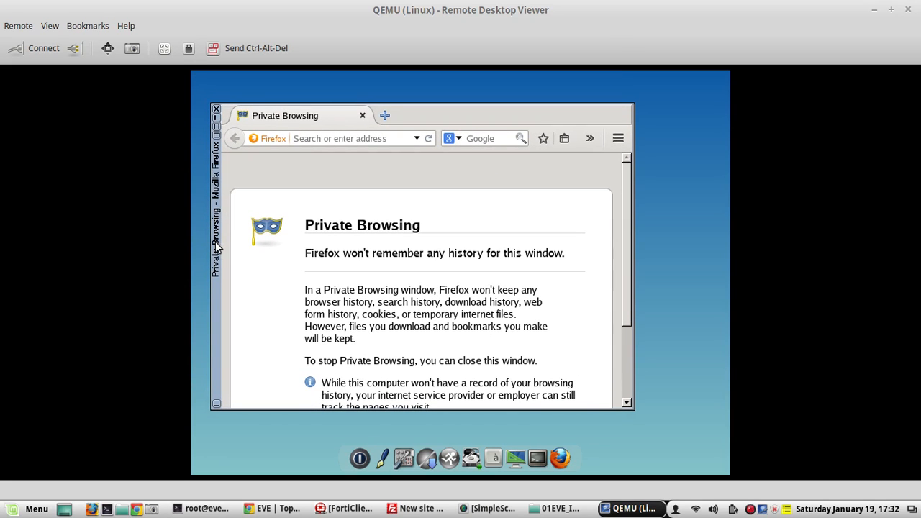
{"action": "mouse_move", "coordinate": [219, 144]}
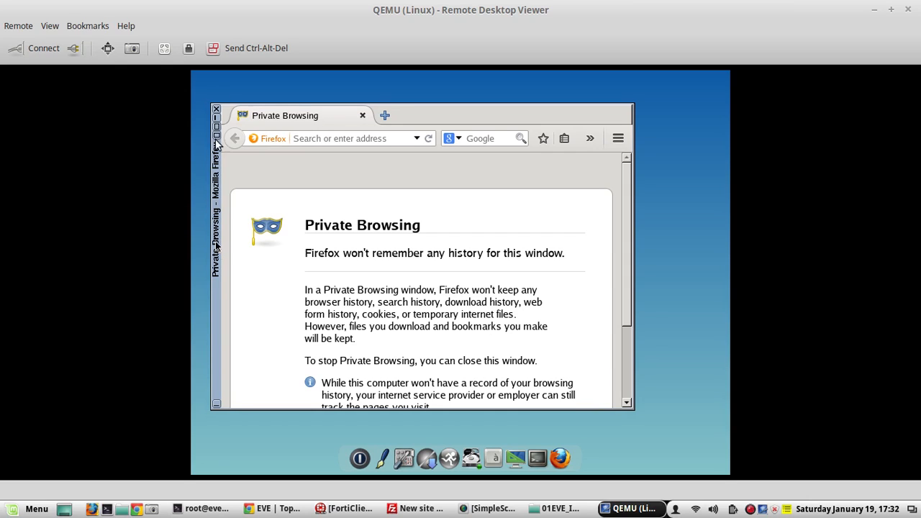
{"action": "mouse_move", "coordinate": [219, 112]}
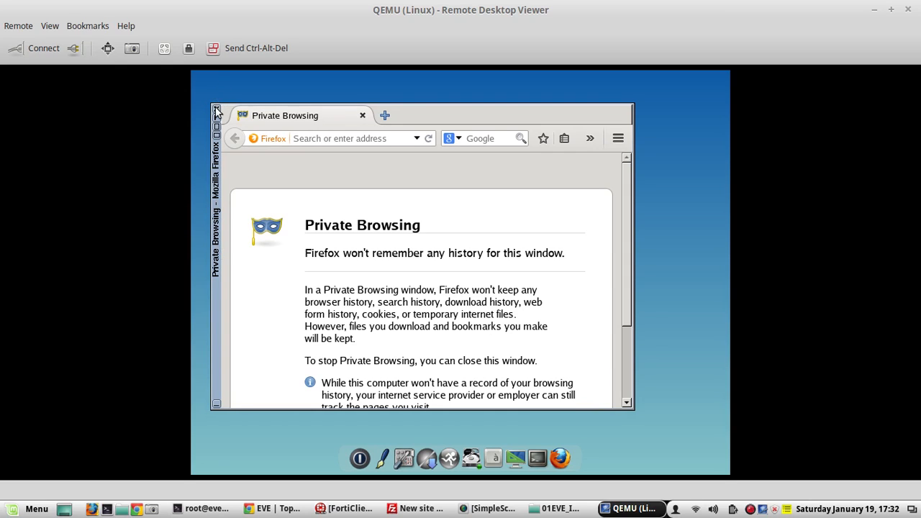
{"action": "left_click", "coordinate": [216, 109]}
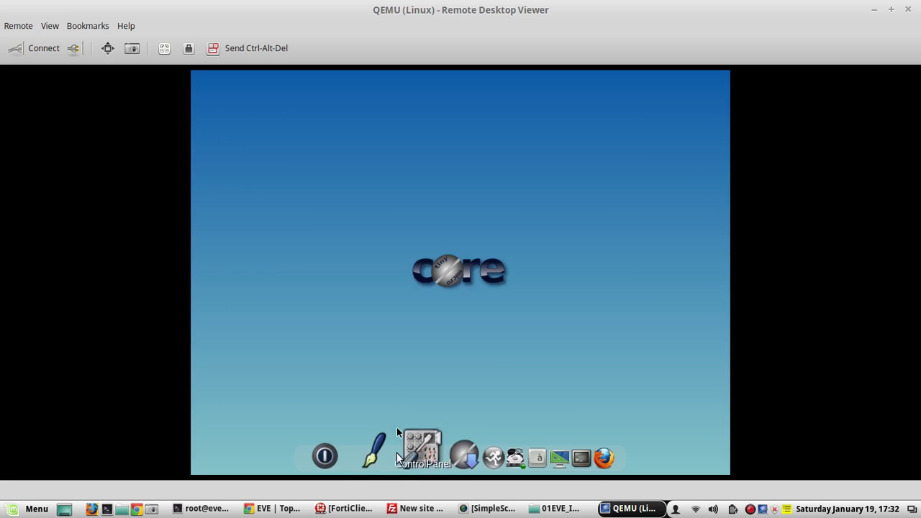
In Control Panel > Network, give eth0 static IP 192.168.100.10 and move to the gateway field.
{"action": "left_click", "coordinate": [420, 455]}
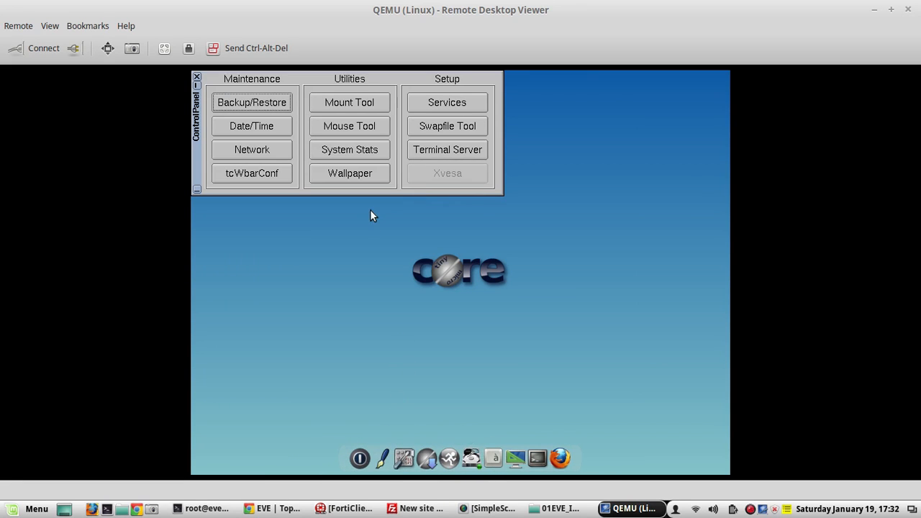
{"action": "left_click", "coordinate": [250, 149]}
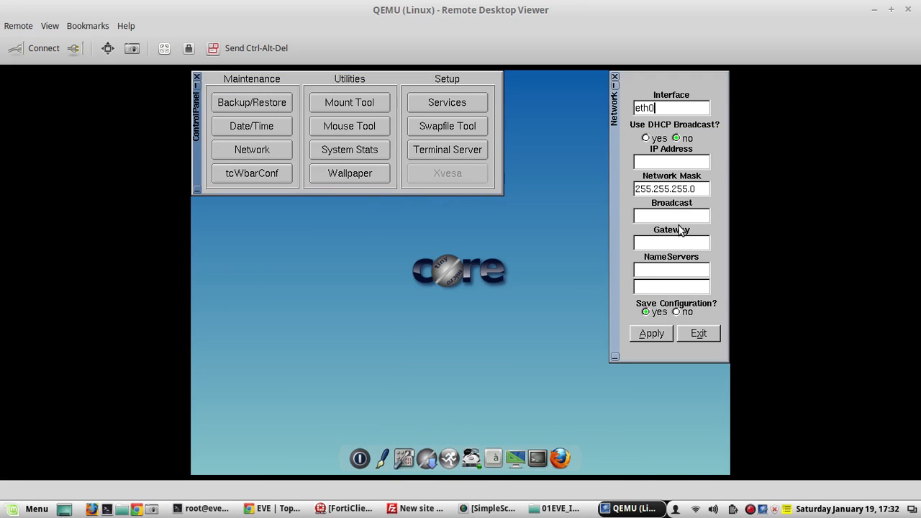
{"action": "mouse_move", "coordinate": [650, 137]}
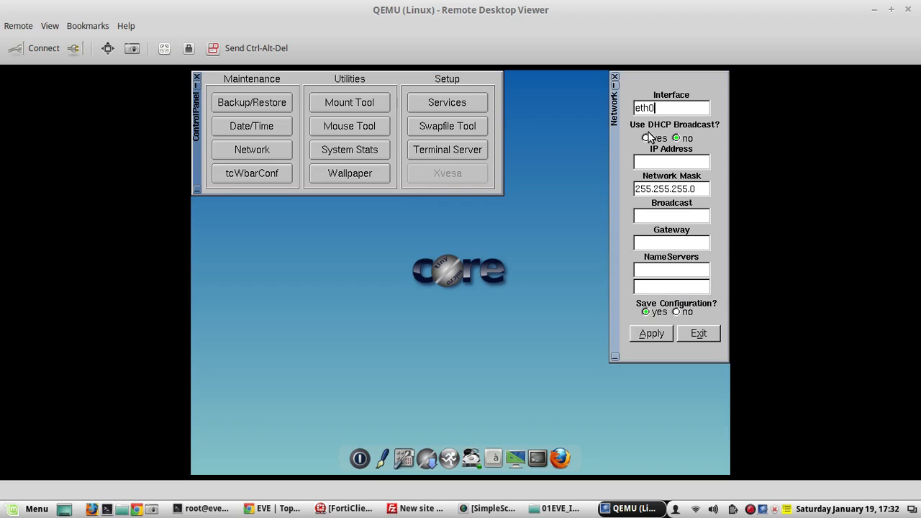
{"action": "left_click", "coordinate": [671, 161]}
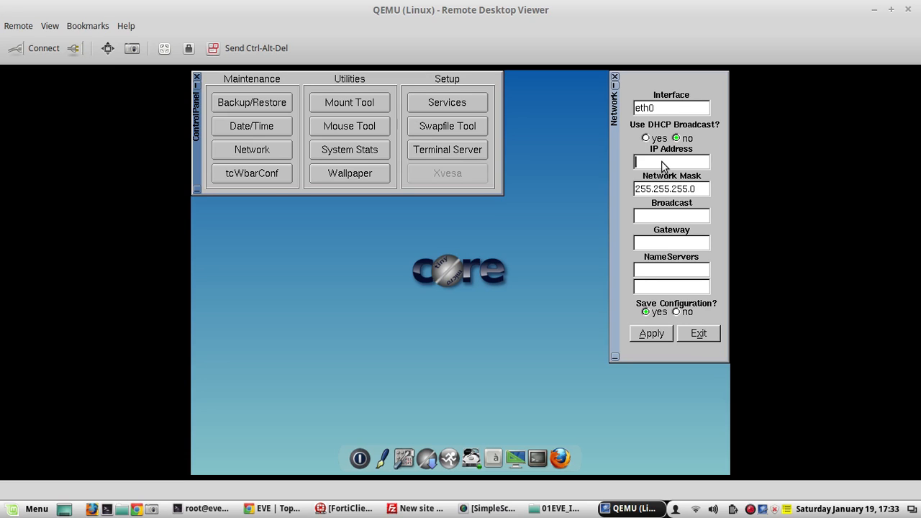
{"action": "type", "text": "192."}
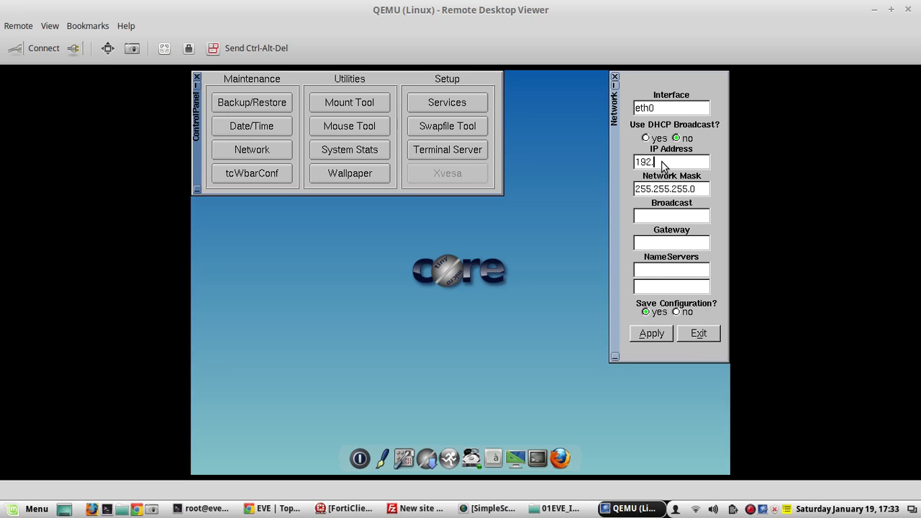
{"action": "type", "text": "168.100"}
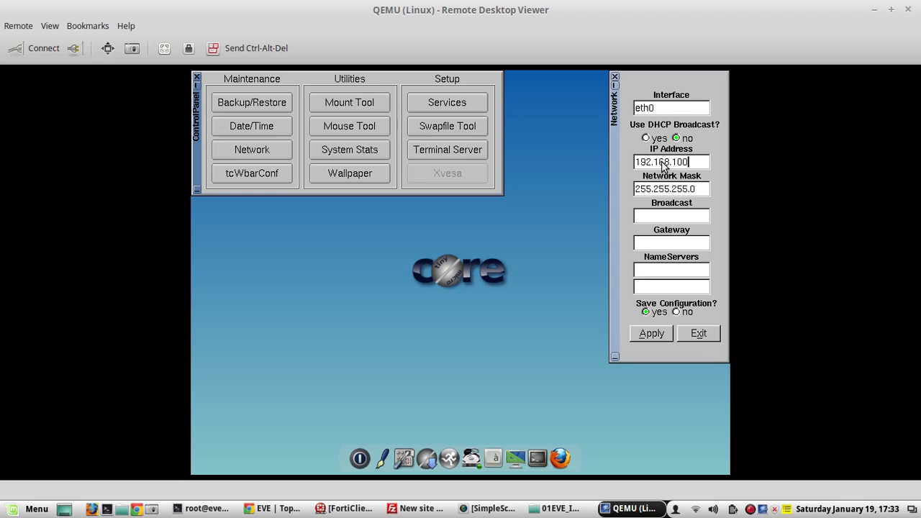
{"action": "type", "text": ".10"}
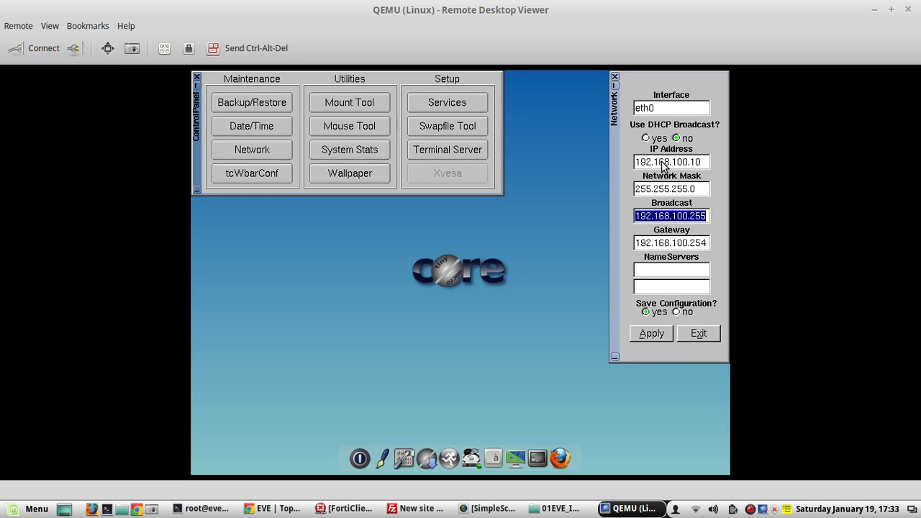
{"action": "left_click", "coordinate": [671, 242]}
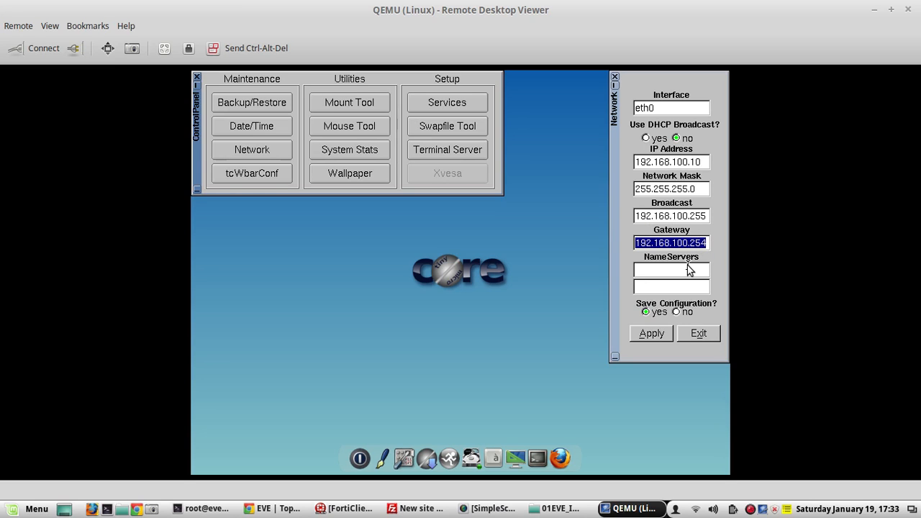
{"action": "mouse_move", "coordinate": [665, 320]}
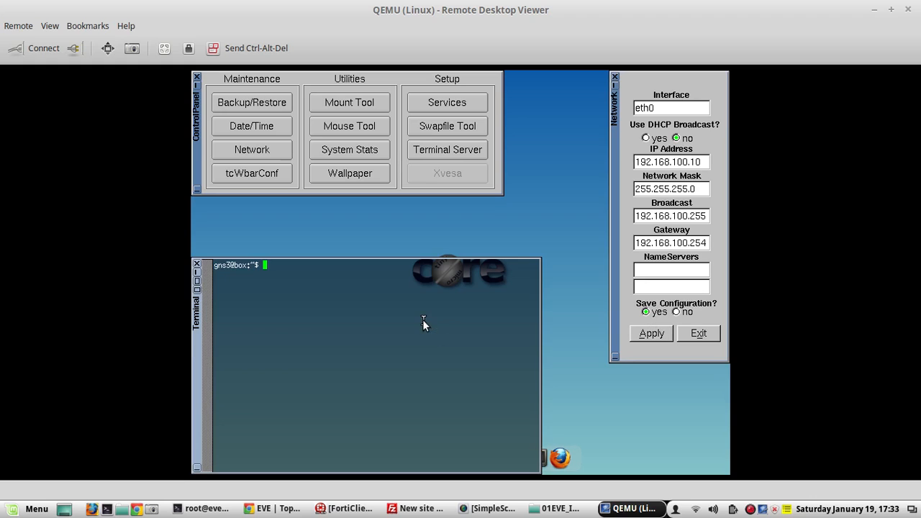
Ping 192.168.100.10 from the TinyCore terminal, get replies, then stop it.
{"action": "type", "text": "ping"}
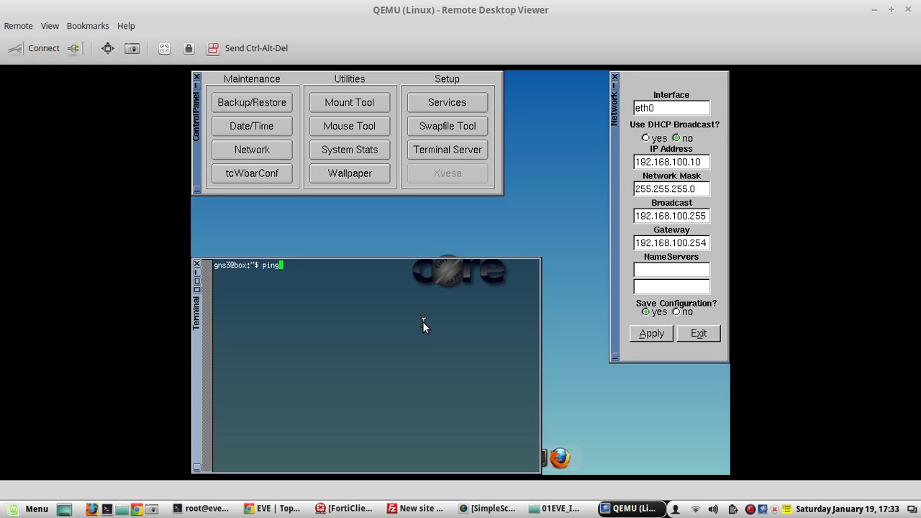
{"action": "type", "text": "192.16"}
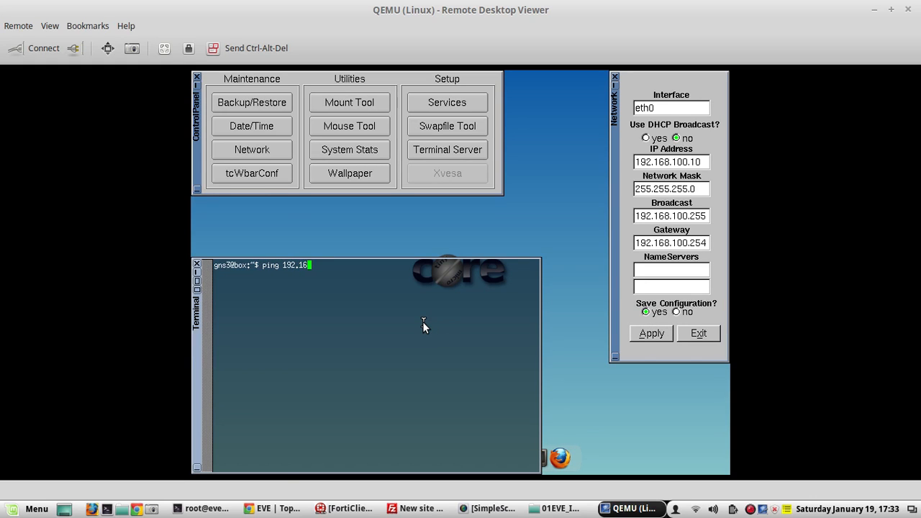
{"action": "type", "text": "8.100."}
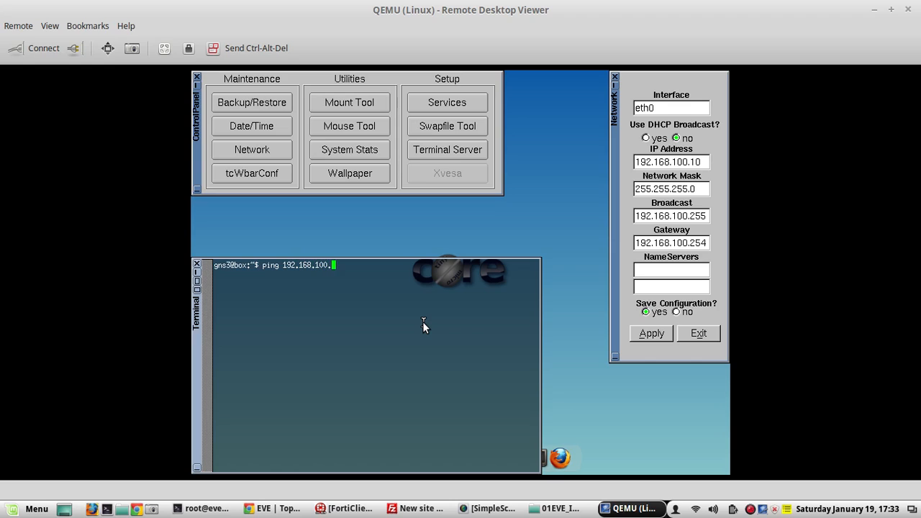
{"action": "key", "text": "Return"}
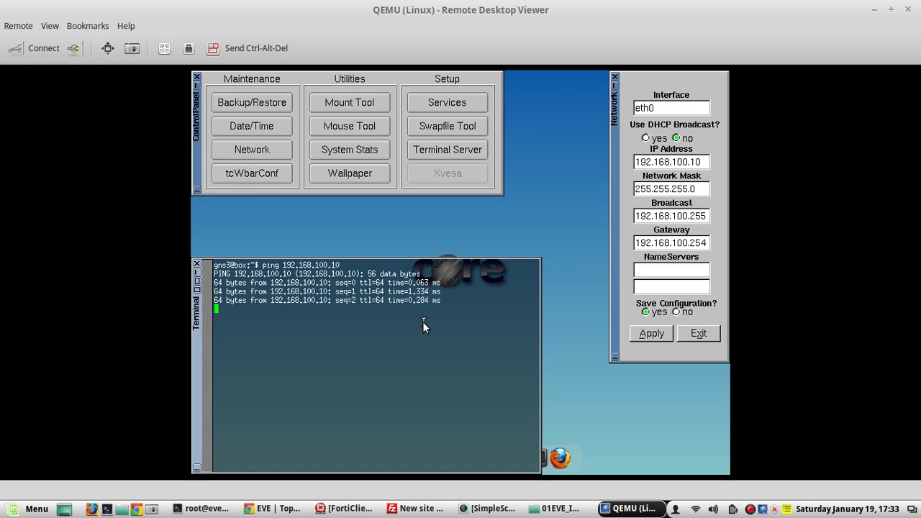
{"action": "key", "text": "ctrl+c"}
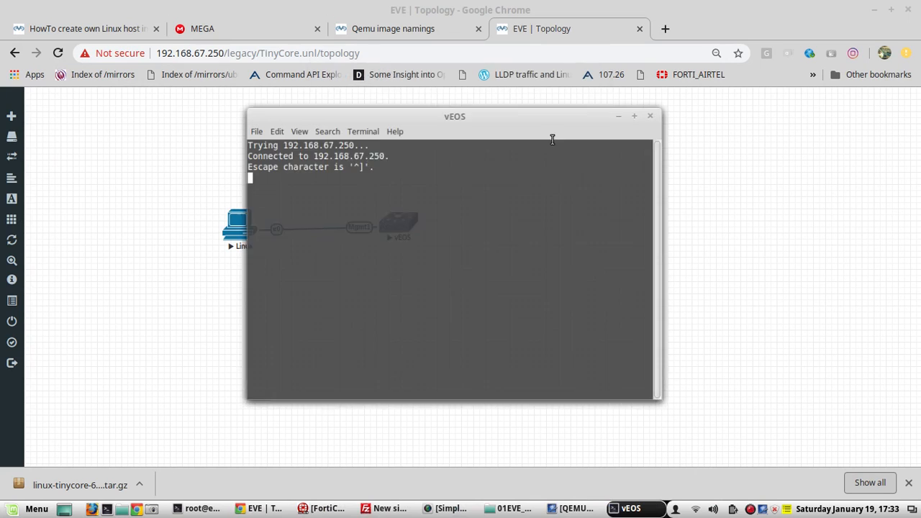
Move the vEOS console window aside while the switch boots to its login prompt.
{"action": "left_click_drag", "start_coordinate": [455, 115], "coordinate": [596, 121]}
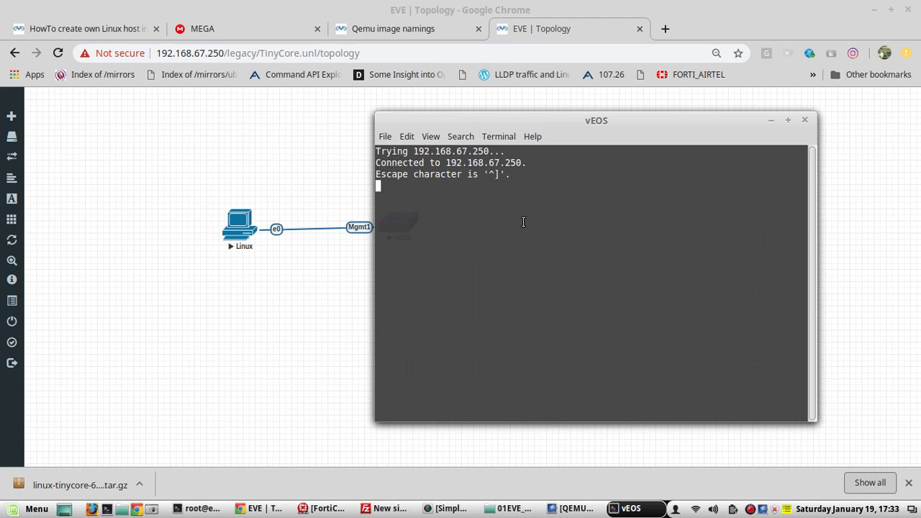
{"action": "mouse_move", "coordinate": [513, 120]}
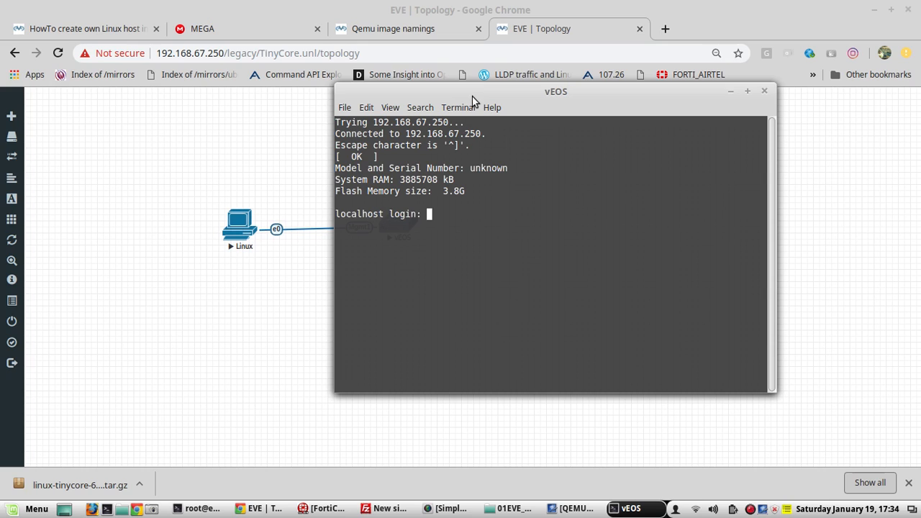
Log in as admin, enable and enter configuration mode on vEOS.
{"action": "type", "text": "admin"}
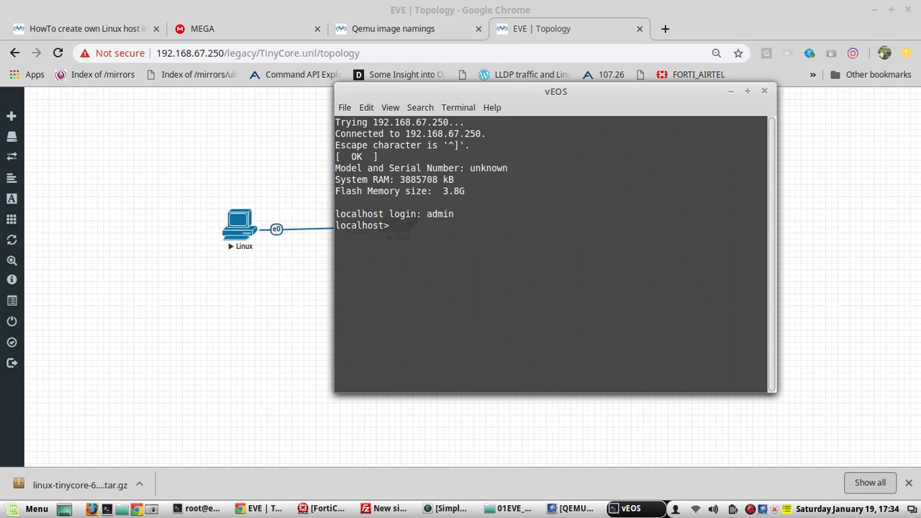
{"action": "type", "text": "en"}
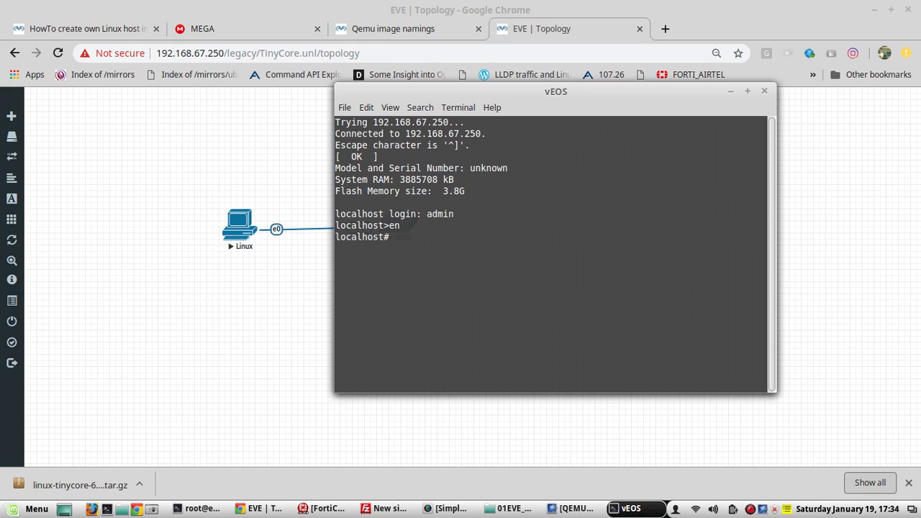
{"action": "type", "text": "configure"}
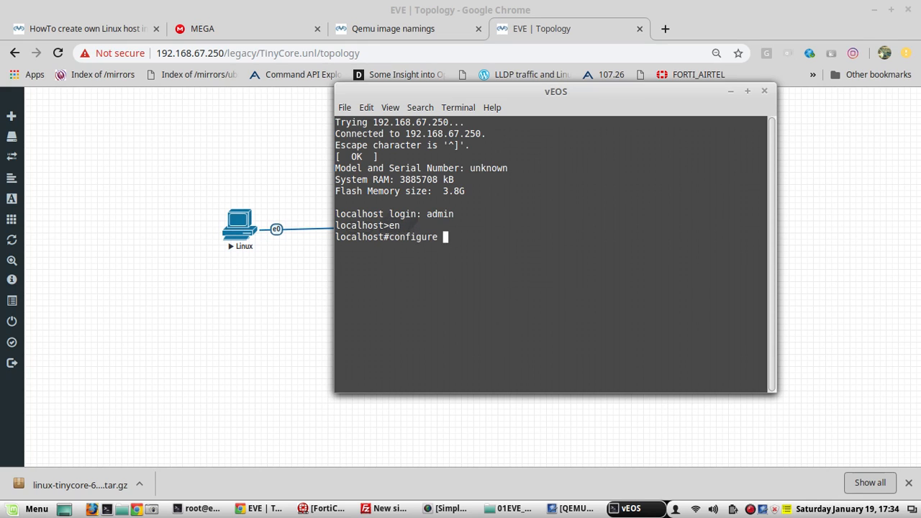
{"action": "key", "text": "Return"}
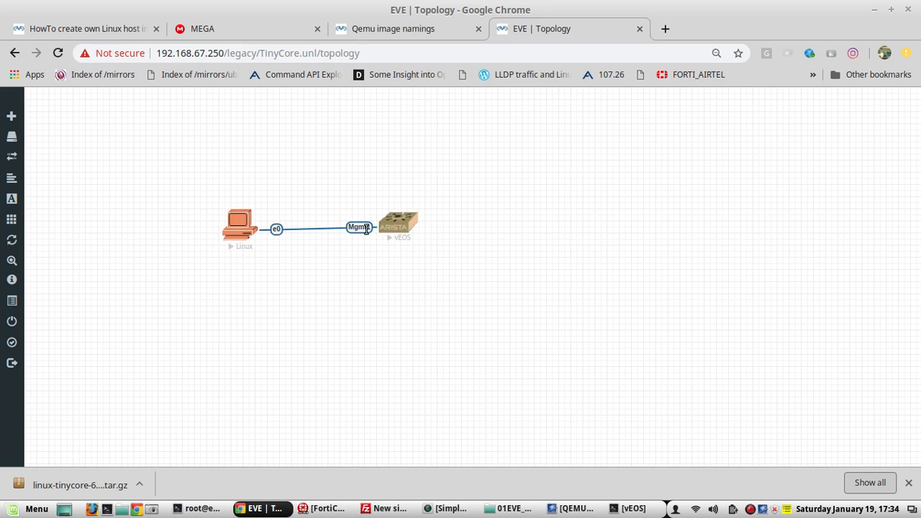
{"action": "double_click", "coordinate": [398, 227]}
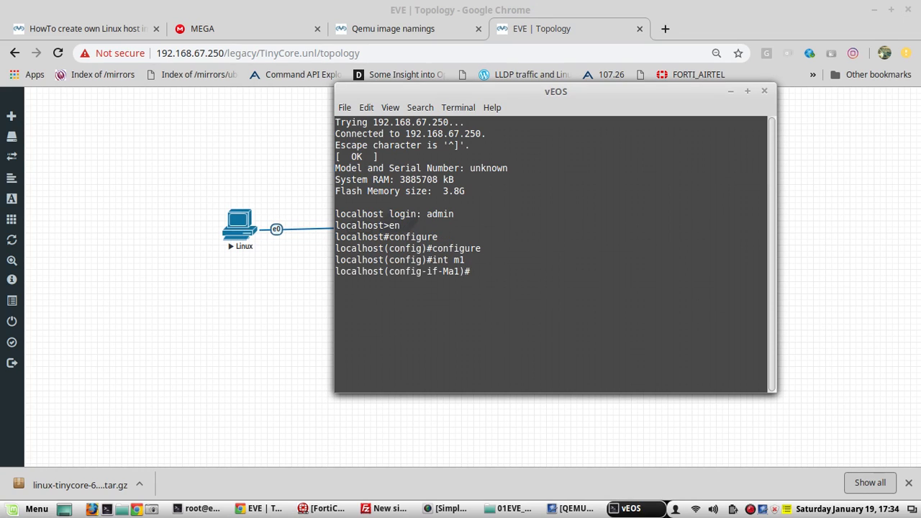
Give Management1 the address 192.168.100.254/24 and bring it up with no shutdown.
{"action": "type", "text": "ip address"}
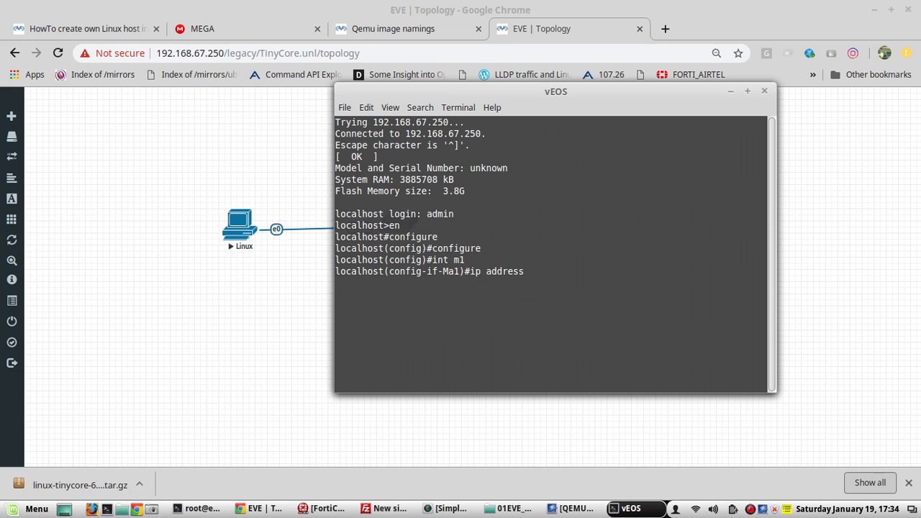
{"action": "type", "text": "192.168."}
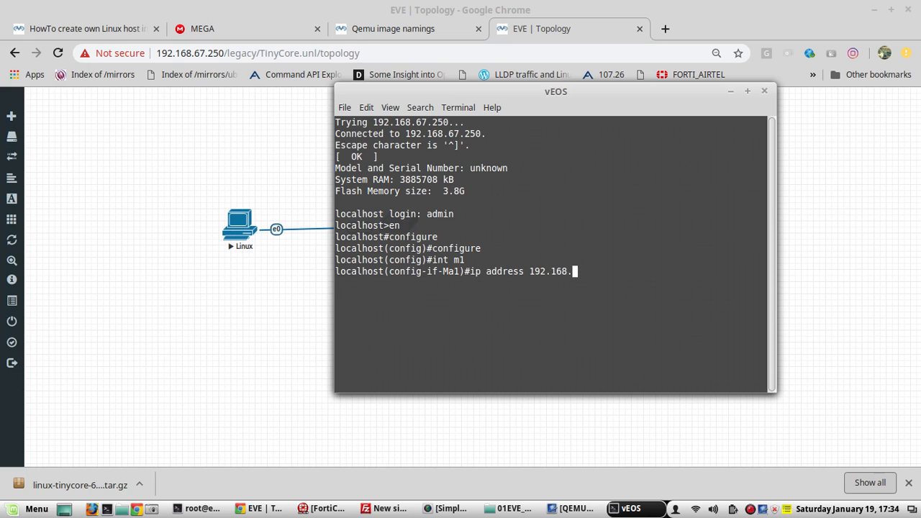
{"action": "type", "text": "100.2"}
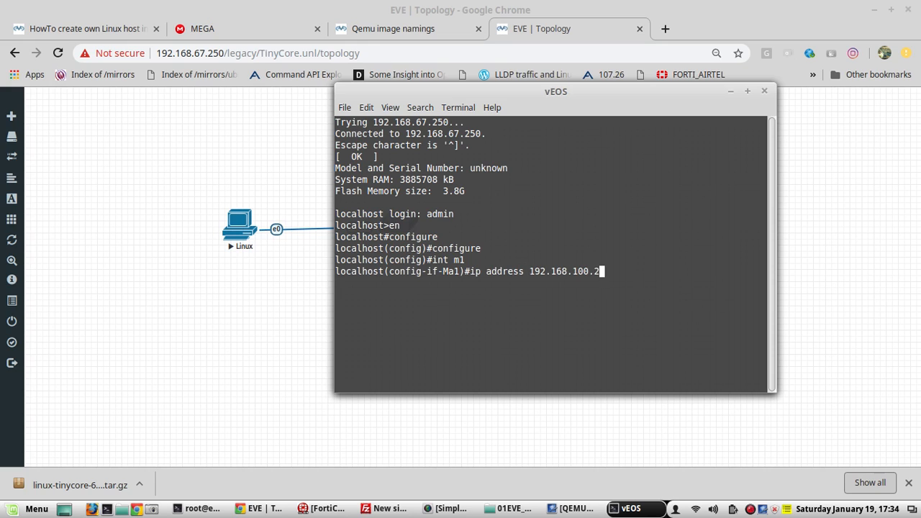
{"action": "type", "text": "54/2"}
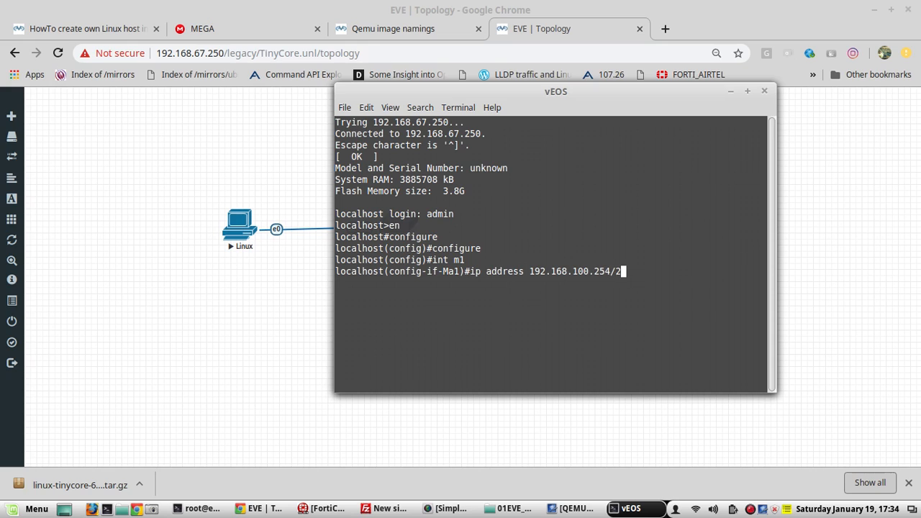
{"action": "key", "text": "Return"}
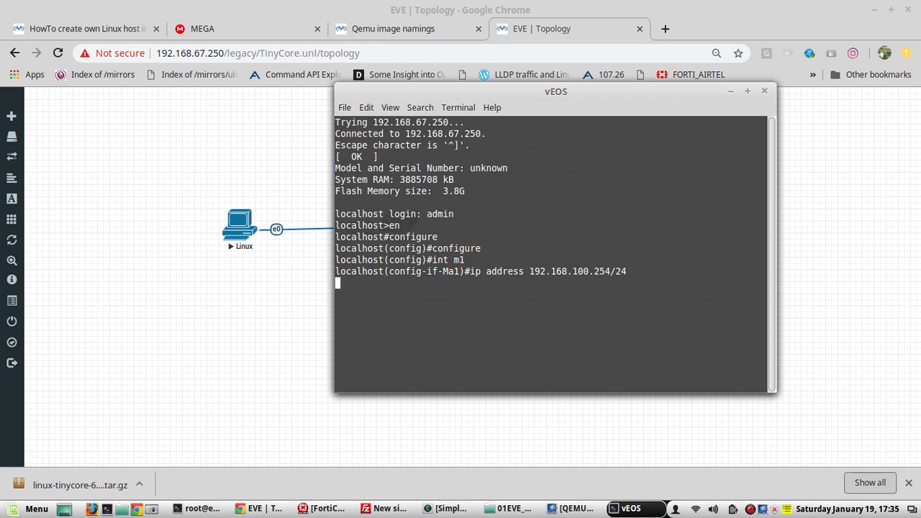
{"action": "type", "text": "no sh"}
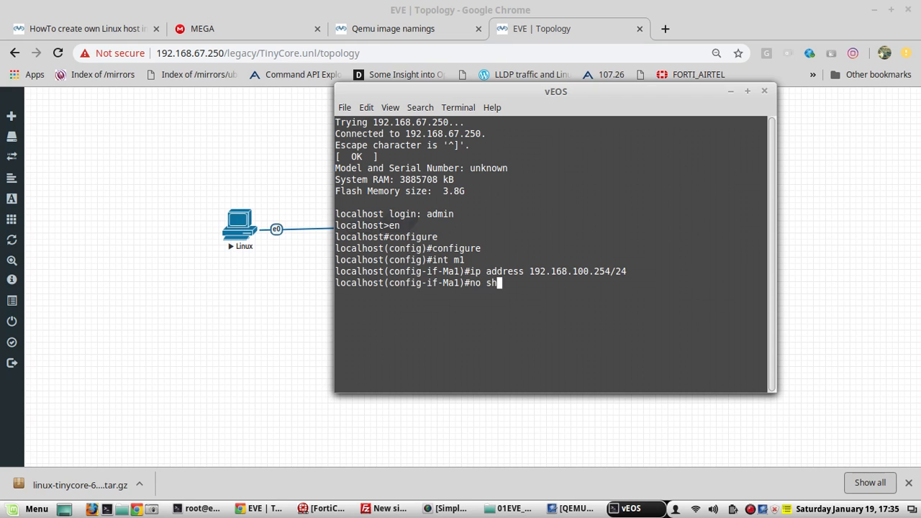
{"action": "key", "text": "Return"}
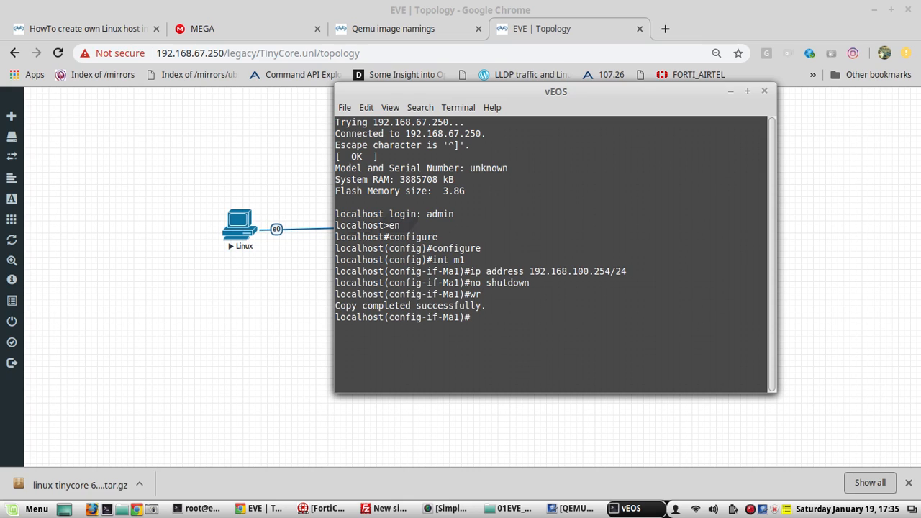
Ping 192.168.100.10 from vEOS and confirm 0% loss.
{"action": "type", "text": "ping"}
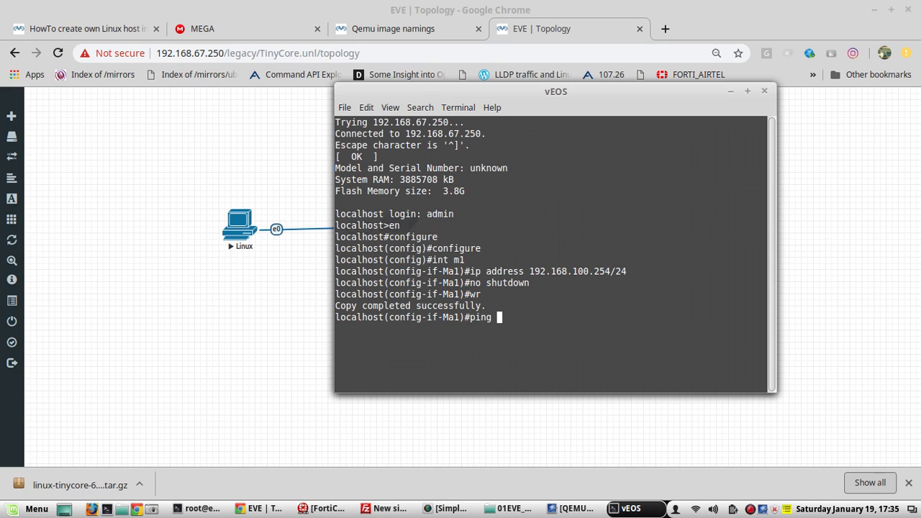
{"action": "type", "text": "192."}
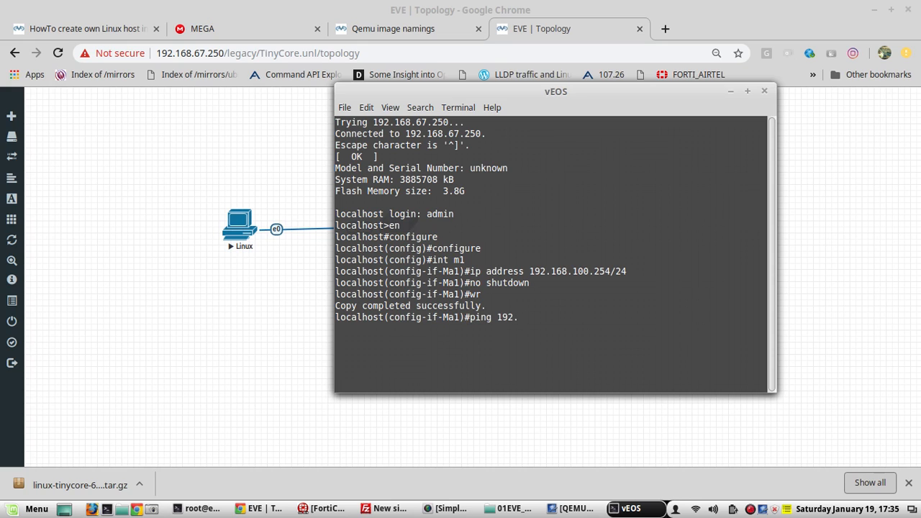
{"action": "type", "text": "168."}
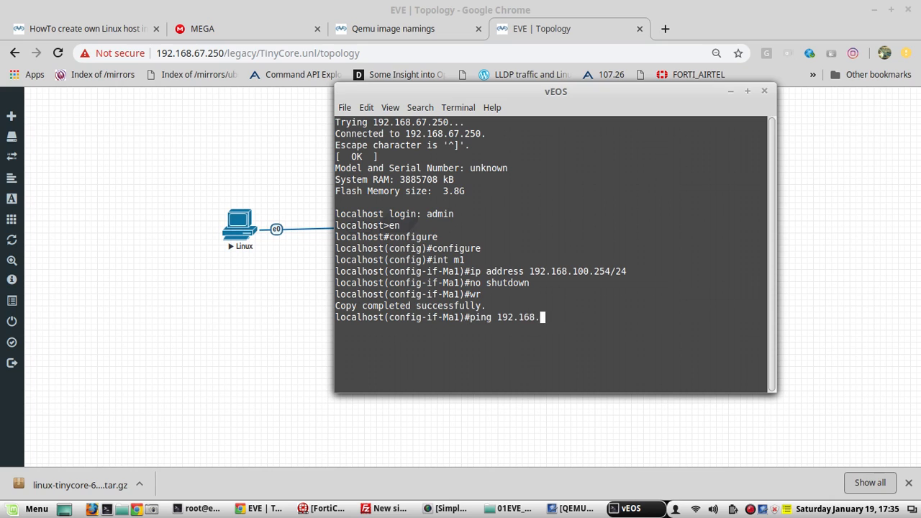
{"action": "type", "text": "100.10"}
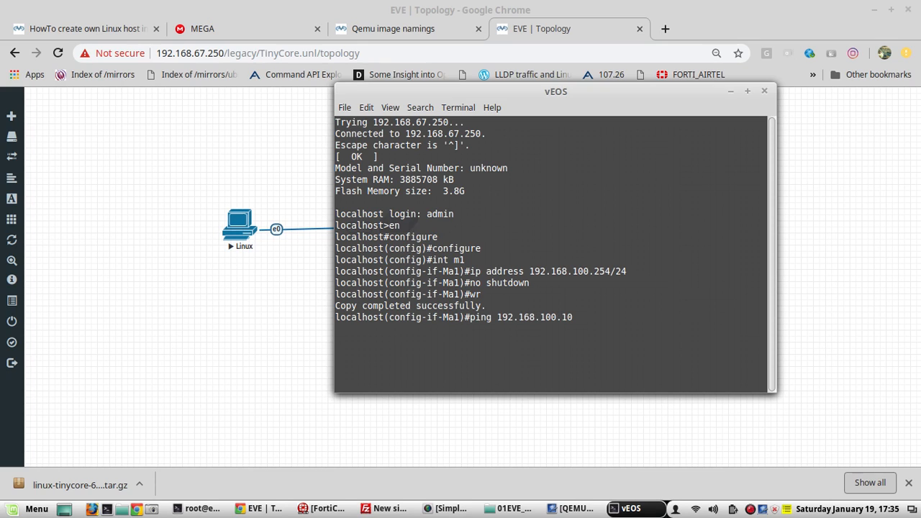
{"action": "key", "text": "Return"}
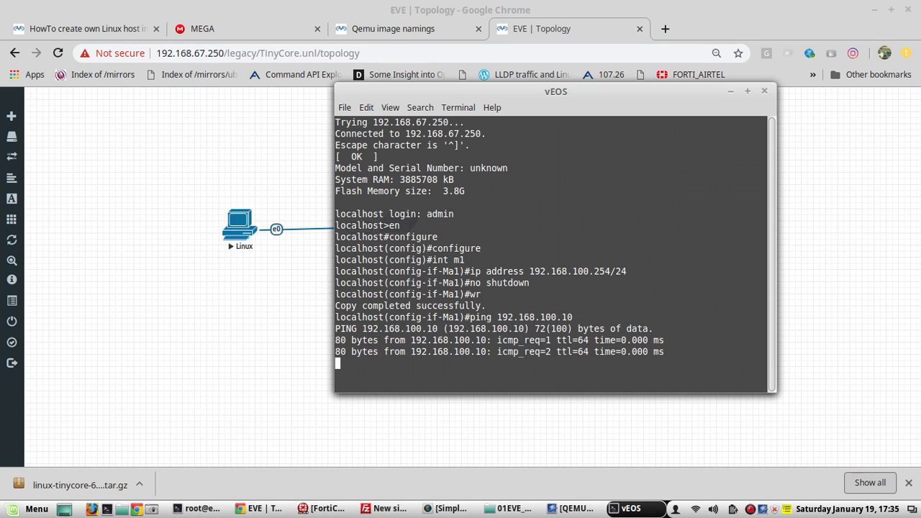
{"action": "key", "text": "ctrl+c"}
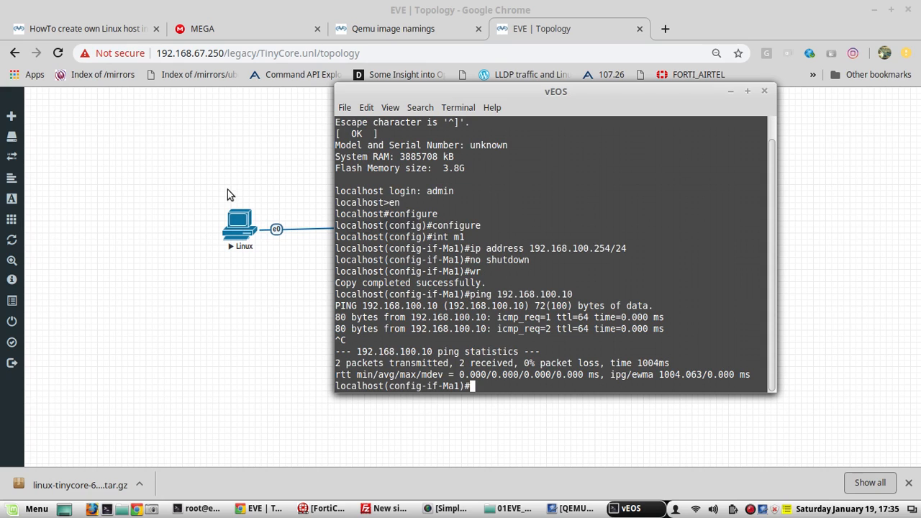
{"action": "mouse_move", "coordinate": [239, 225]}
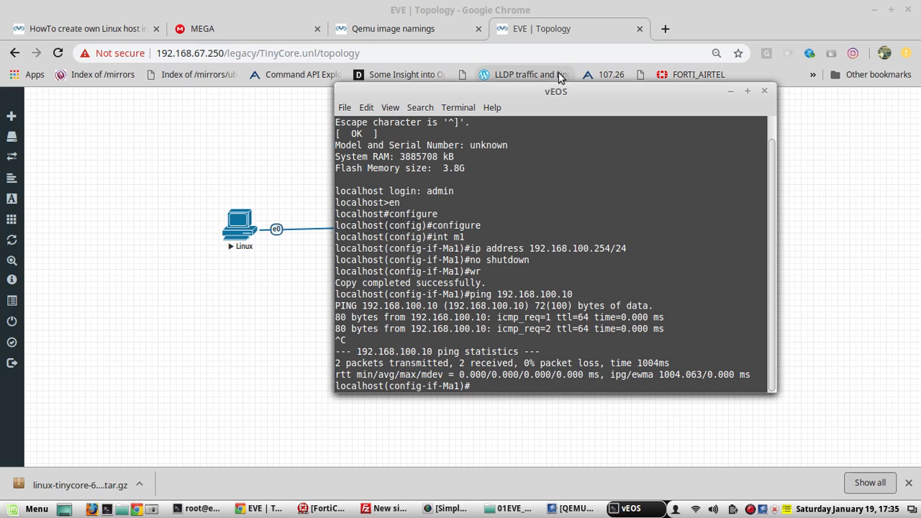
Enable management api http-commands, add 'username admin secret admin', and save with wr.
{"action": "left_click_drag", "start_coordinate": [555, 93], "coordinate": [571, 80]}
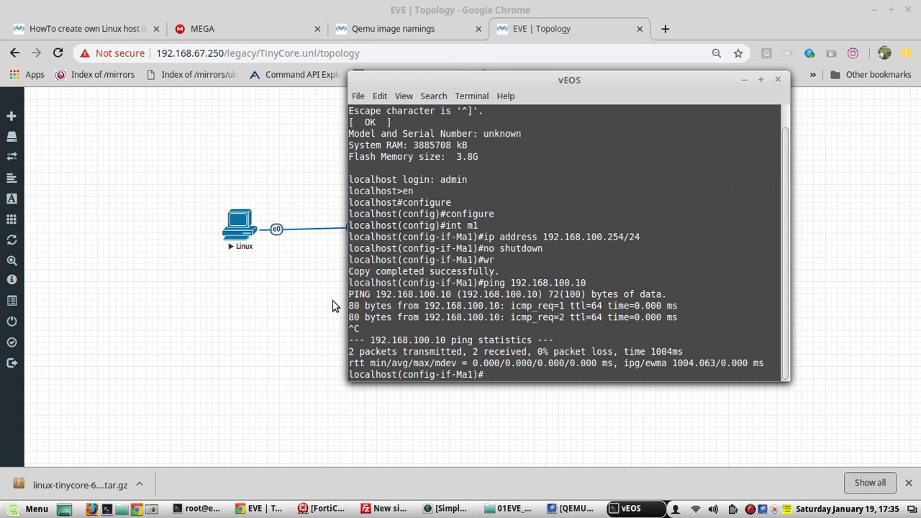
{"action": "mouse_move", "coordinate": [283, 269]}
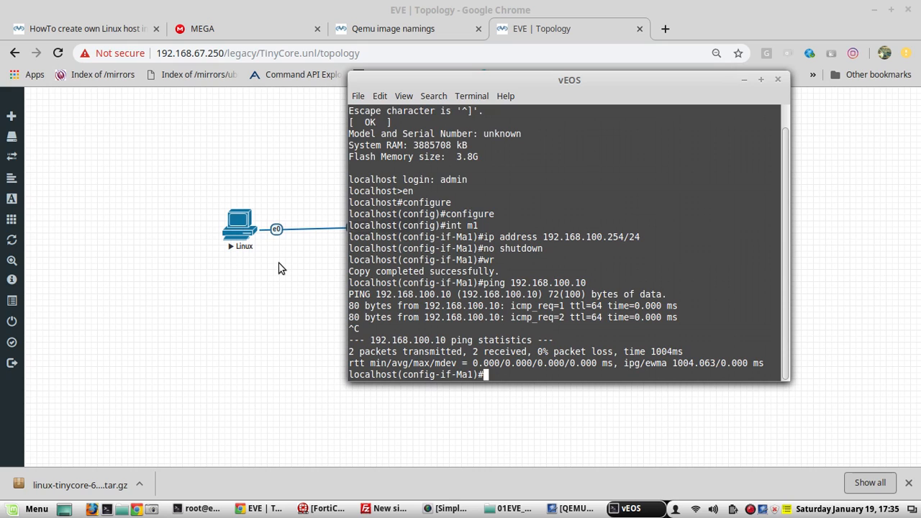
{"action": "mouse_move", "coordinate": [342, 285]}
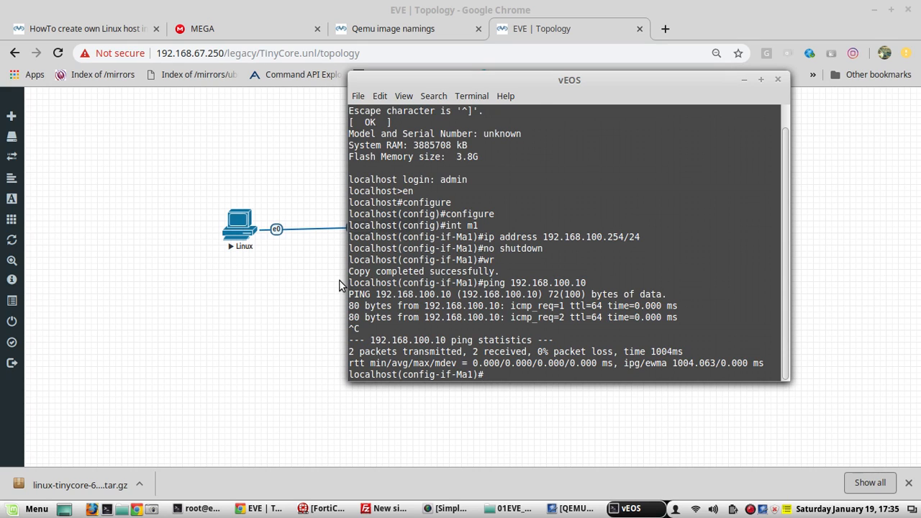
{"action": "type", "text": "management api http-commands"}
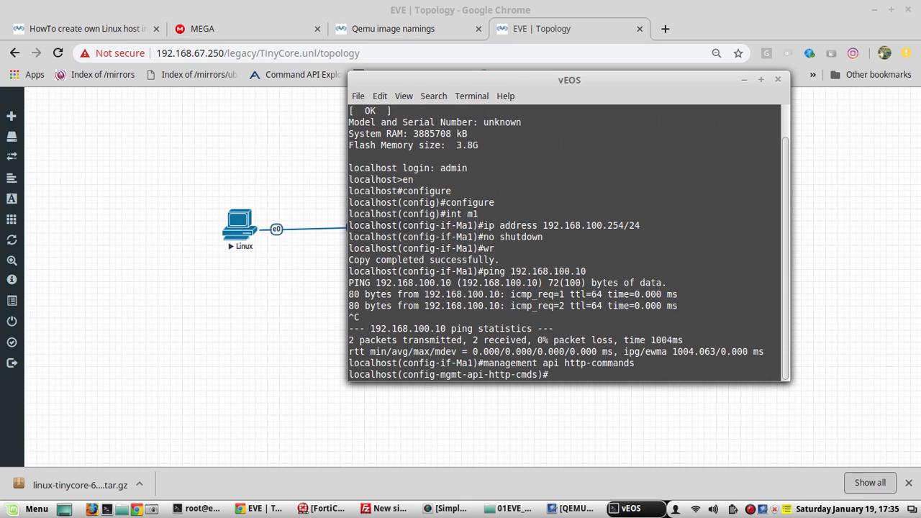
{"action": "type", "text": "no shutdown"}
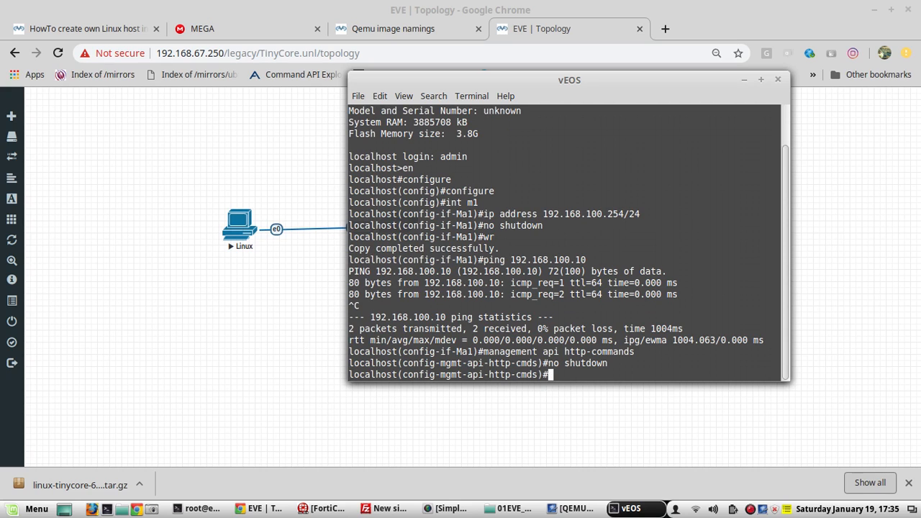
{"action": "type", "text": "username ad"}
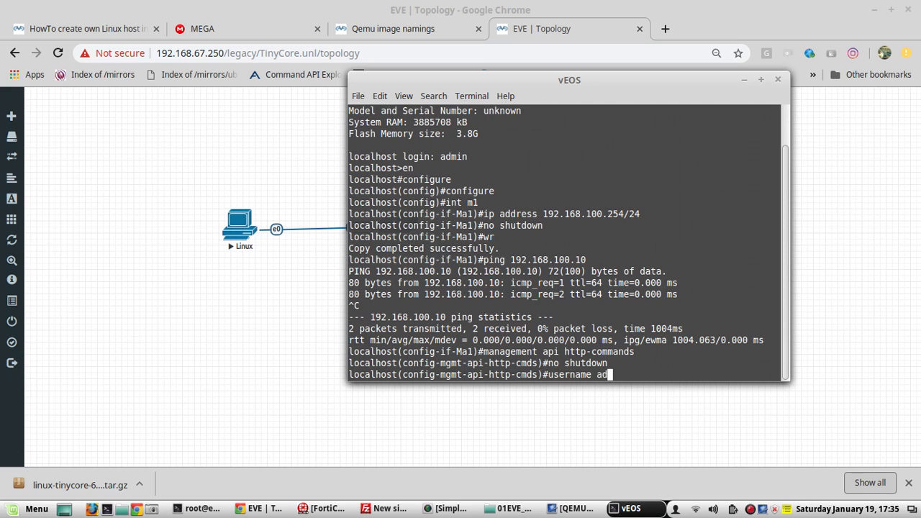
{"action": "type", "text": "min secret admin"}
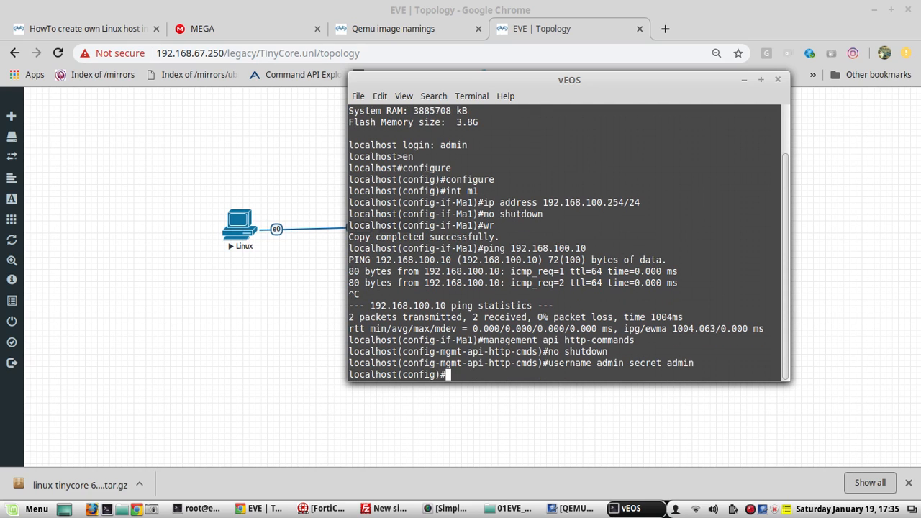
{"action": "type", "text": "wr"}
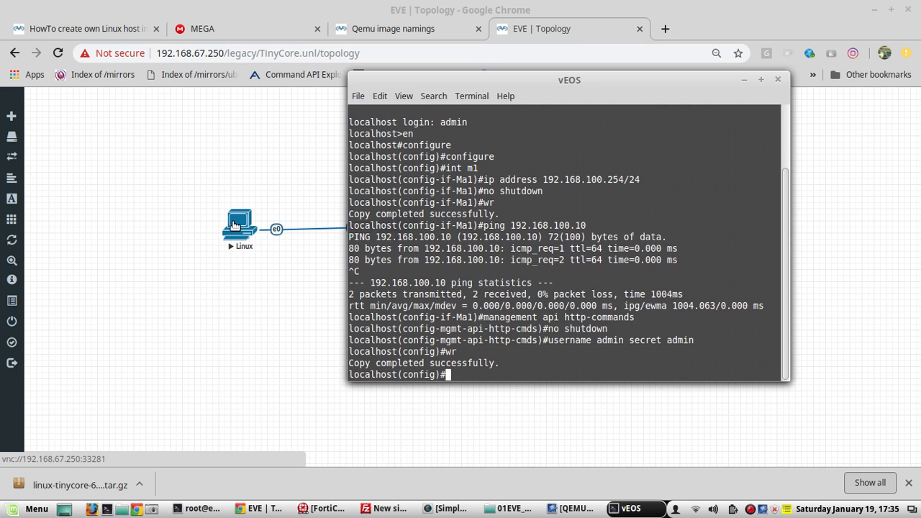
Ping the switch at 192.168.100.254 from the TinyCore terminal and get replies.
{"action": "left_click", "coordinate": [573, 509]}
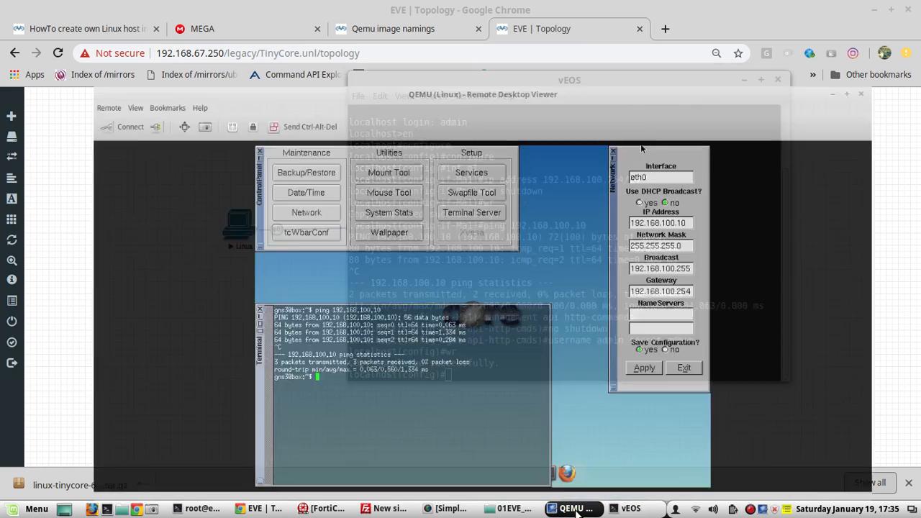
{"action": "left_click", "coordinate": [573, 509]}
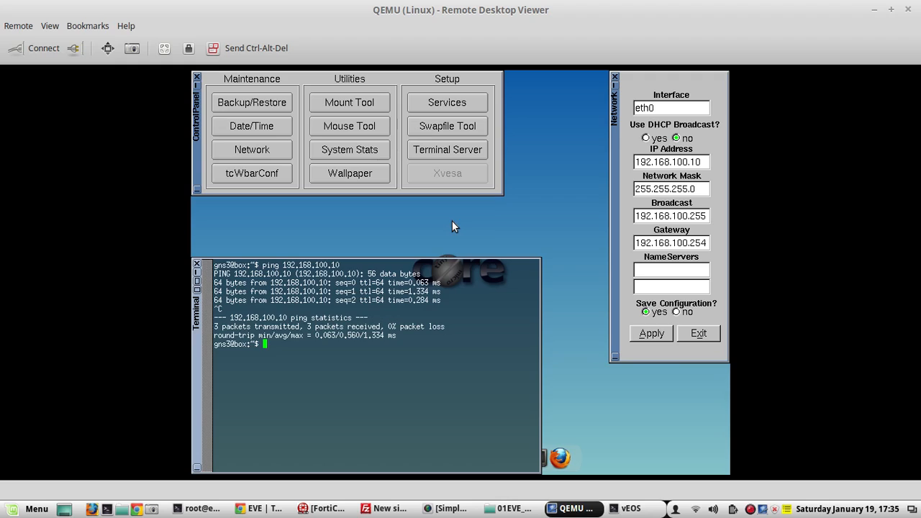
{"action": "mouse_move", "coordinate": [272, 337]}
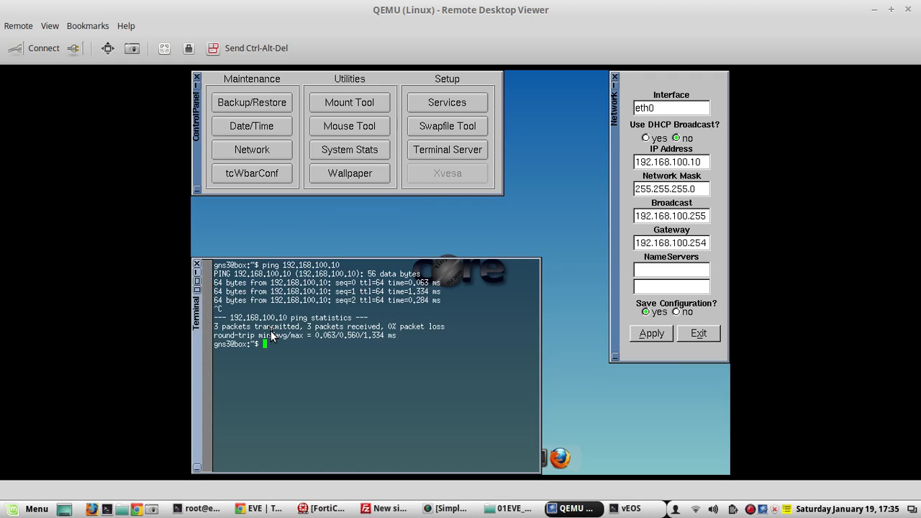
{"action": "type", "text": "ping 192.168.100."}
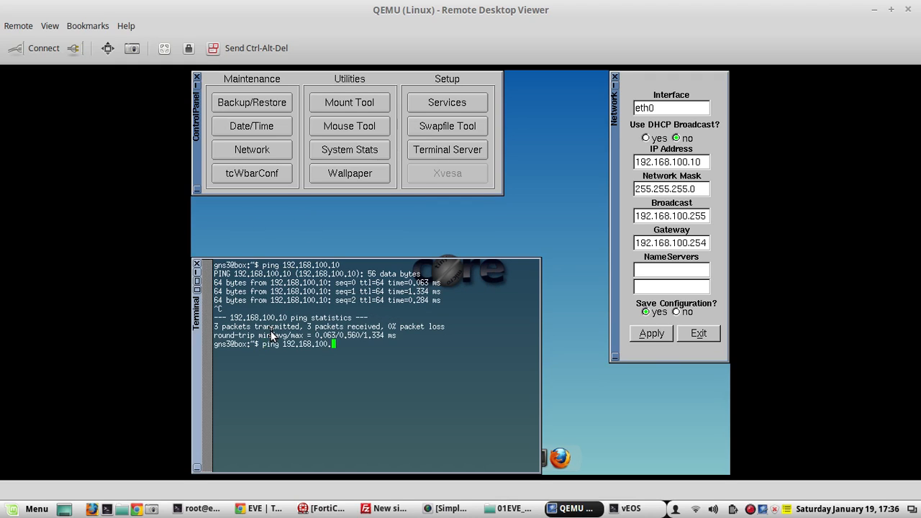
{"action": "type", "text": "254"}
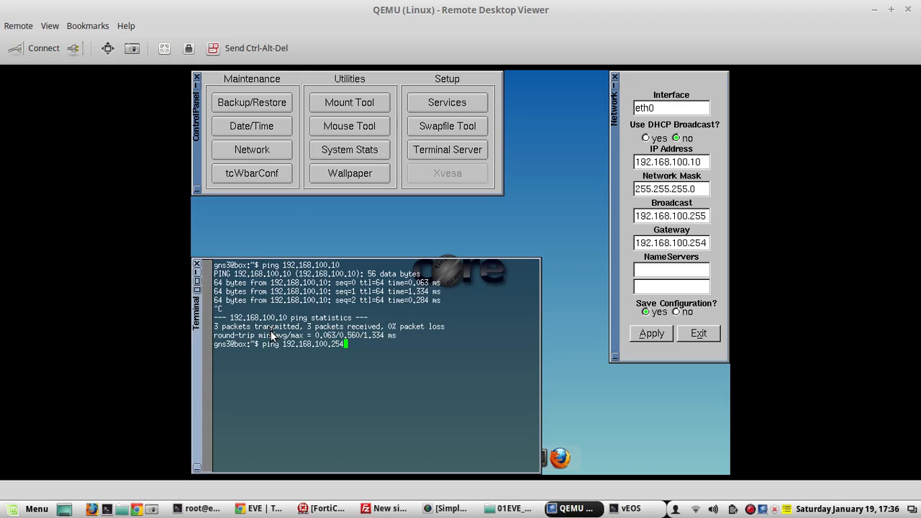
{"action": "key", "text": "Return"}
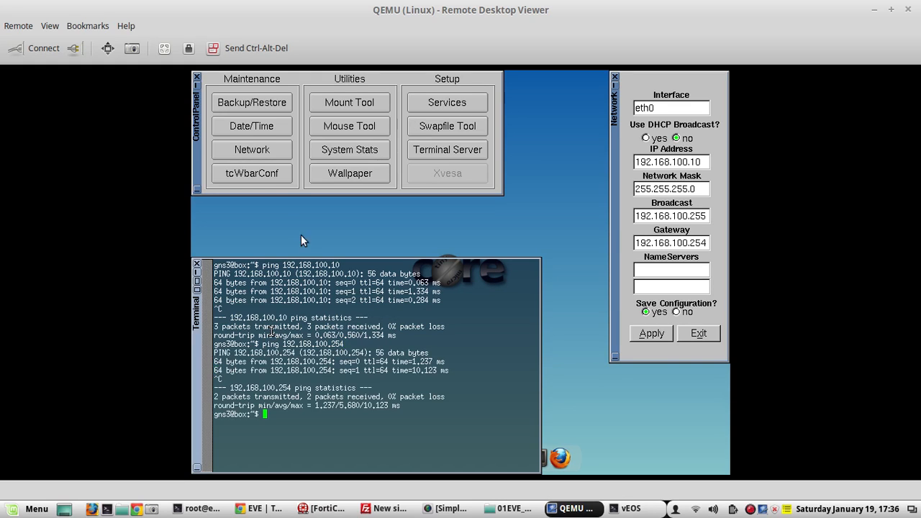
{"action": "mouse_move", "coordinate": [199, 266]}
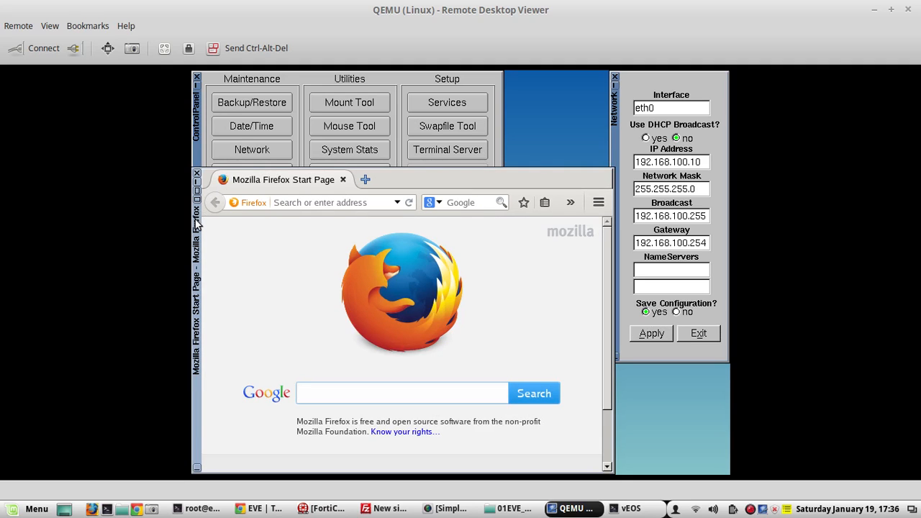
{"action": "mouse_move", "coordinate": [199, 199]}
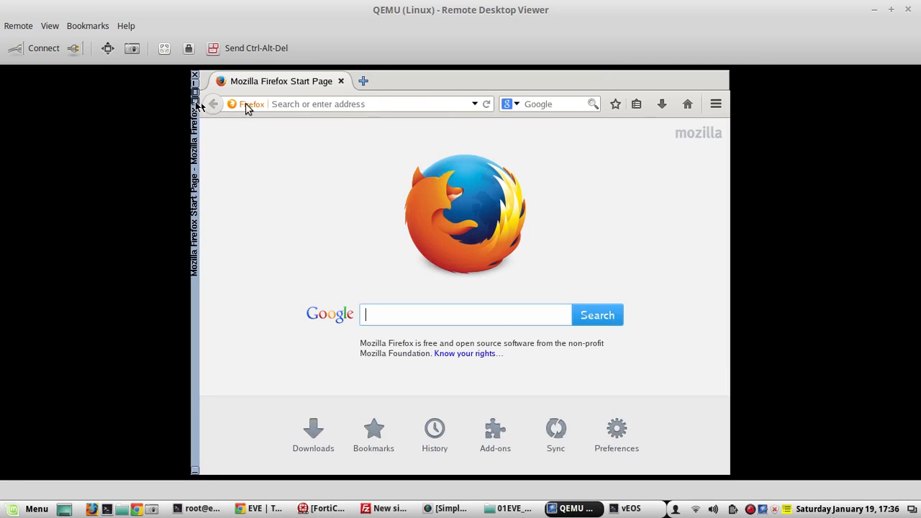
{"action": "left_click", "coordinate": [367, 104]}
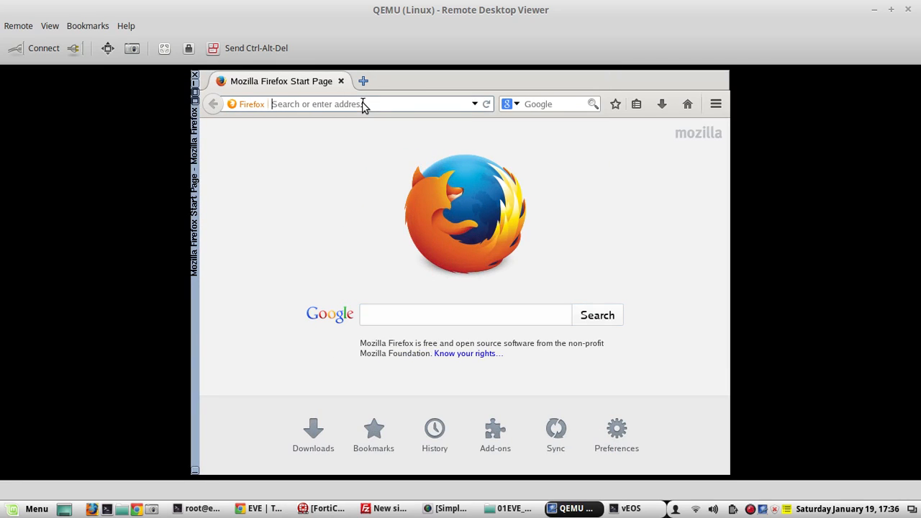
{"action": "type", "text": "h"}
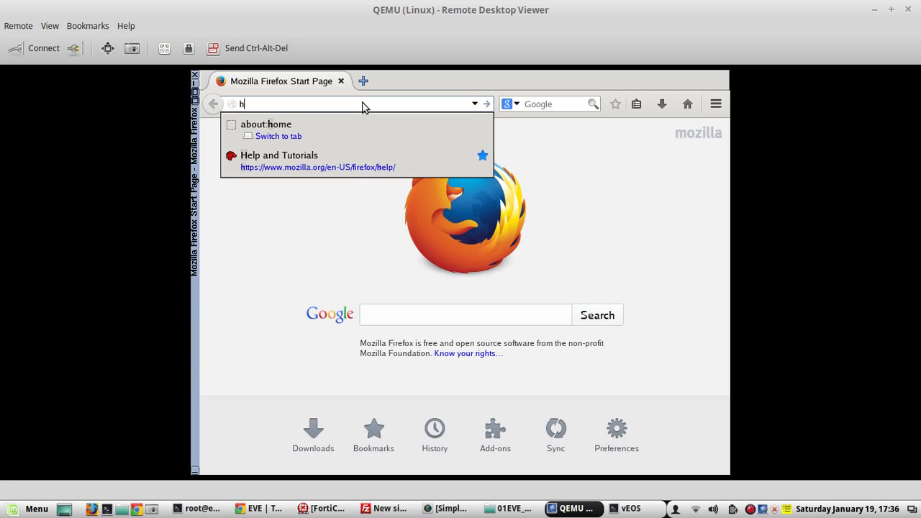
{"action": "type", "text": "https://1"}
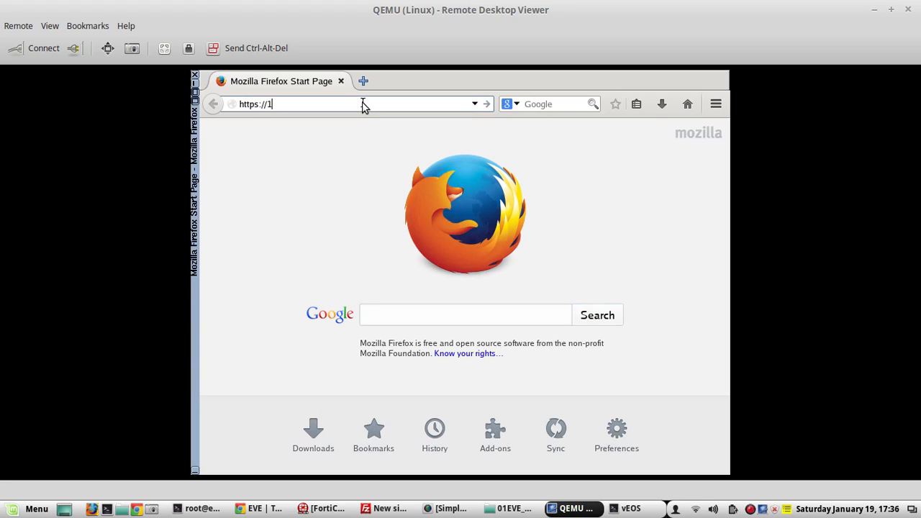
{"action": "type", "text": "92.168.100.254"}
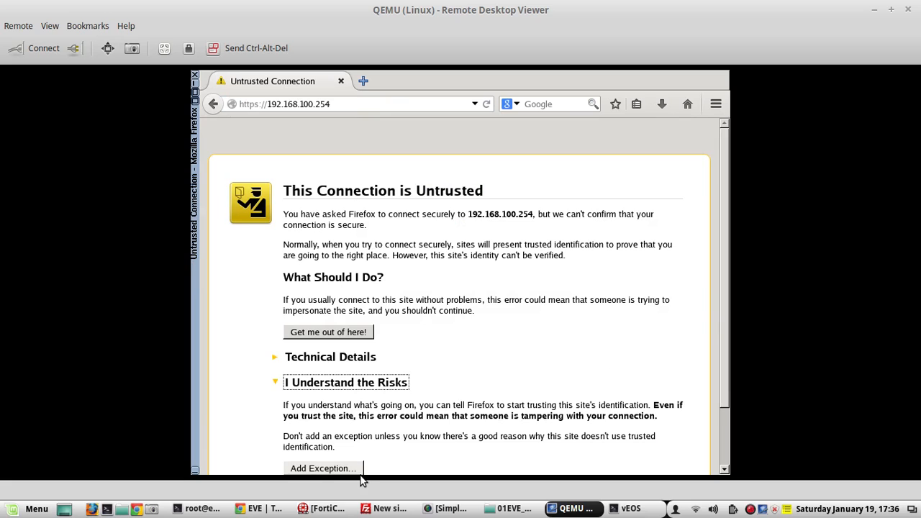
{"action": "left_click", "coordinate": [322, 468]}
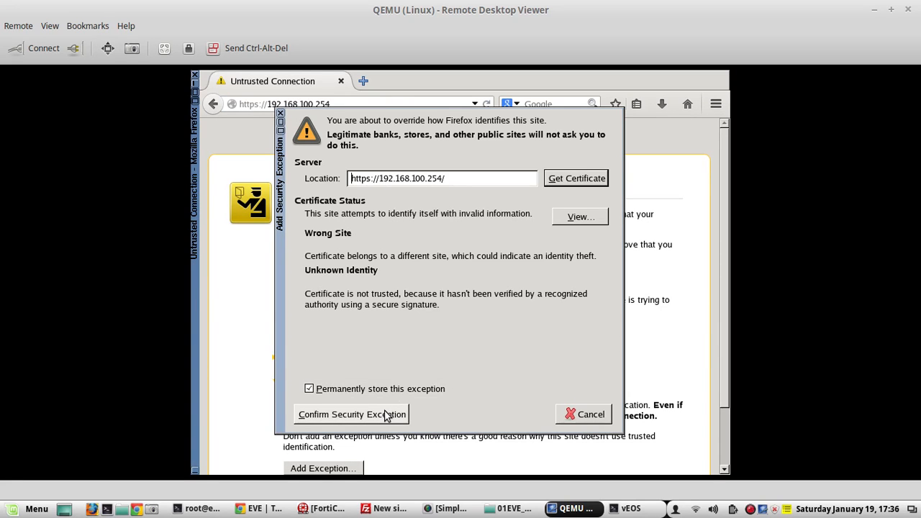
{"action": "left_click", "coordinate": [351, 414]}
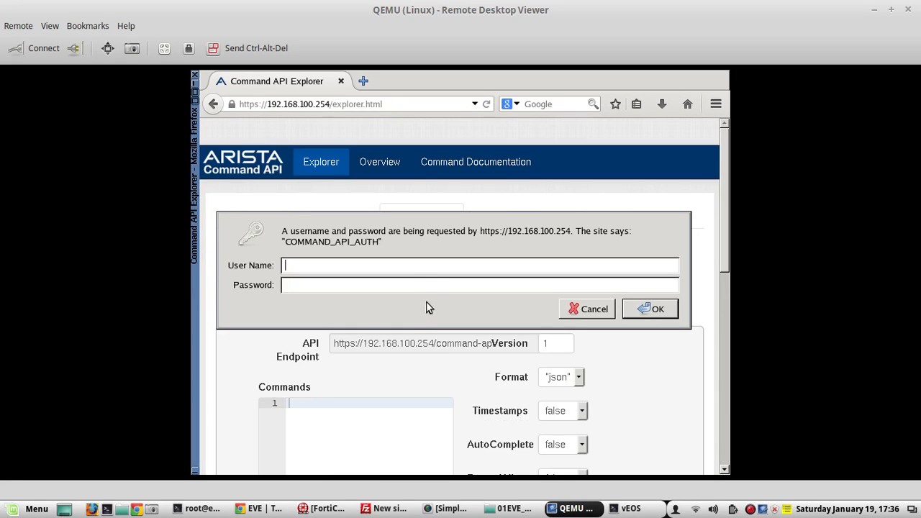
Log in to the Command API Explorer as admin, declining to save the password.
{"action": "type", "text": "admin"}
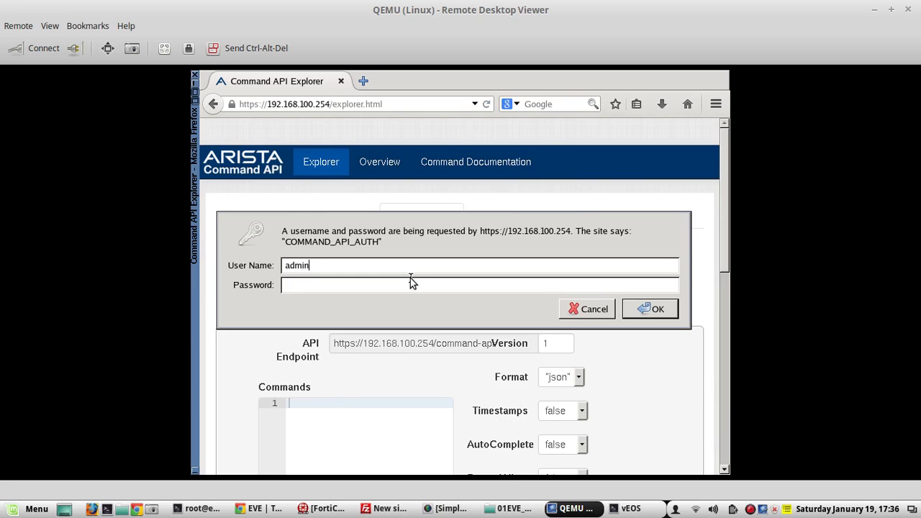
{"action": "left_click", "coordinate": [651, 308]}
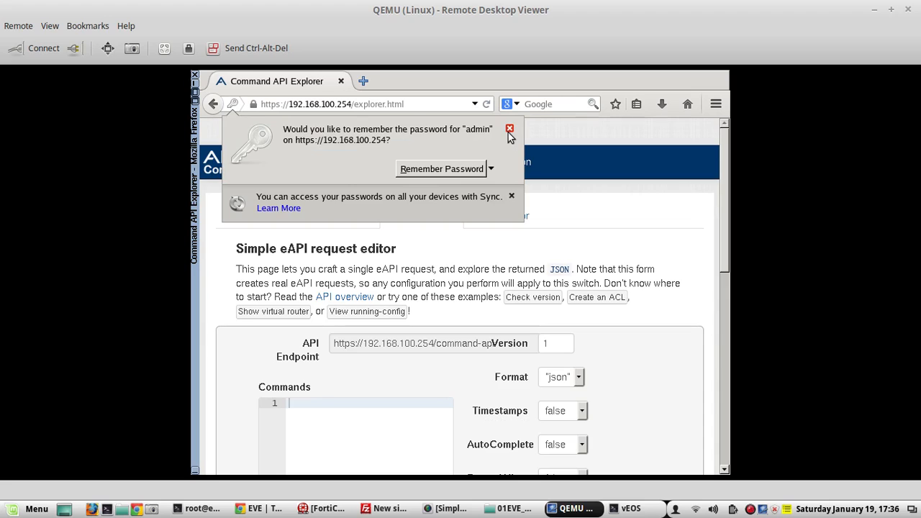
{"action": "left_click", "coordinate": [510, 129]}
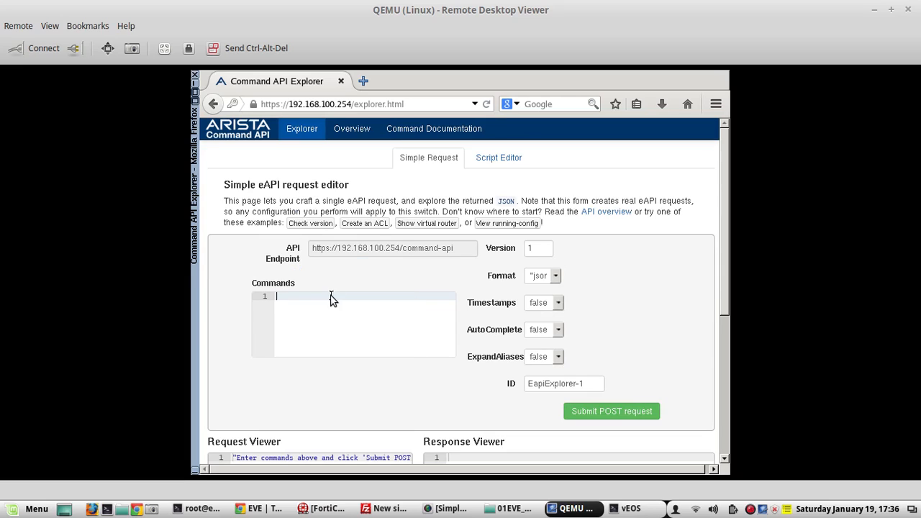
Submit enable and show version as a POST request and view the JSON version response.
{"action": "type", "text": "enable"}
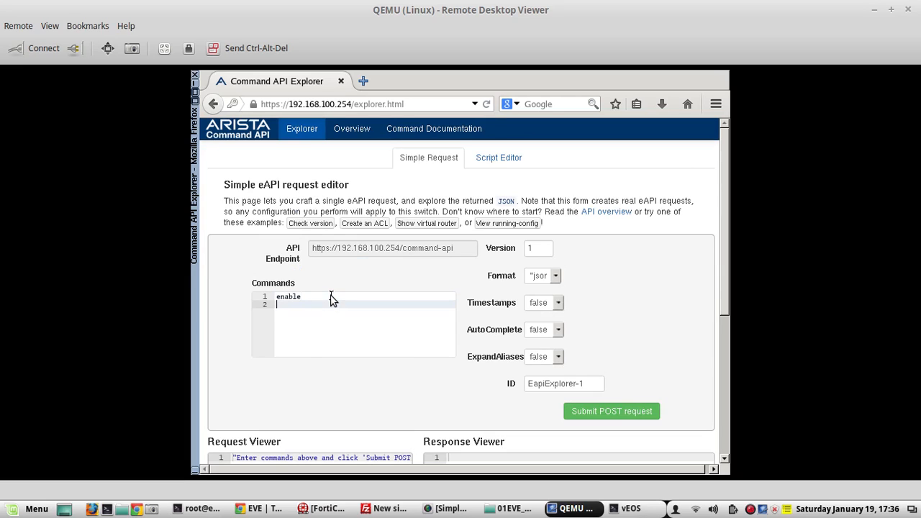
{"action": "type", "text": "show v"}
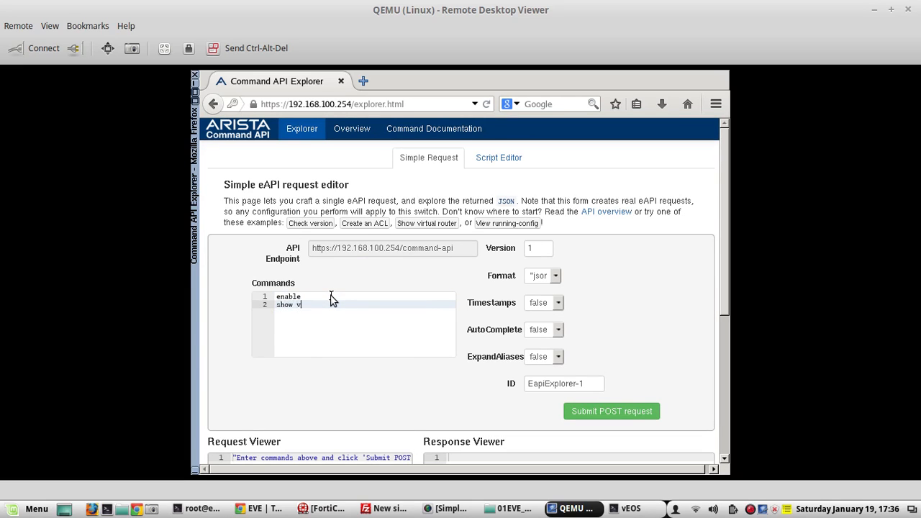
{"action": "type", "text": "ersion"}
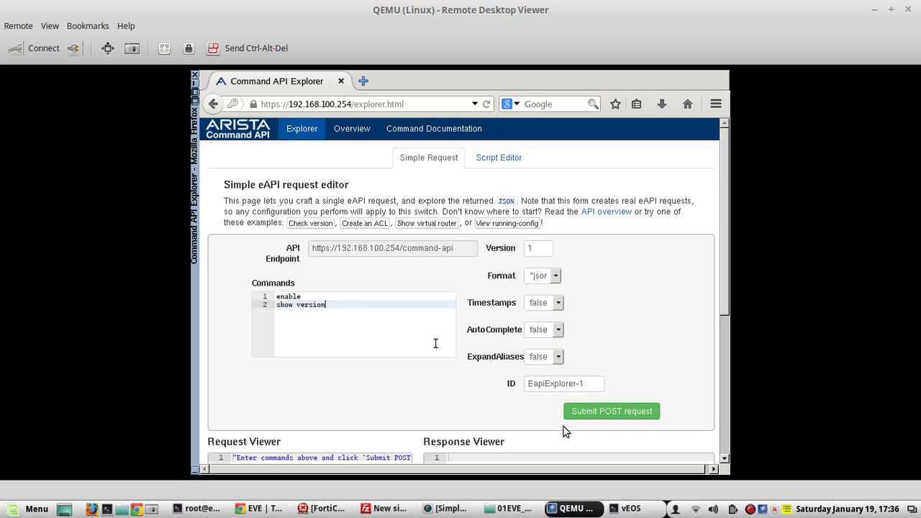
{"action": "left_click", "coordinate": [610, 412]}
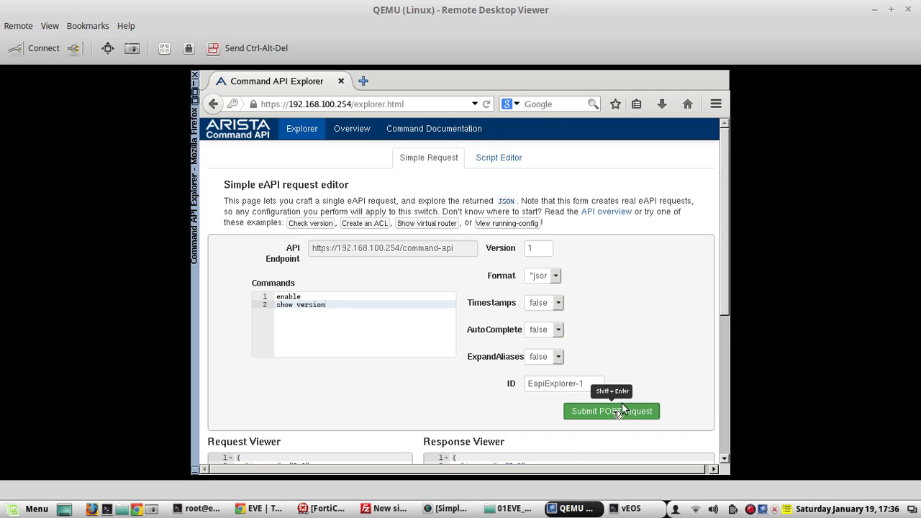
{"action": "left_click", "coordinate": [610, 412]}
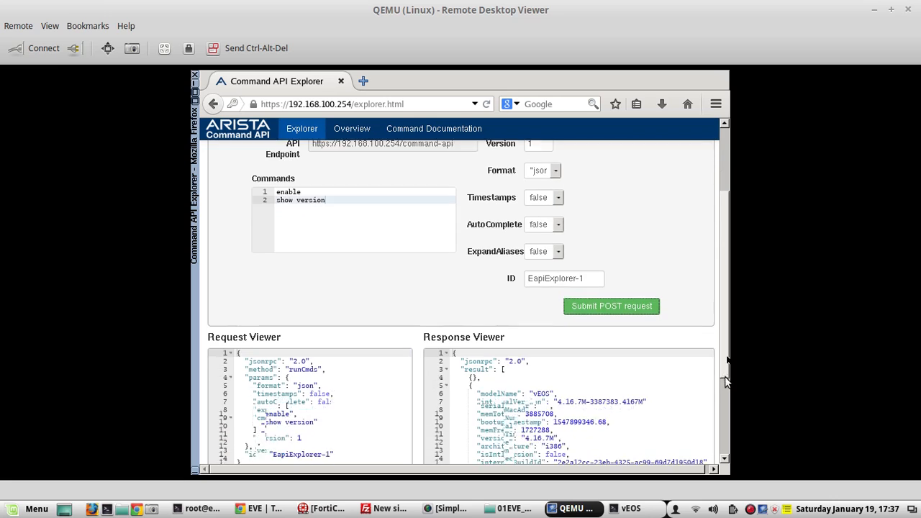
{"action": "scroll", "scroll_direction": "up", "scroll_amount": 3}
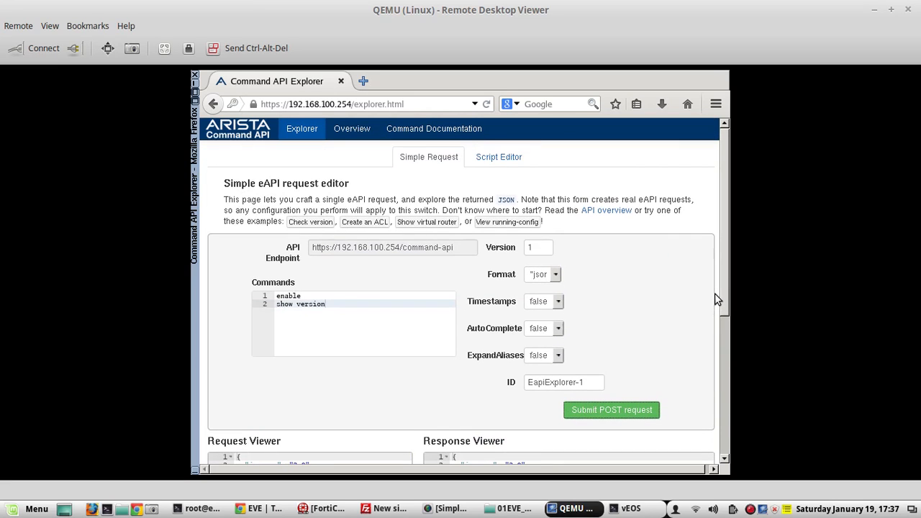